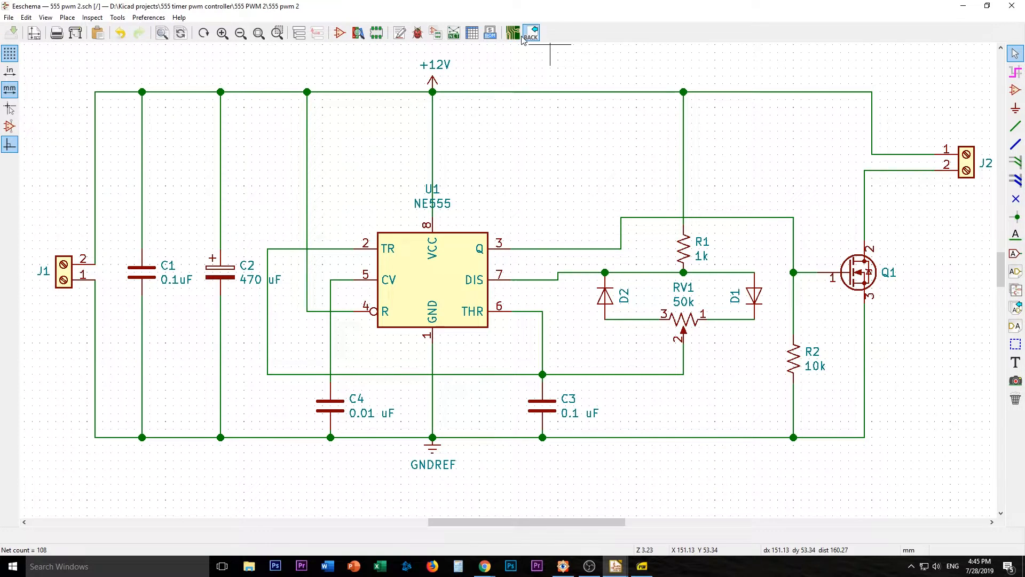
mouse_move(512, 33)
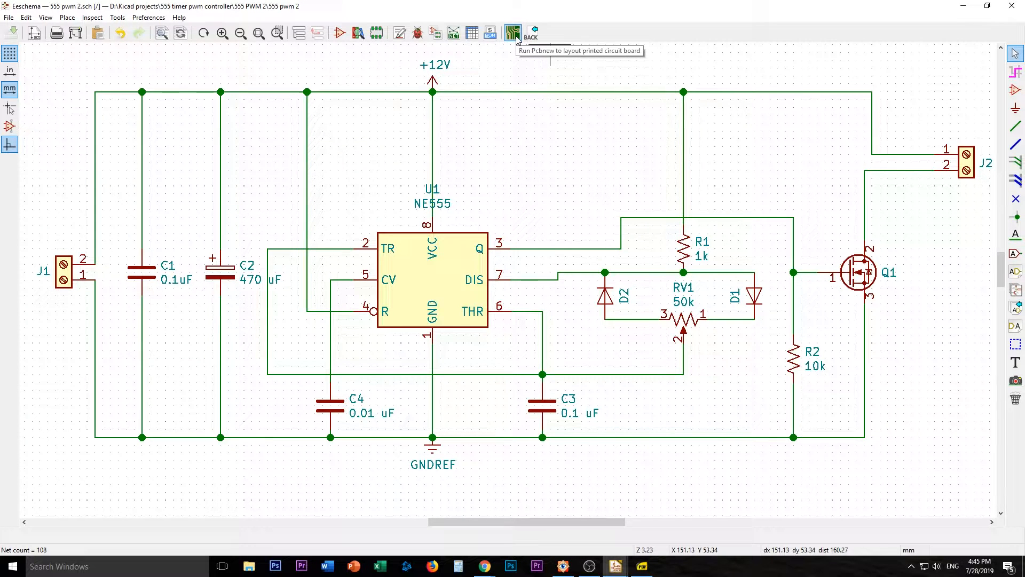
mouse_move(475, 46)
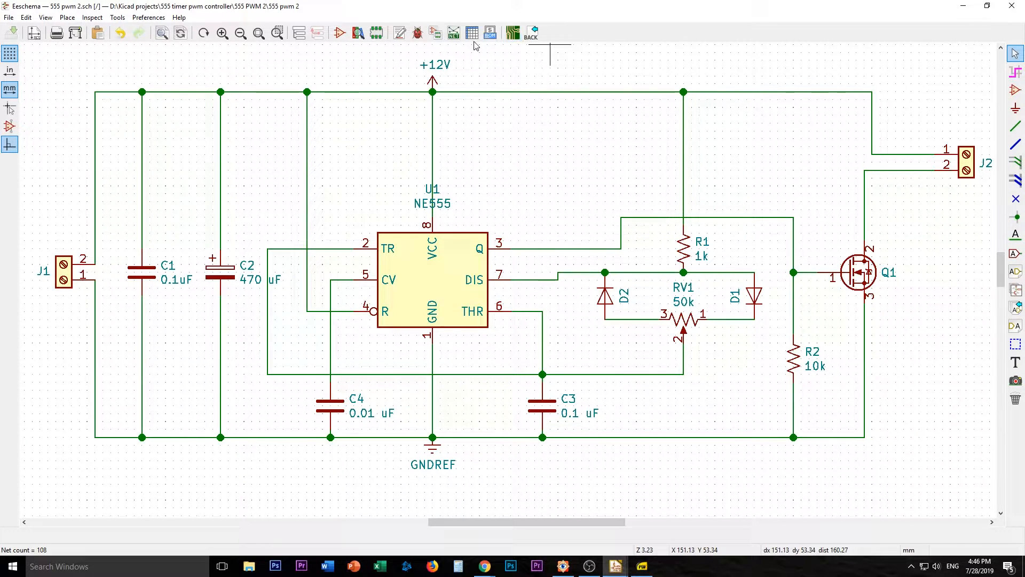
mouse_move(513, 33)
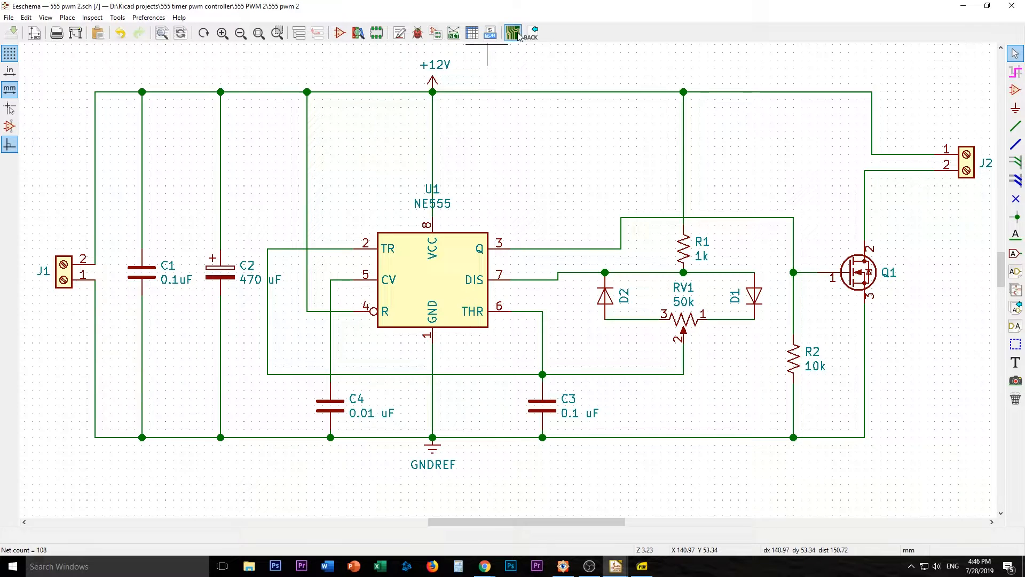
mouse_move(513, 31)
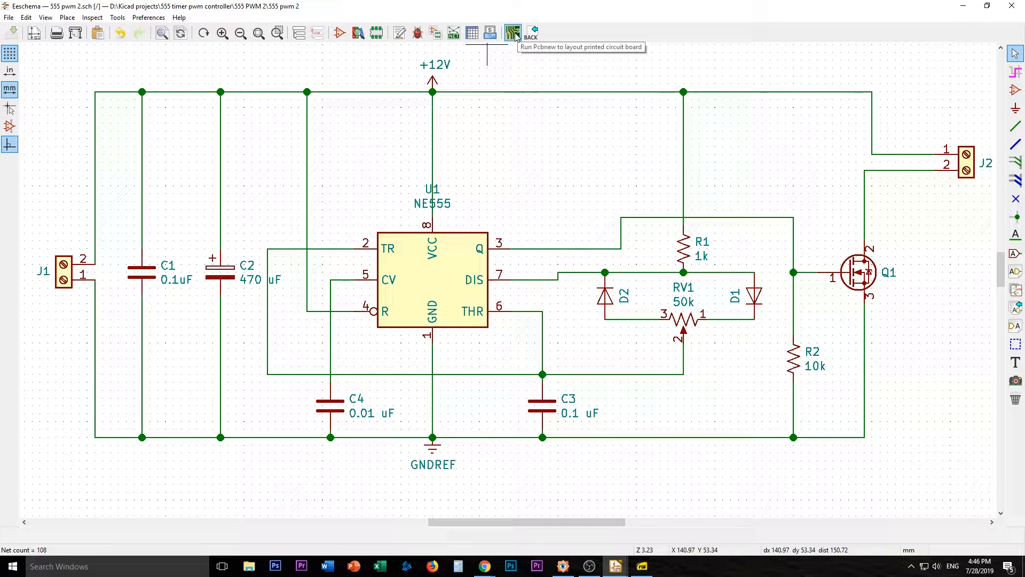
mouse_move(505, 50)
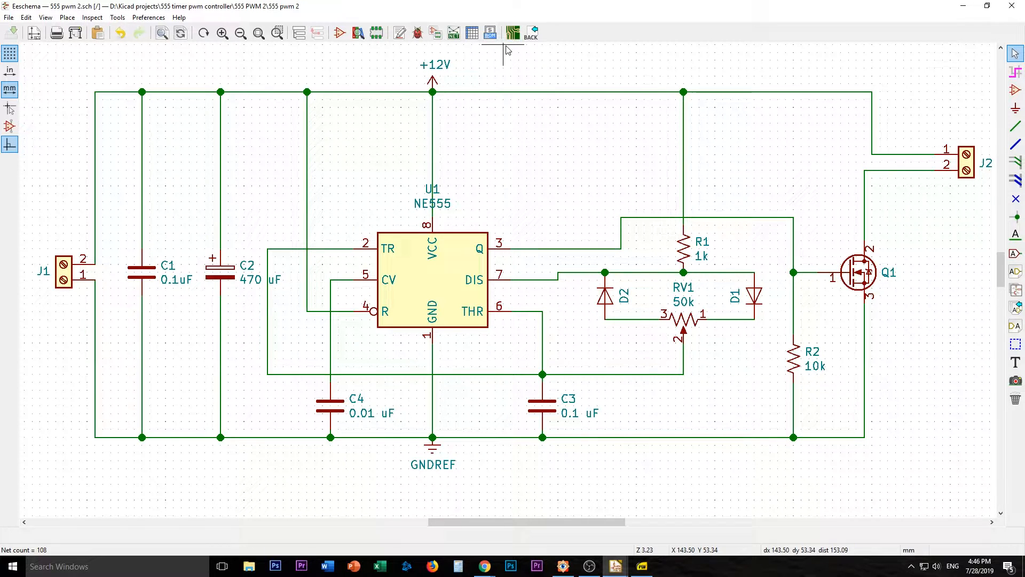
mouse_move(512, 32)
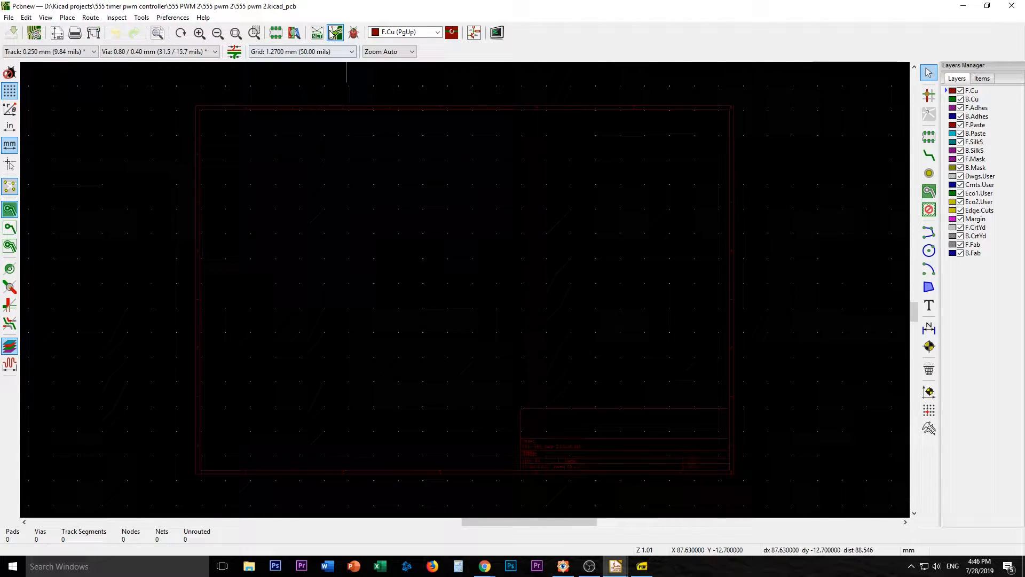
mouse_move(334, 32)
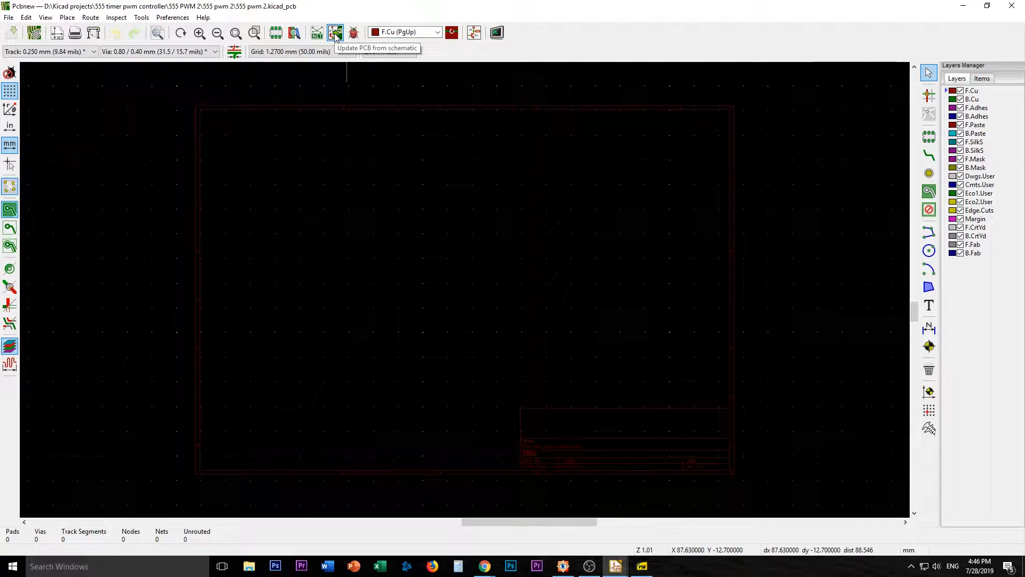
Import all schematic footprints and net connections onto the board with Update PCB from schematic.
left_click(335, 32)
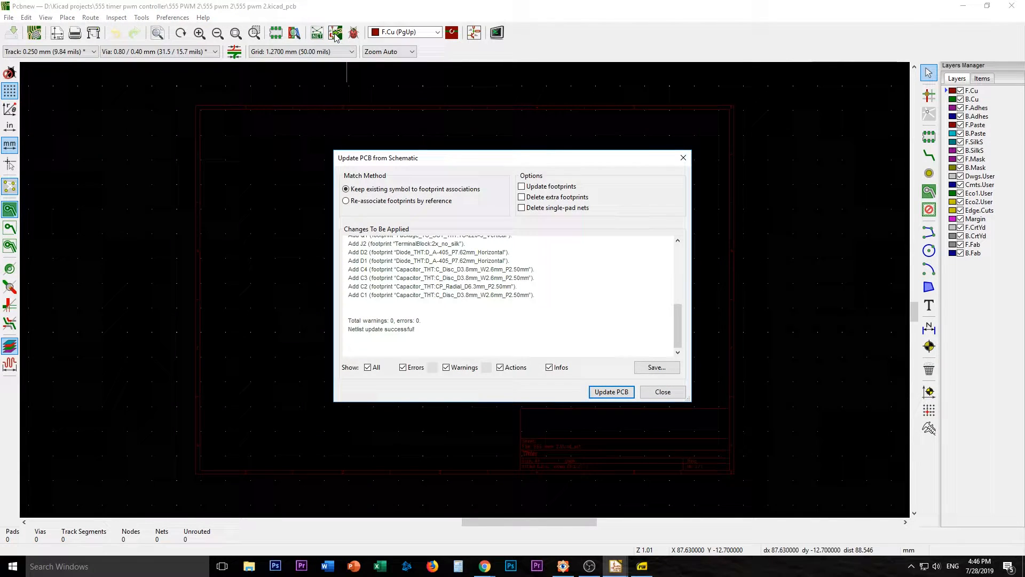
mouse_move(393, 217)
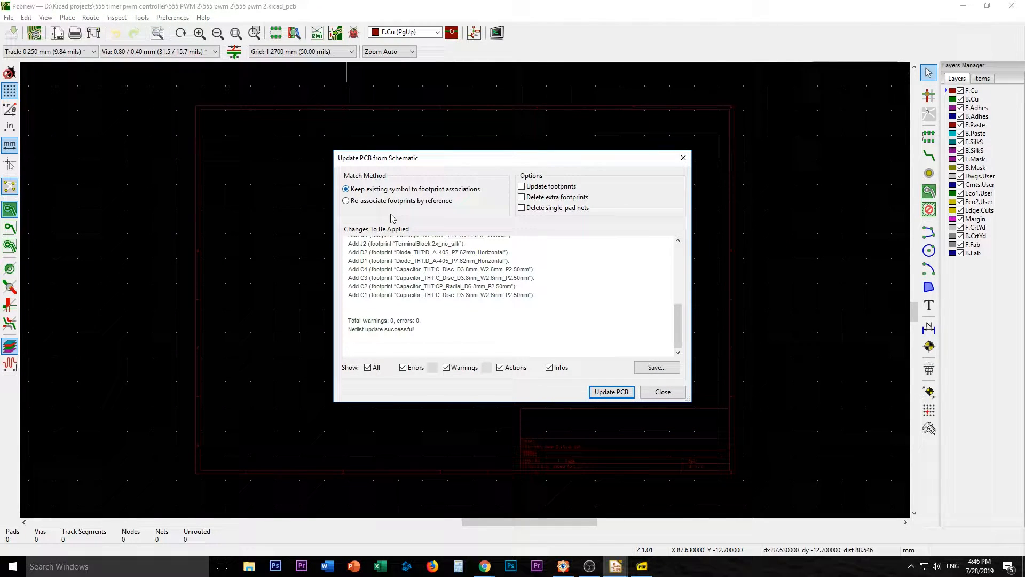
mouse_move(647, 234)
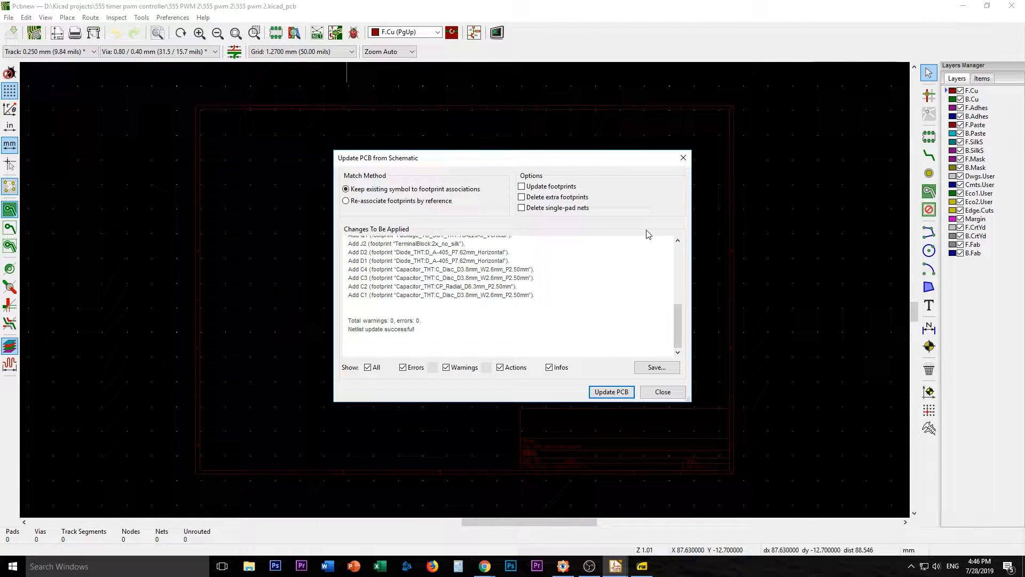
mouse_move(404, 199)
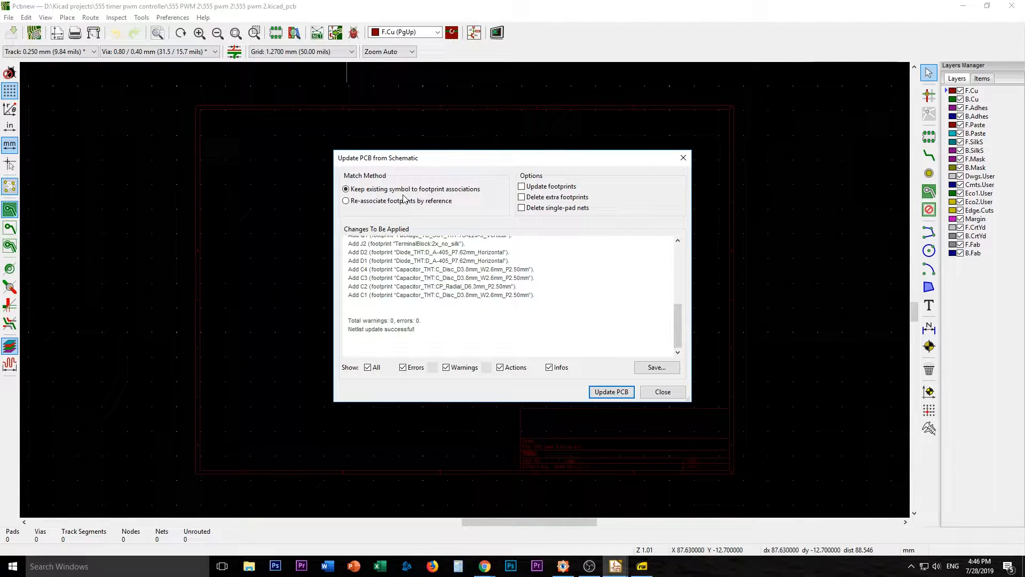
mouse_move(536, 381)
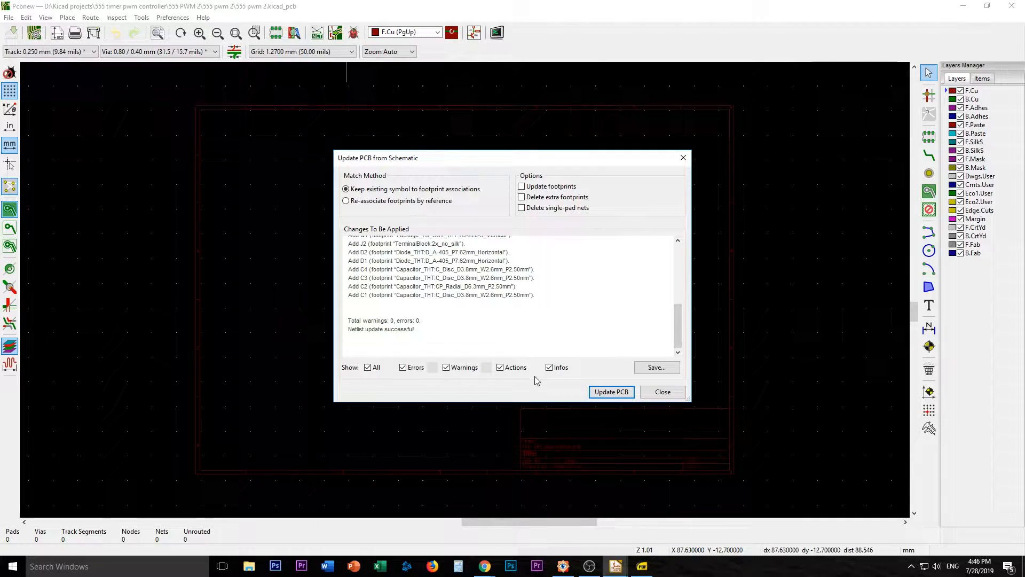
left_click(610, 391)
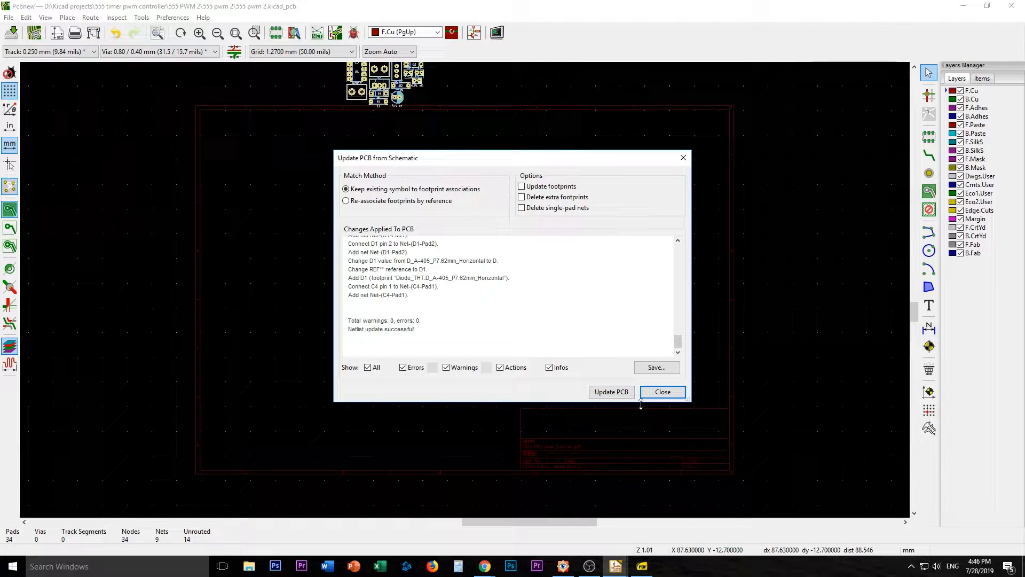
mouse_move(536, 355)
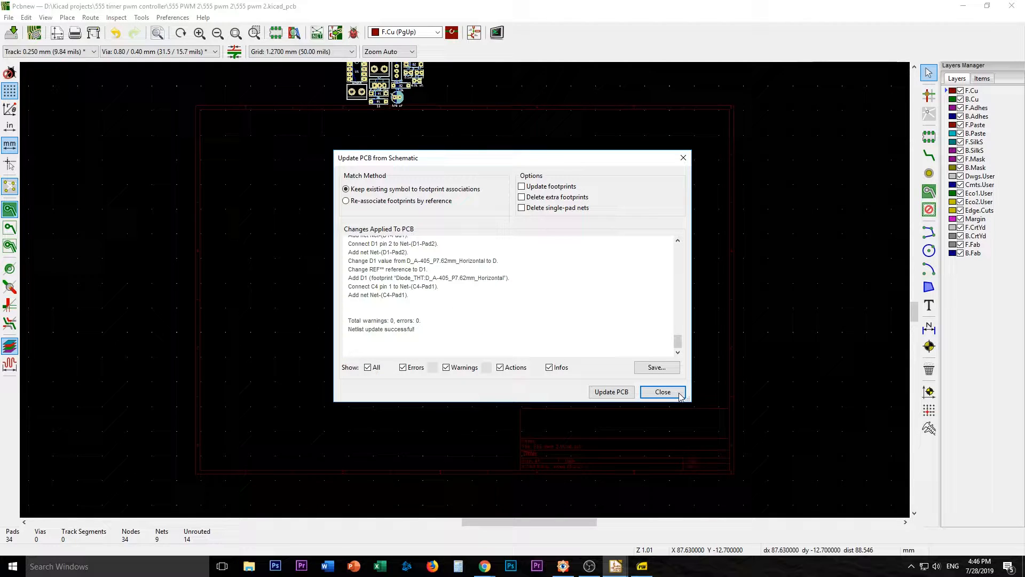
left_click(662, 392)
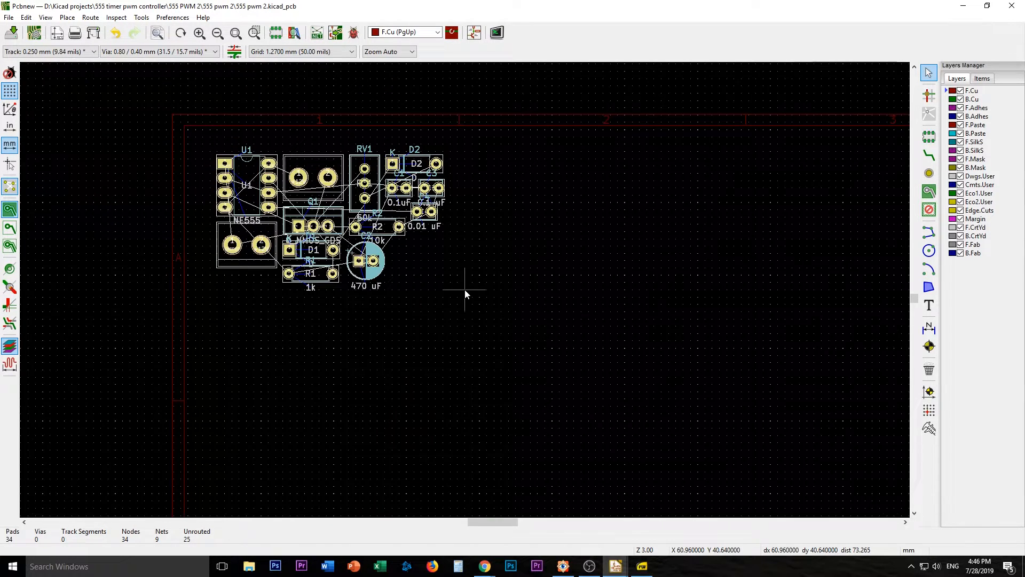
mouse_move(412, 255)
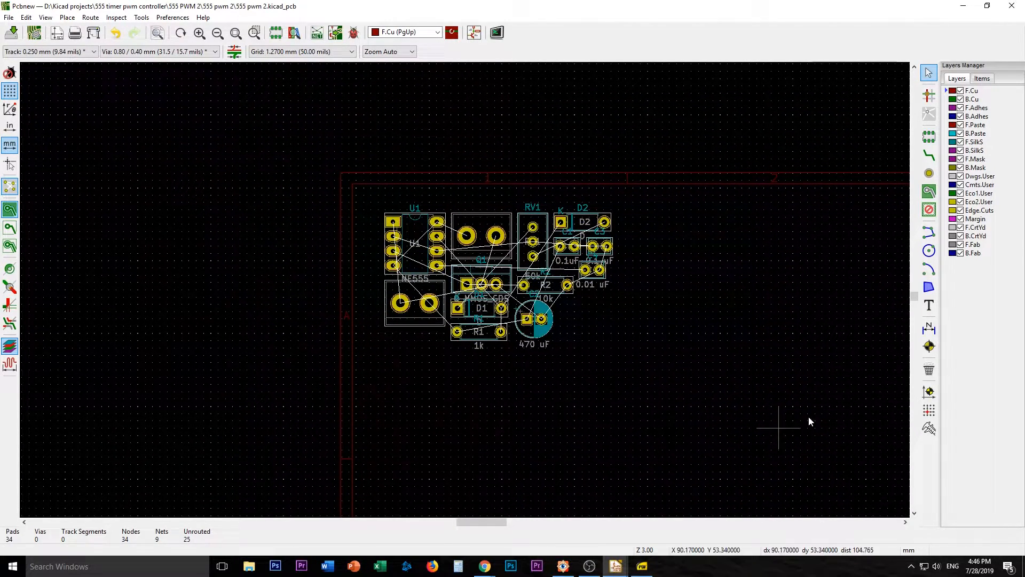
mouse_move(776, 423)
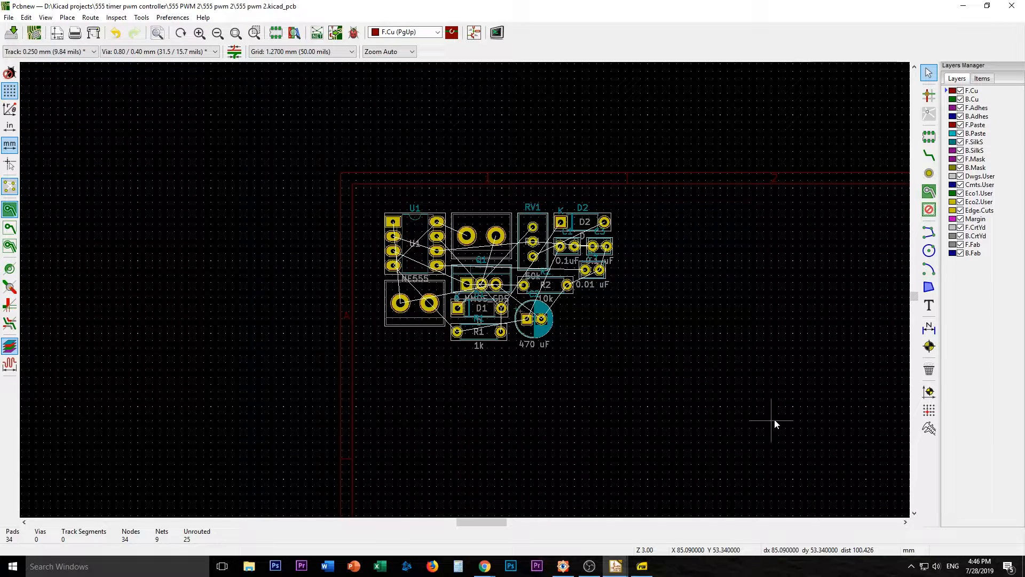
mouse_move(487, 337)
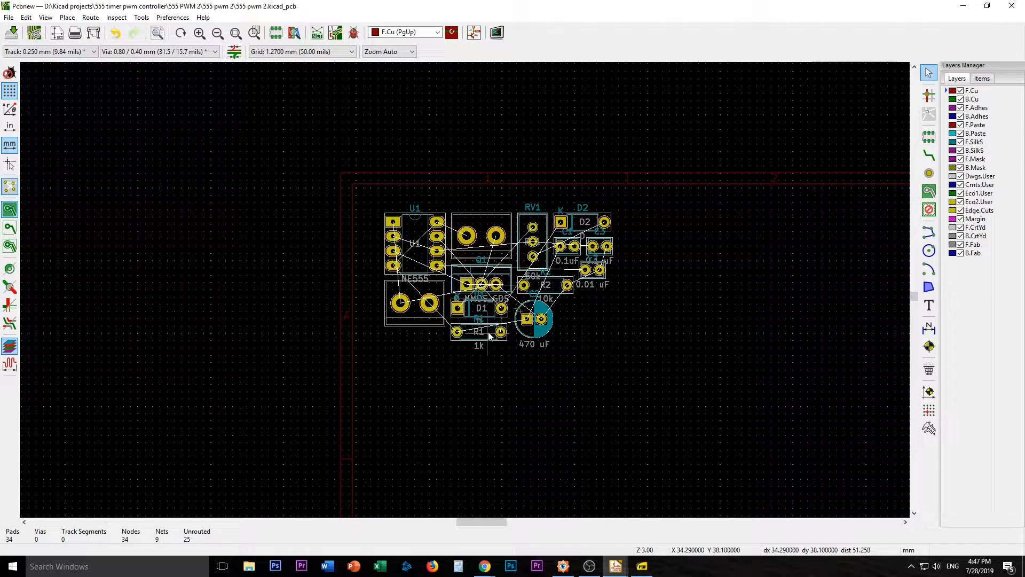
mouse_move(497, 286)
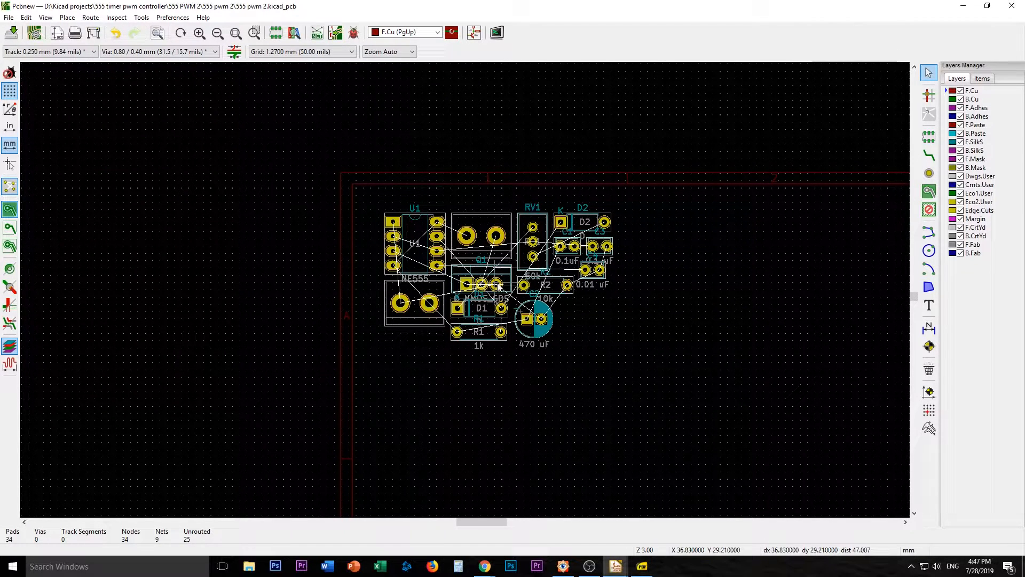
mouse_move(556, 245)
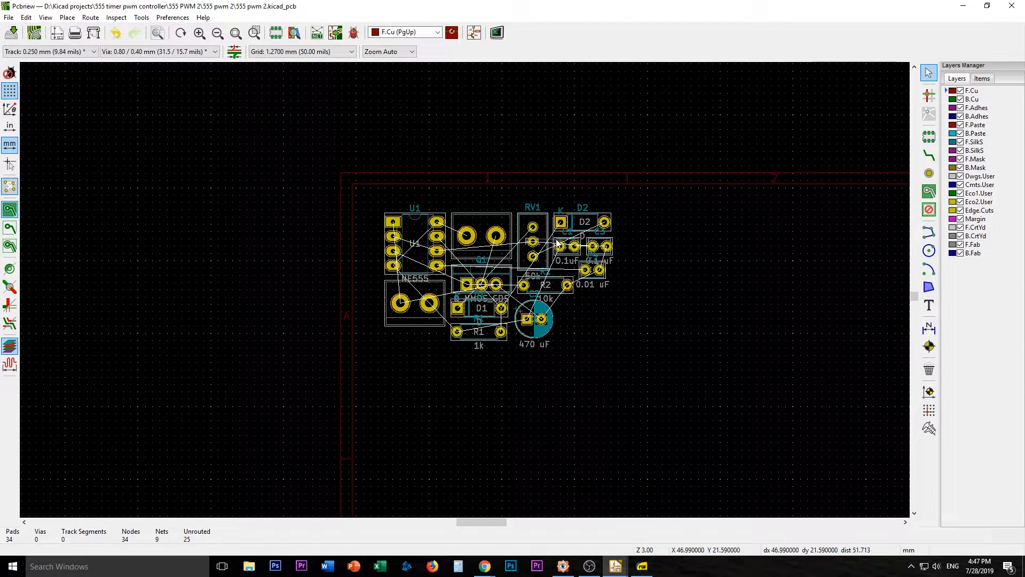
mouse_move(594, 257)
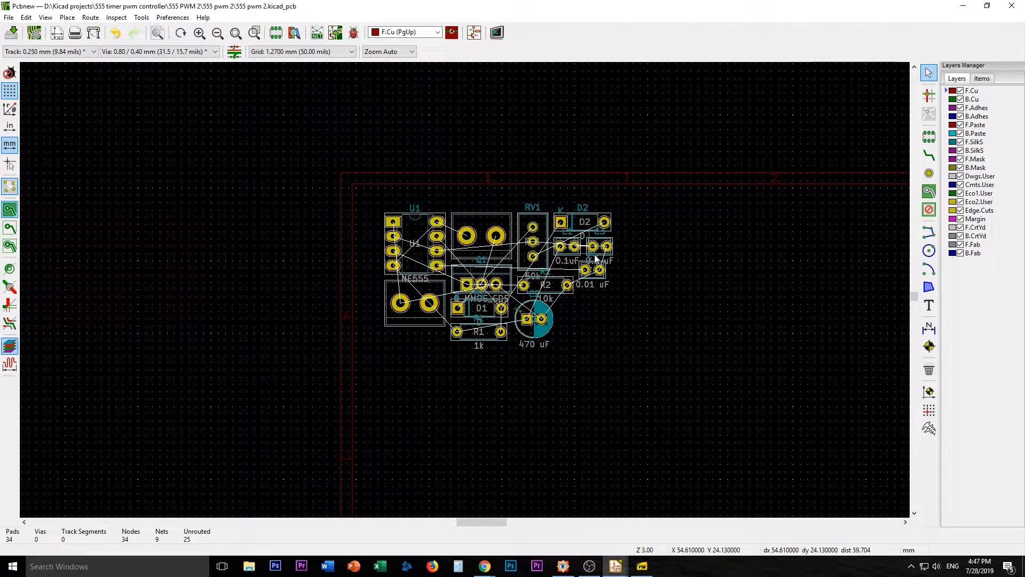
mouse_move(601, 352)
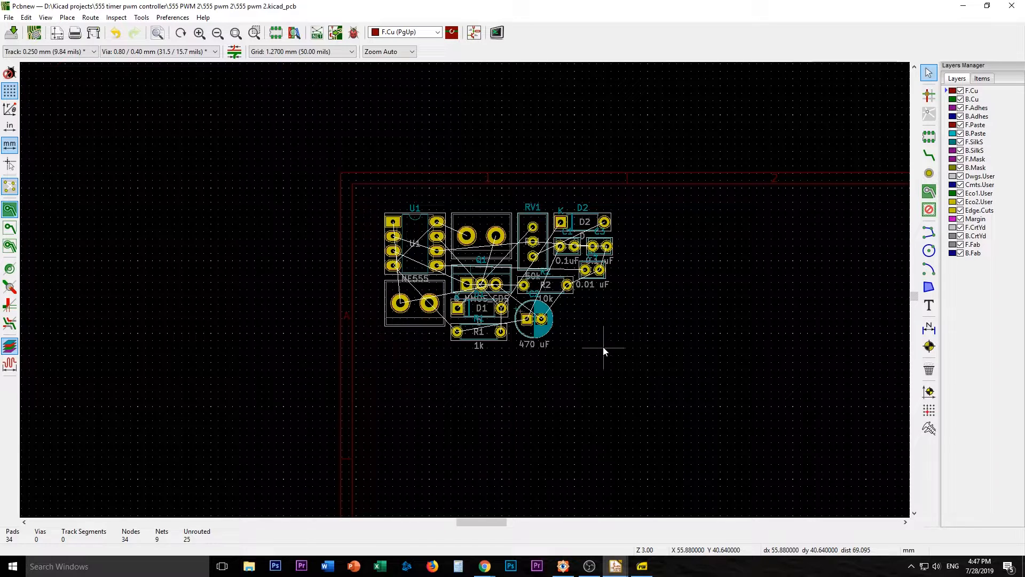
mouse_move(517, 308)
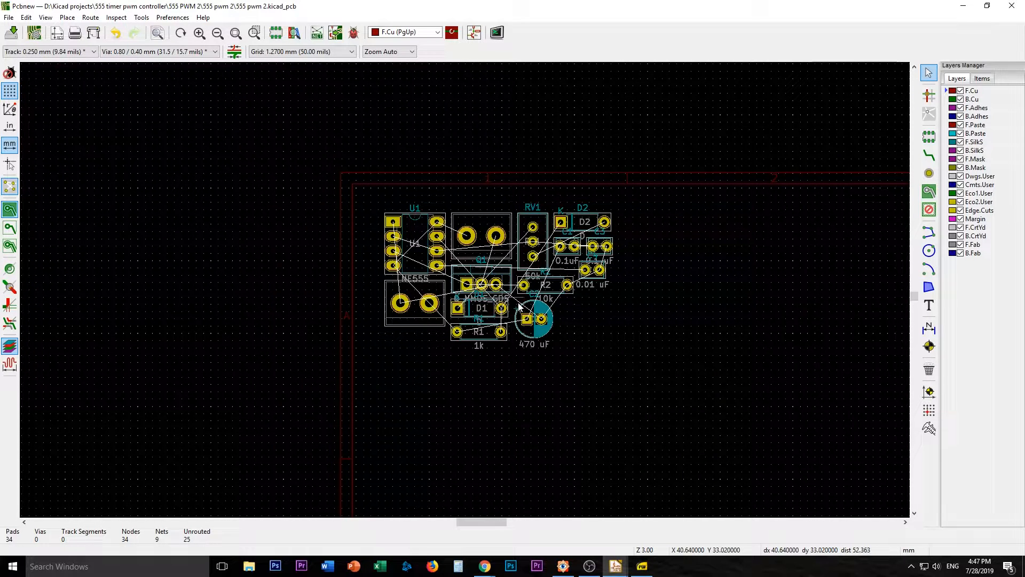
mouse_move(553, 337)
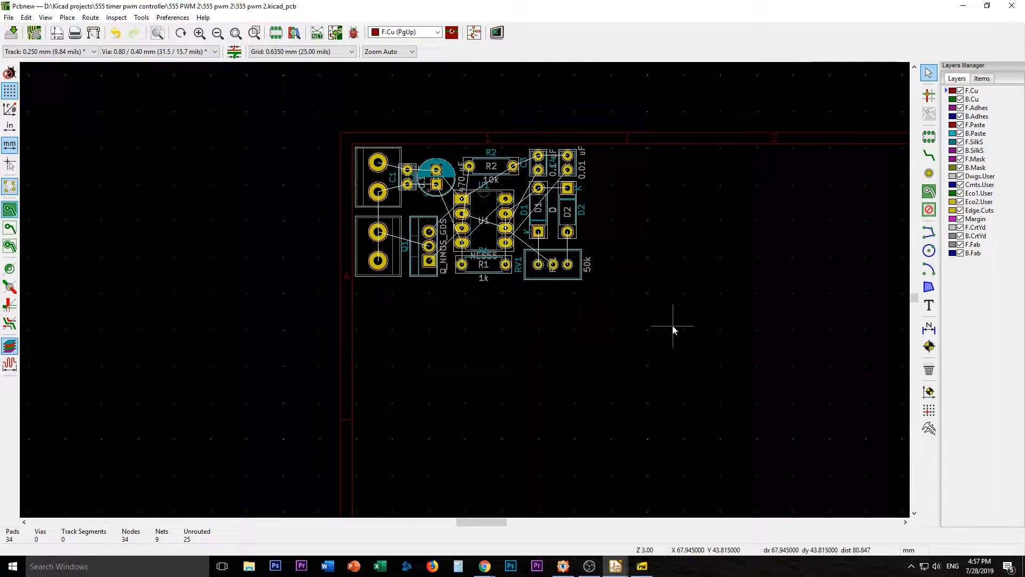
mouse_move(658, 328)
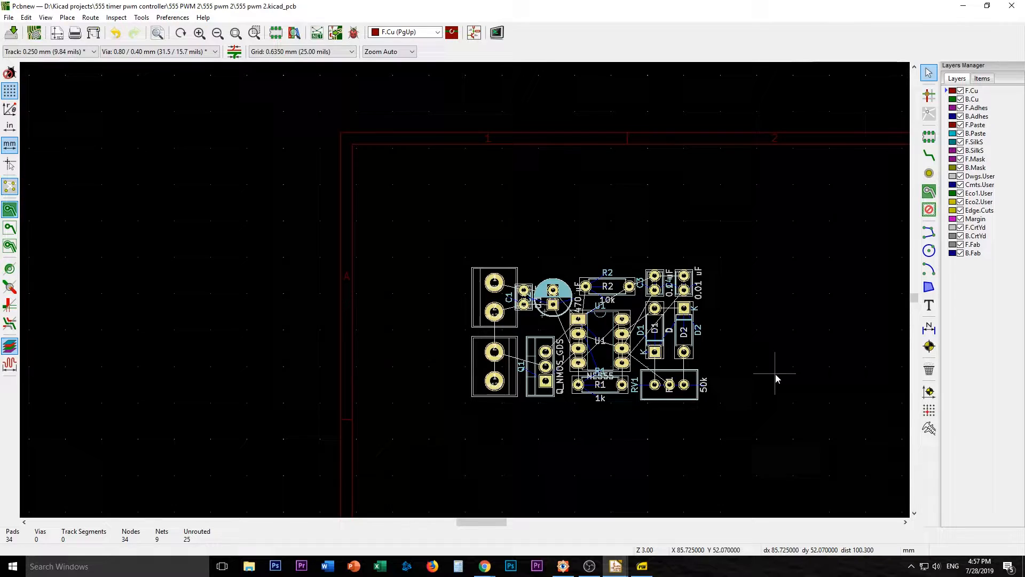
mouse_move(742, 324)
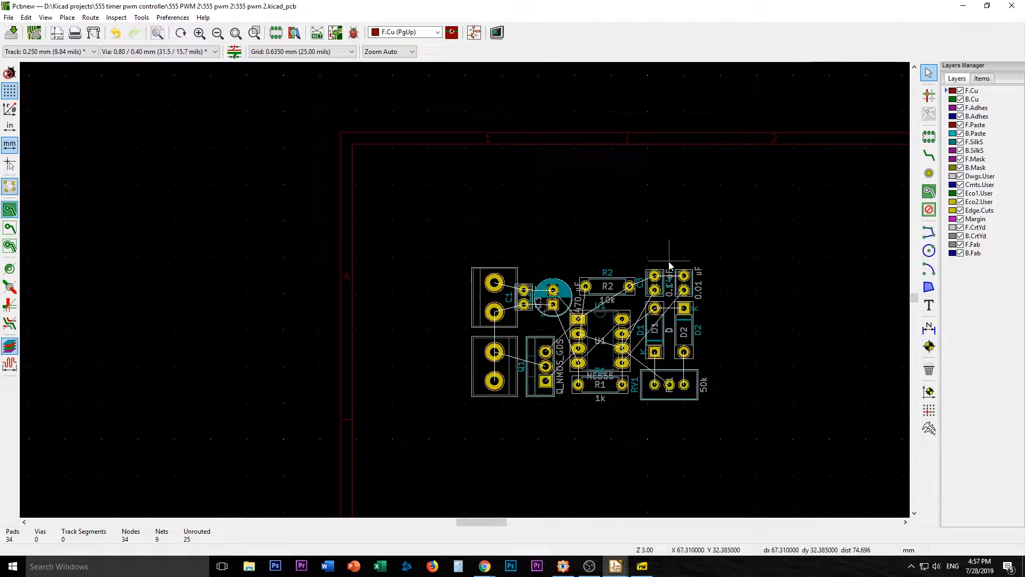
mouse_move(748, 387)
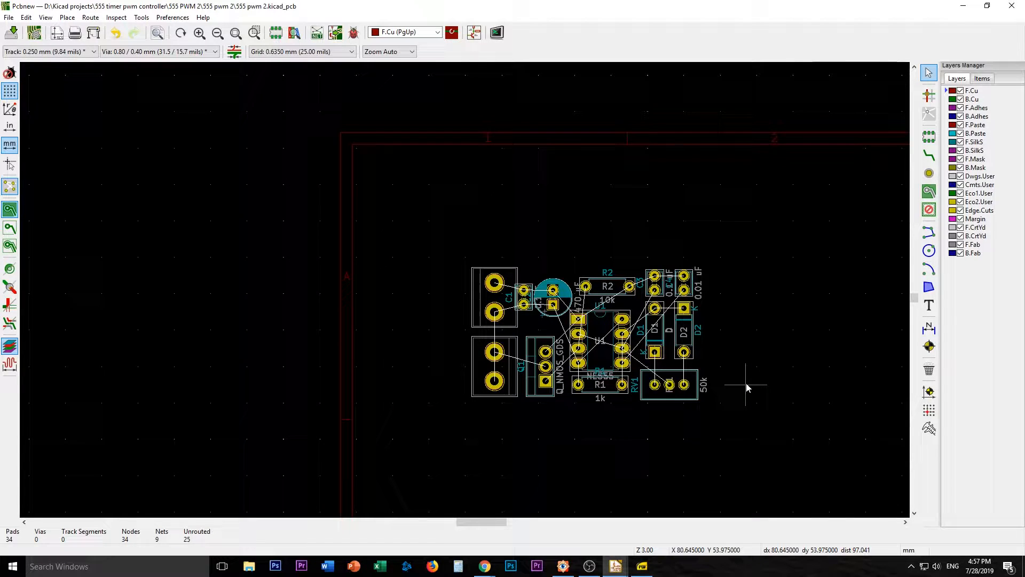
mouse_move(759, 402)
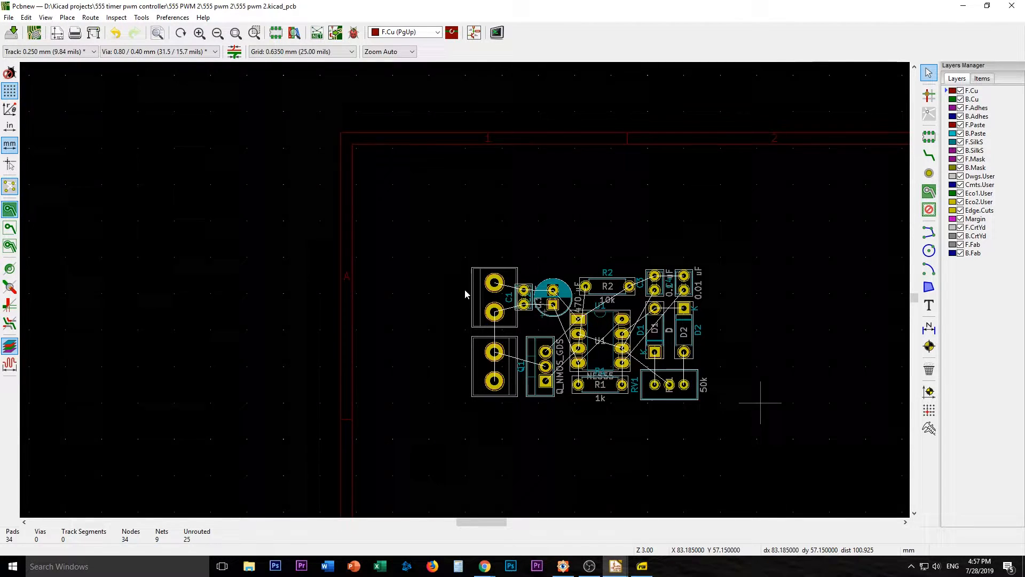
Hide the F.CrtYd, B.CrtYd and F.Fab layers in the Layers Manager.
scroll("up", 3)
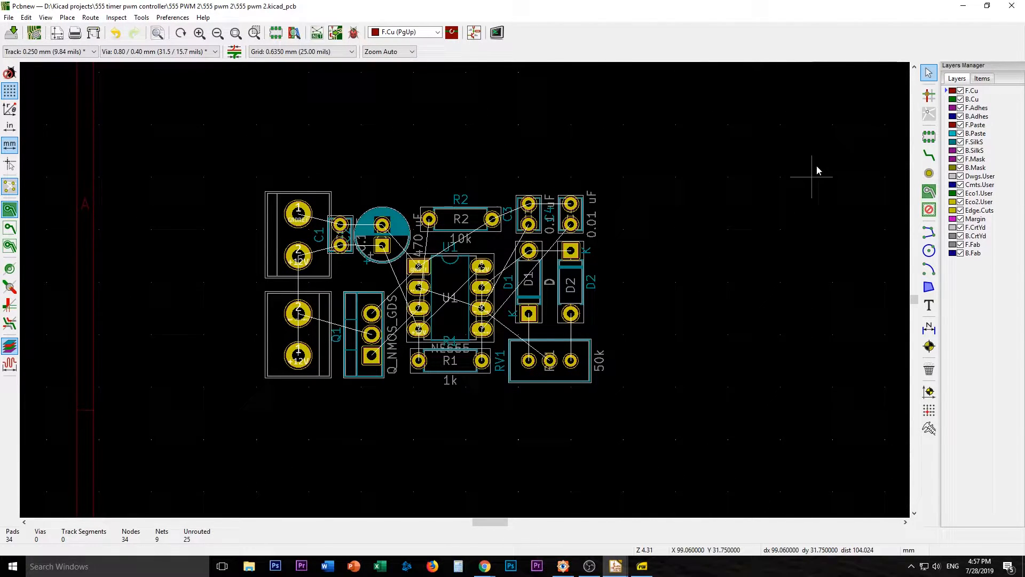
mouse_move(971, 137)
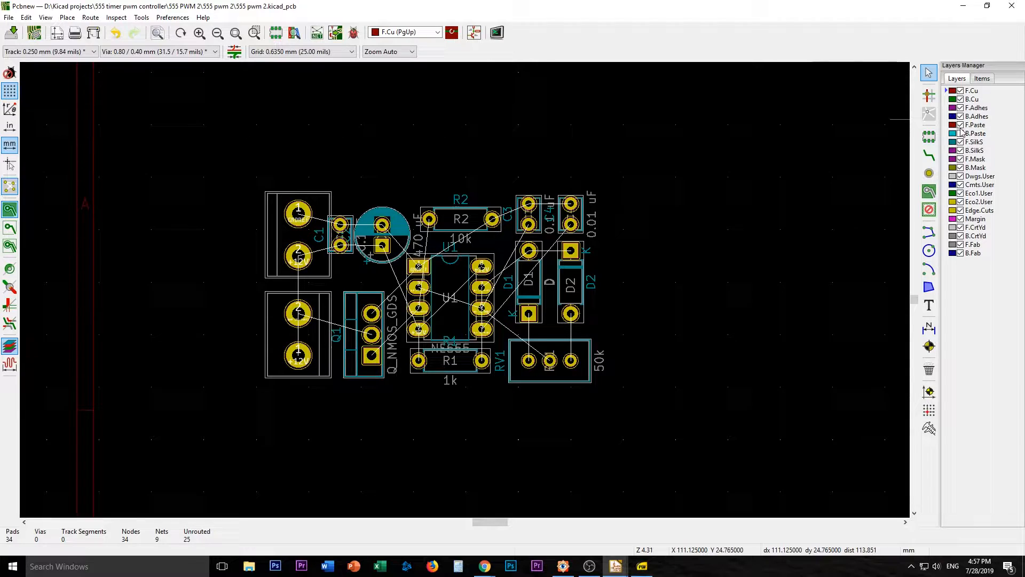
left_click(956, 142)
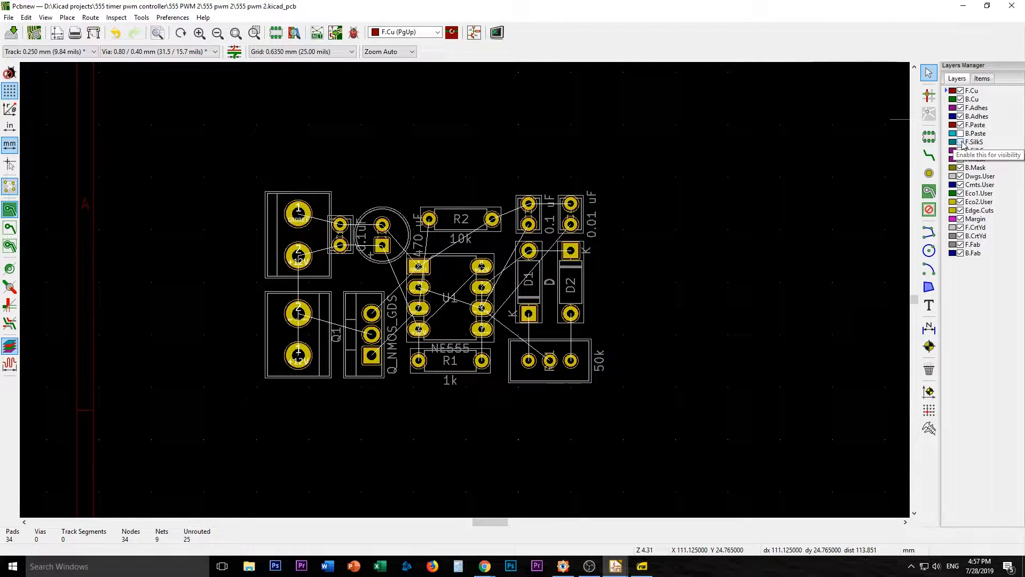
left_click(955, 142)
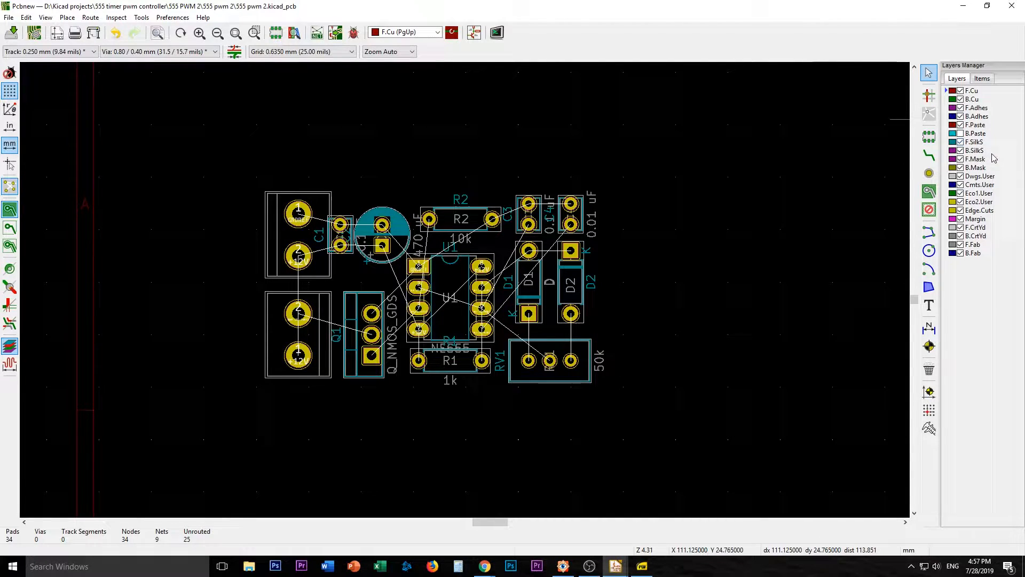
left_click(955, 149)
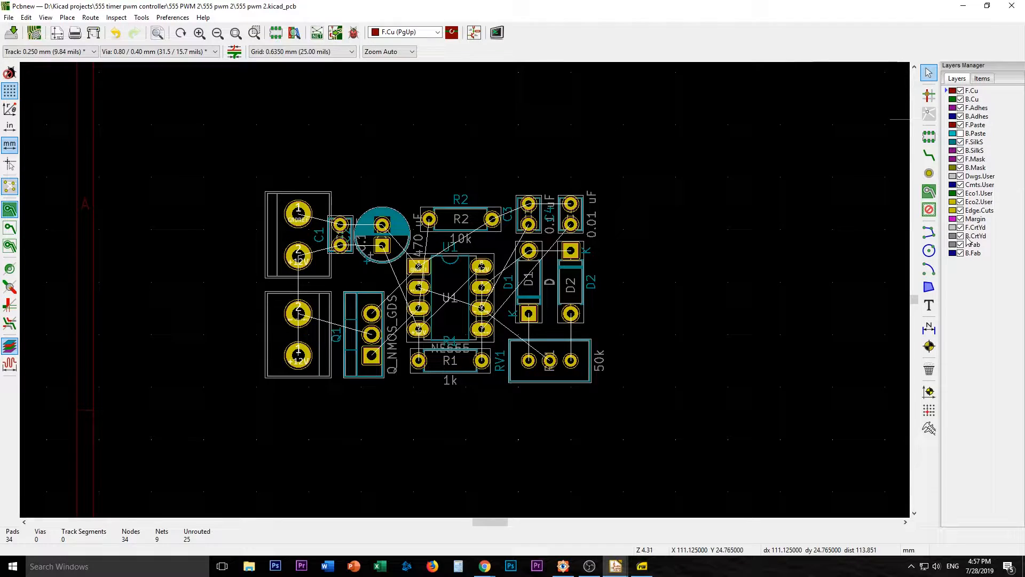
left_click(958, 227)
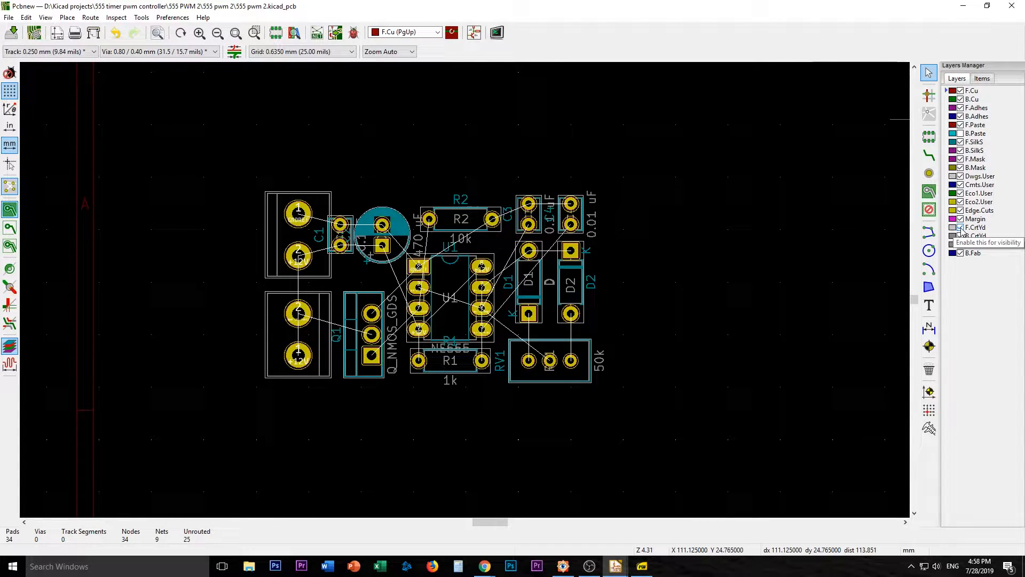
left_click(960, 227)
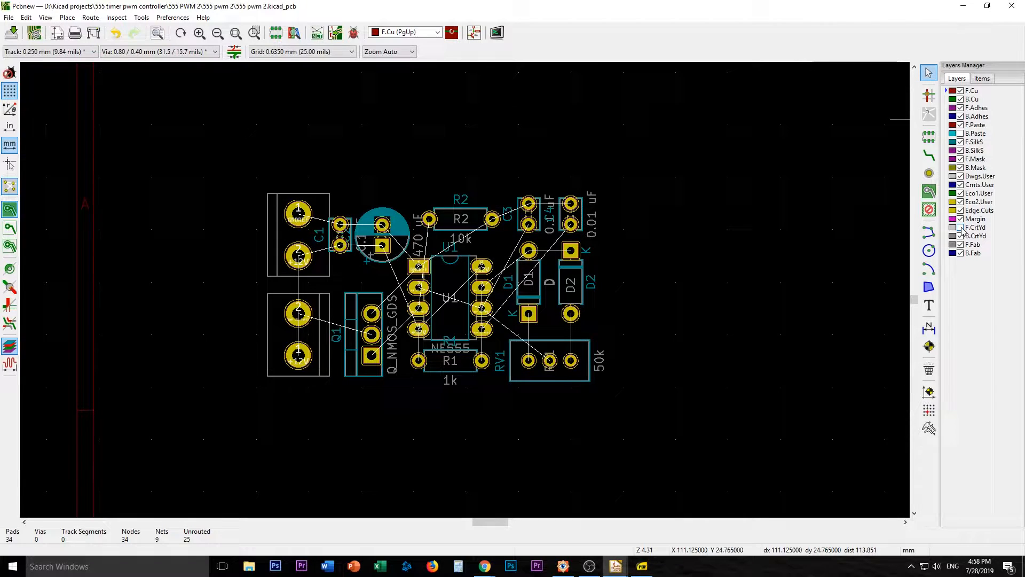
mouse_move(961, 236)
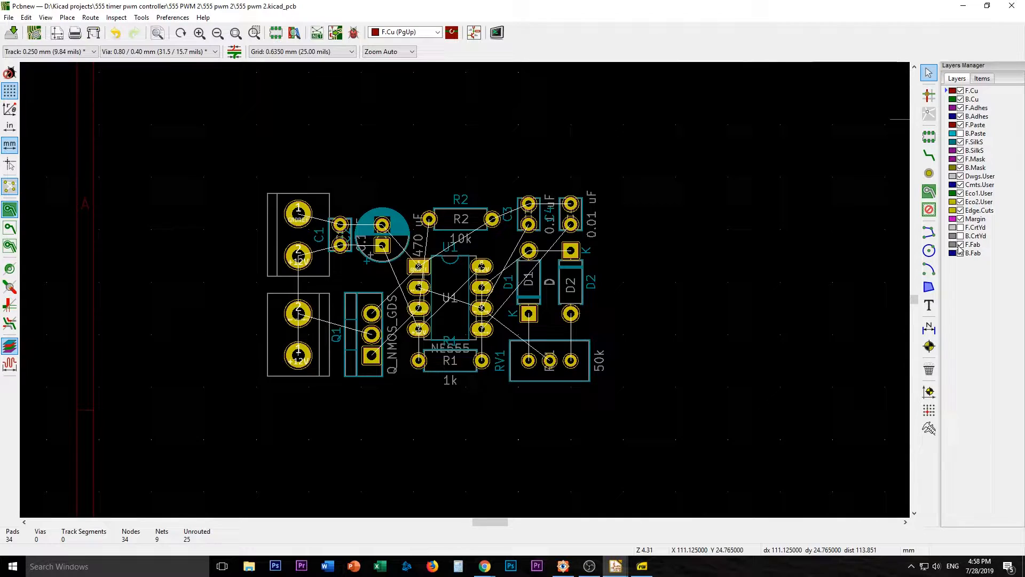
left_click(960, 253)
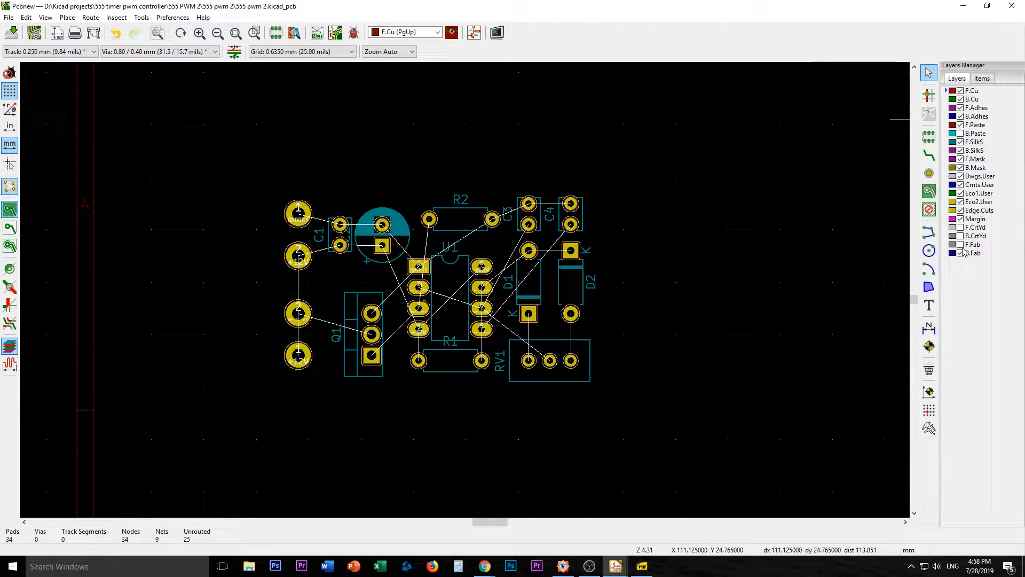
mouse_move(961, 256)
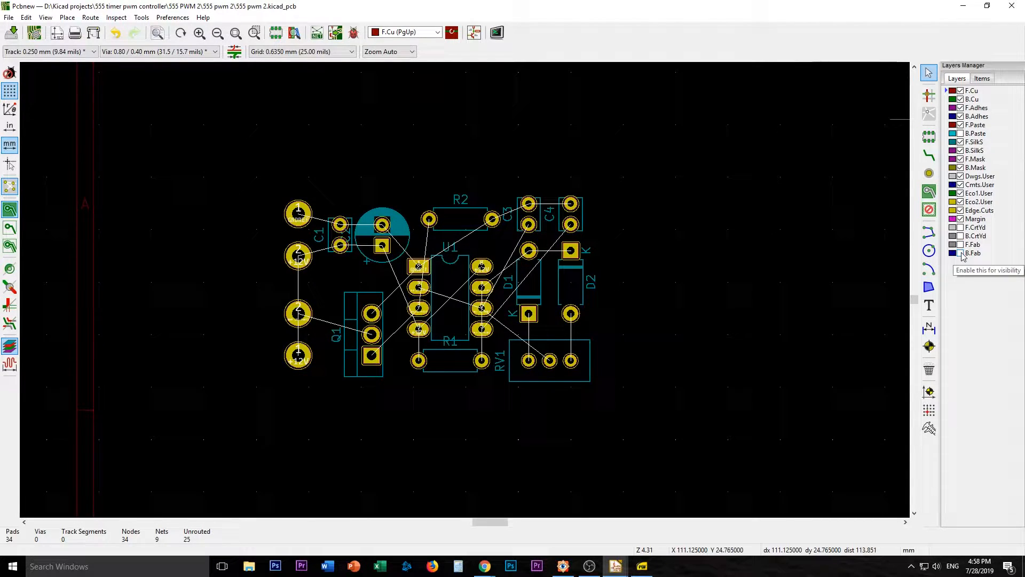
mouse_move(683, 236)
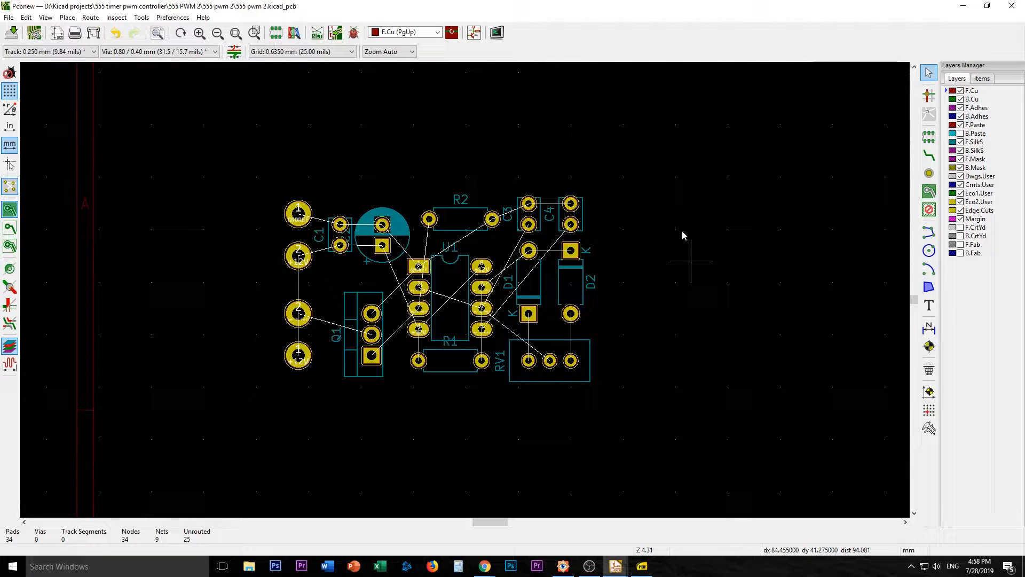
mouse_move(530, 216)
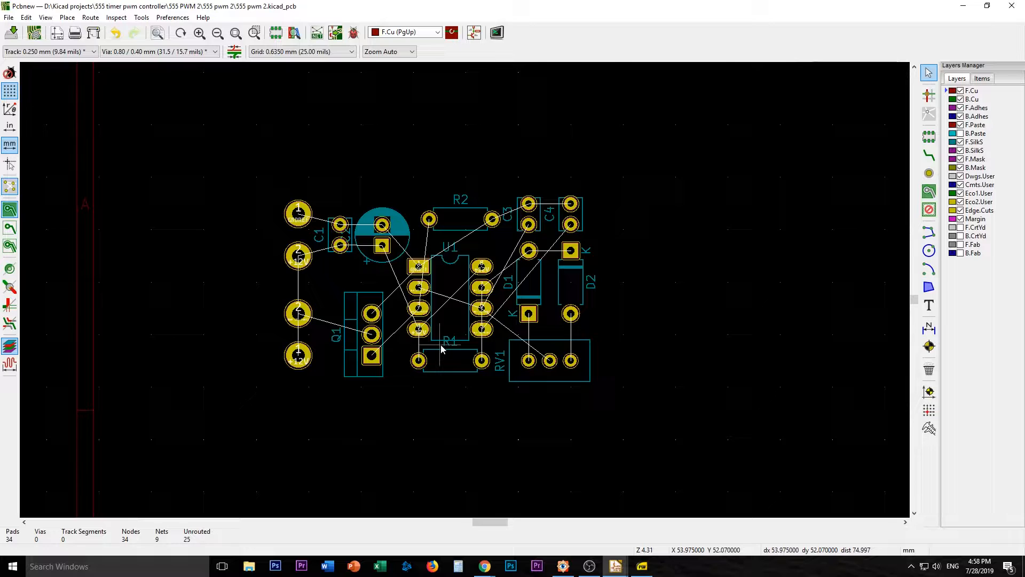
mouse_move(631, 222)
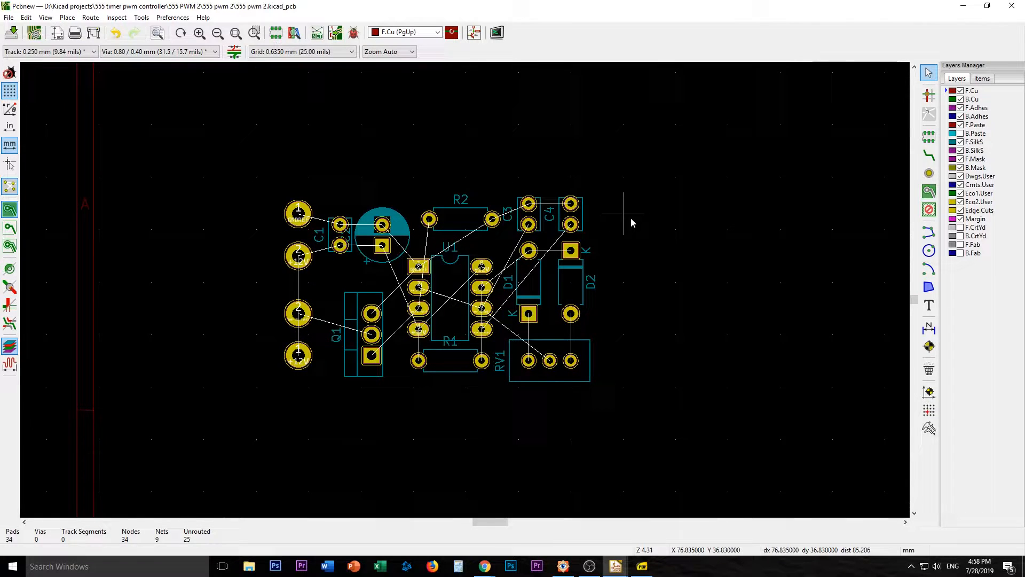
mouse_move(317, 32)
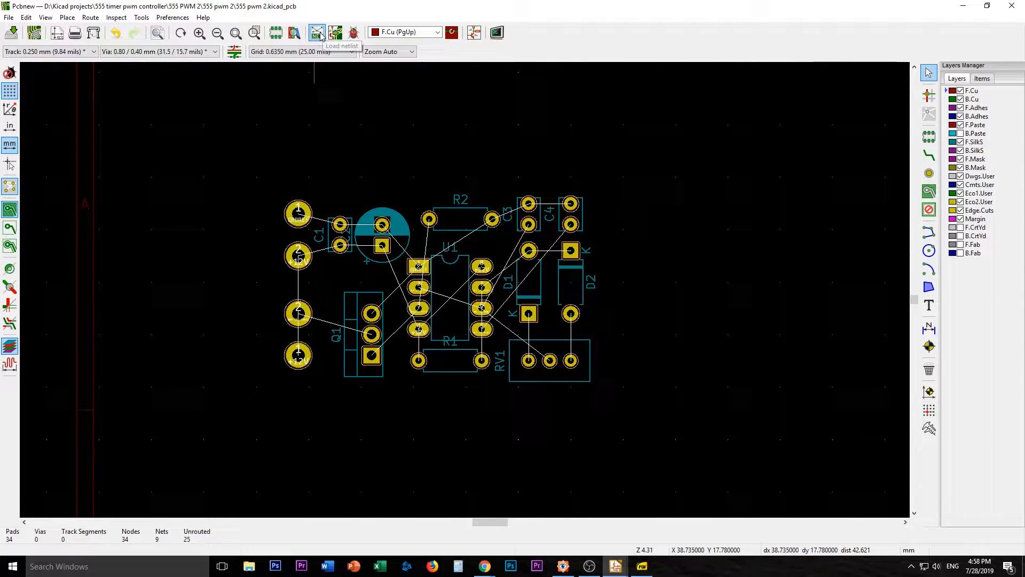
Apply the 555 pwm 2.net netlist to the board, past the missing-file warning.
left_click(317, 32)
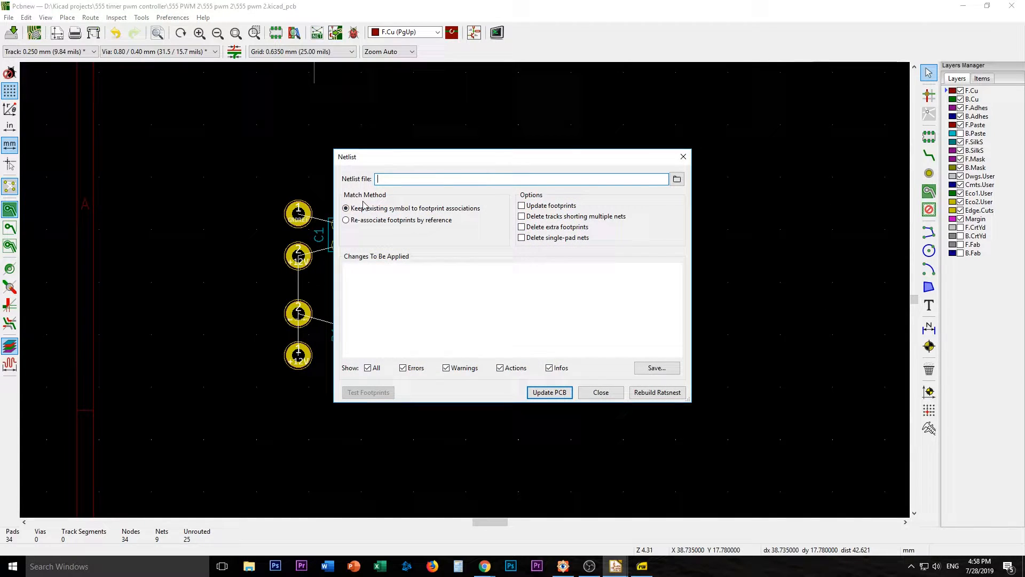
left_click(549, 391)
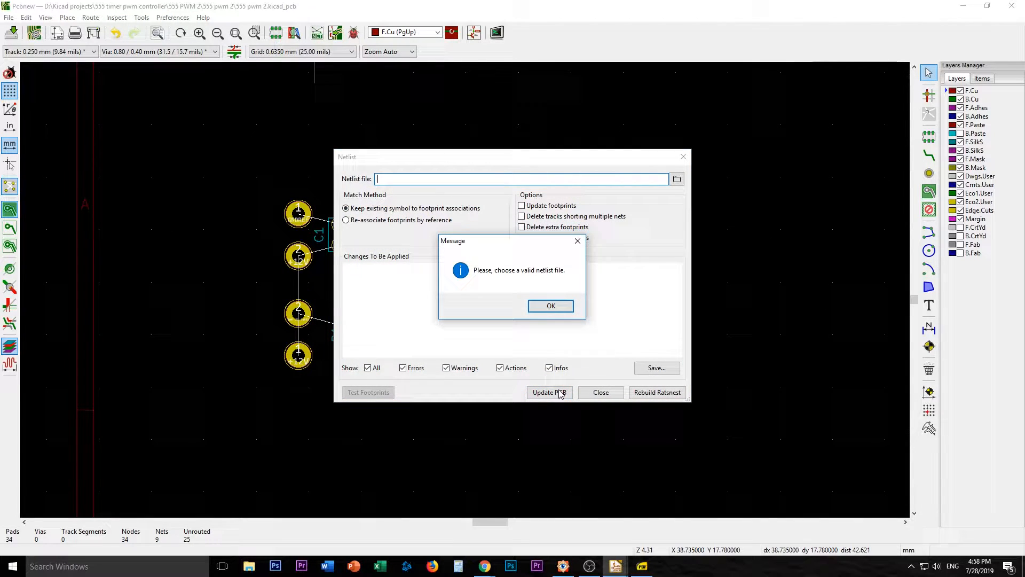
mouse_move(551, 305)
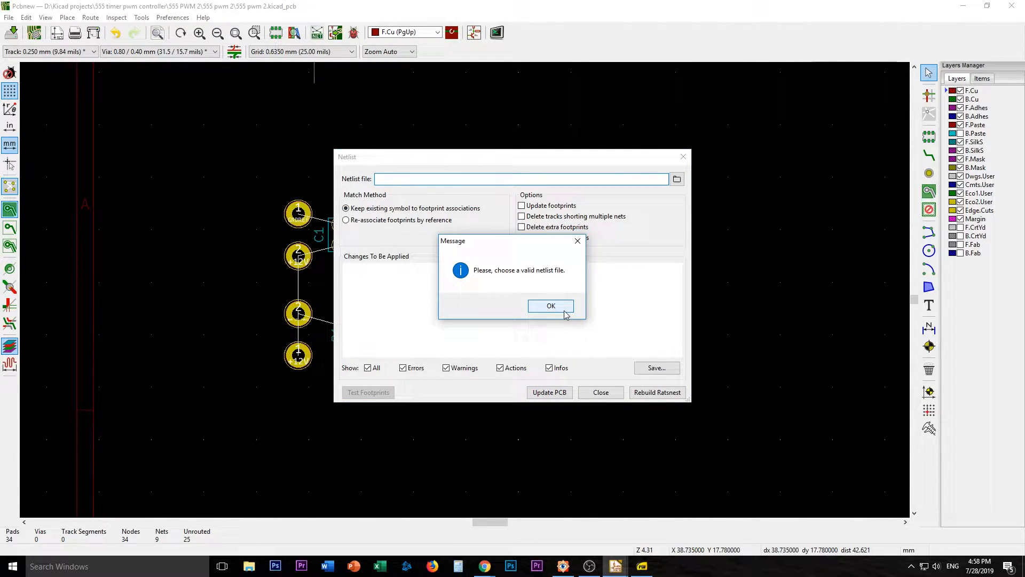
left_click(550, 305)
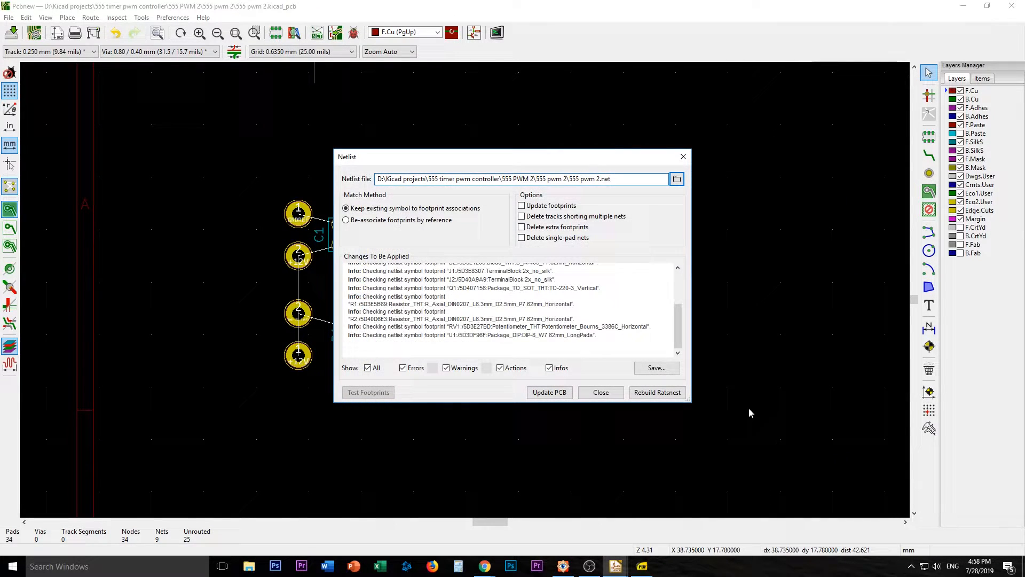
left_click(549, 392)
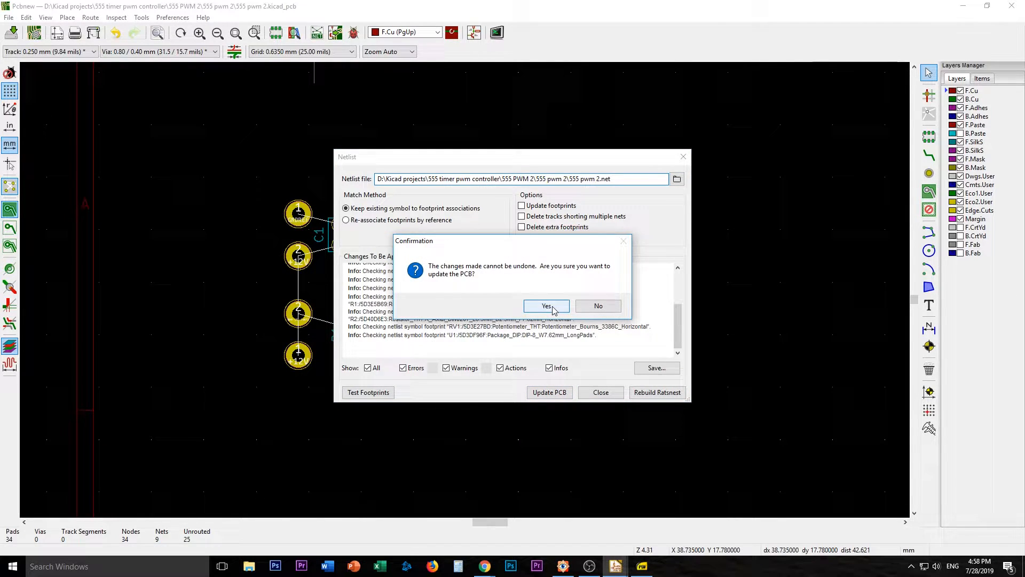
left_click(546, 306)
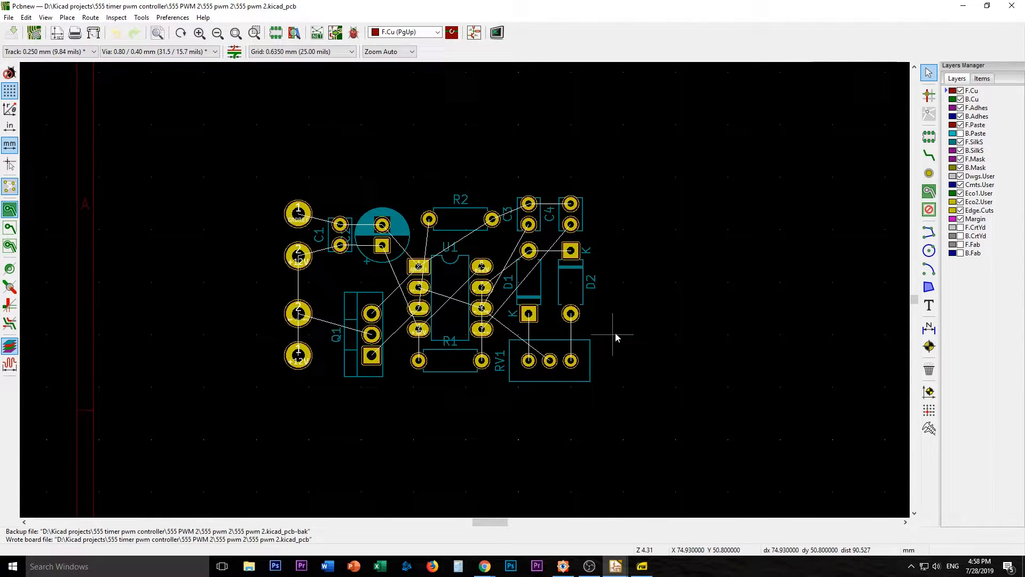
mouse_move(644, 364)
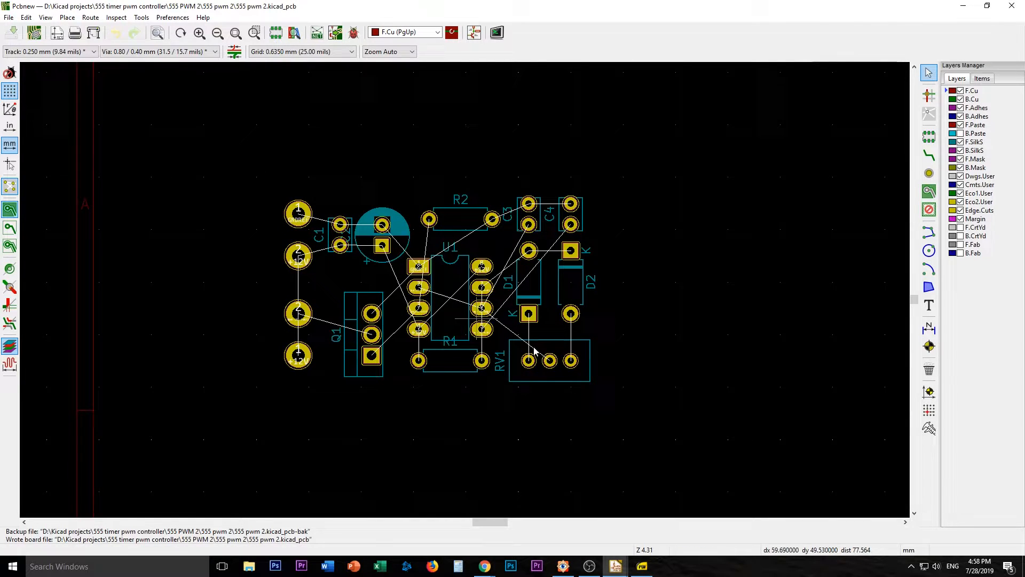
mouse_move(608, 296)
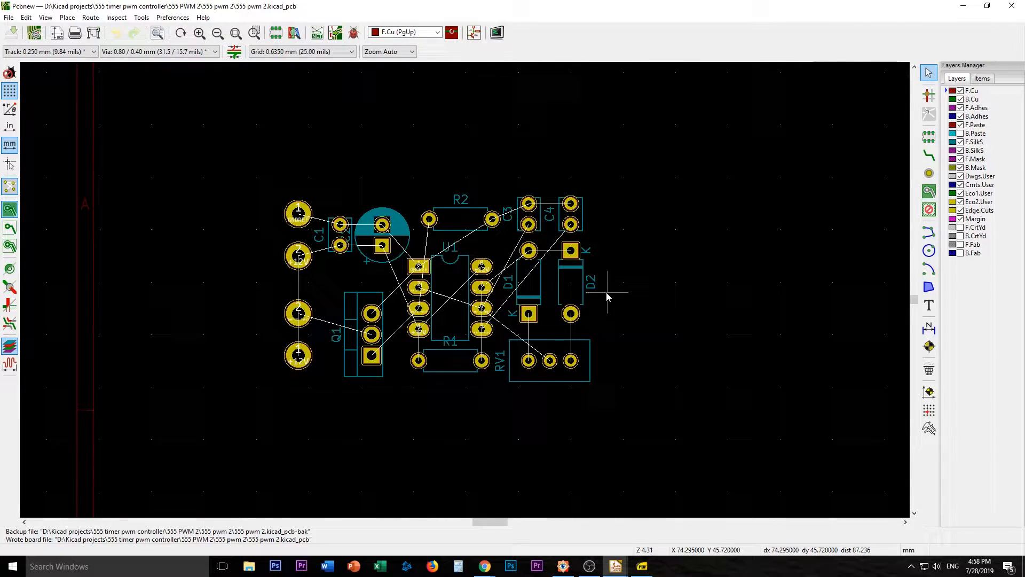
mouse_move(589, 288)
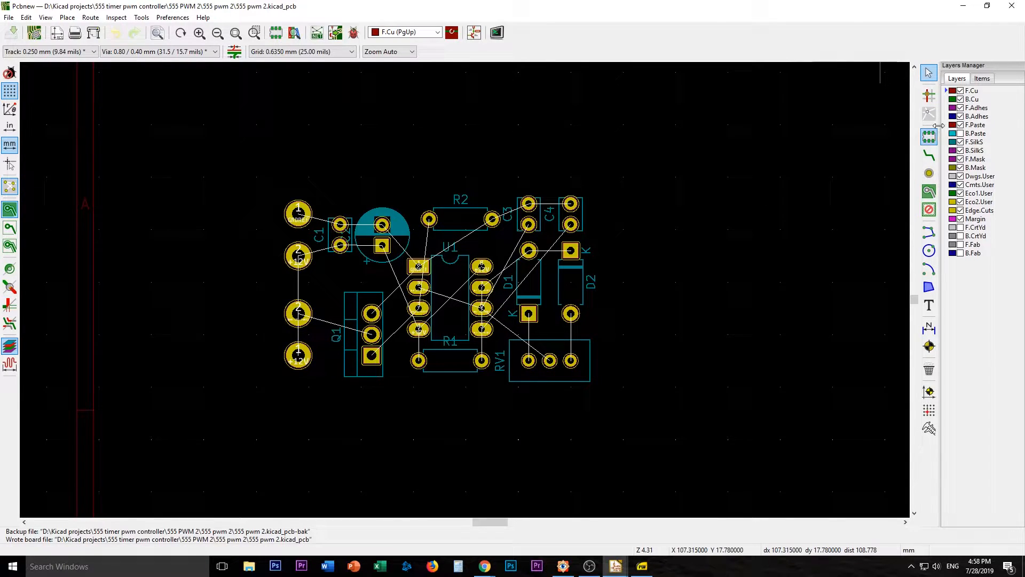
mouse_move(938, 131)
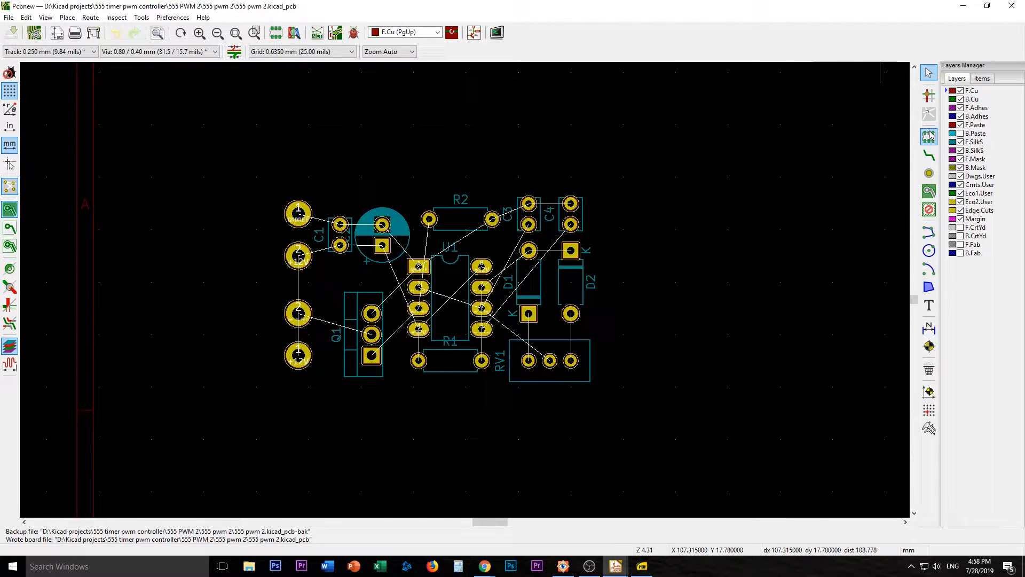
mouse_move(804, 160)
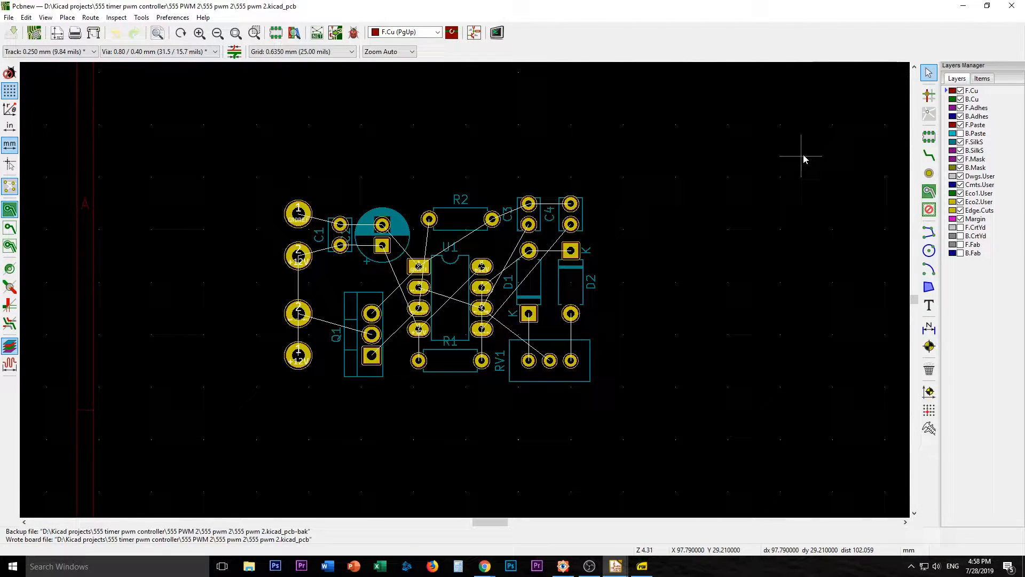
mouse_move(611, 352)
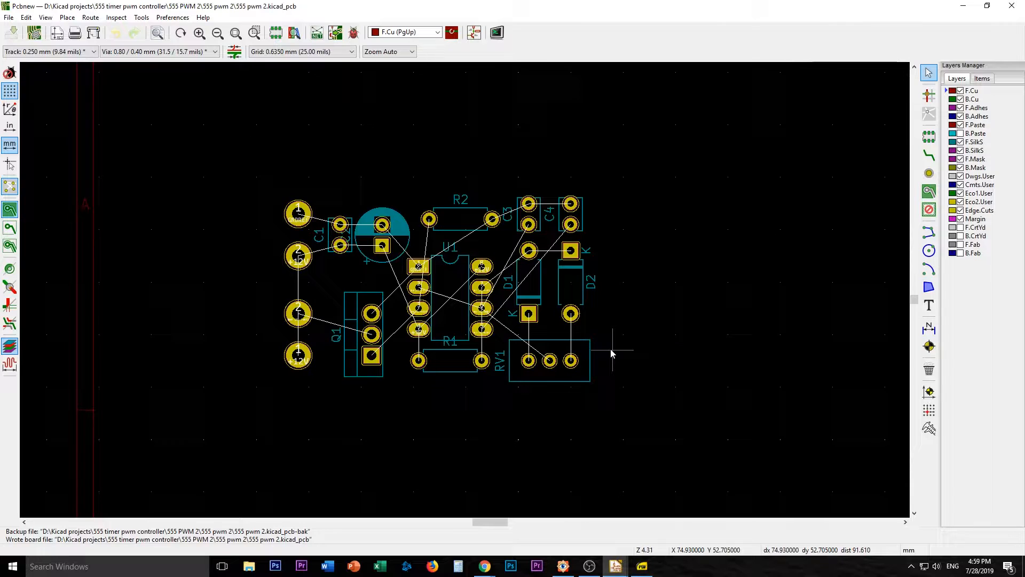
mouse_move(608, 356)
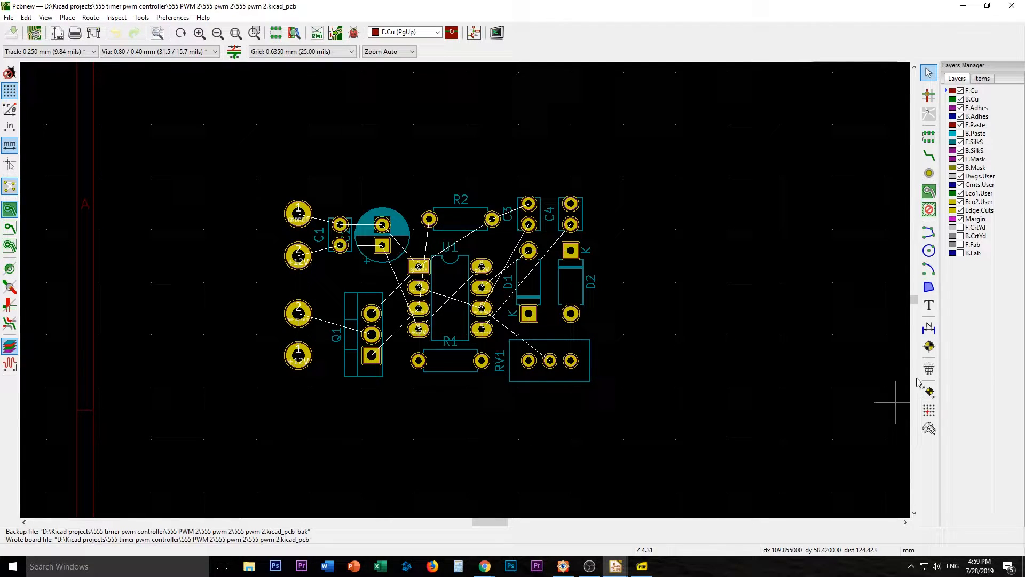
Draw a closed rectangular Edge.Cuts outline around all the footprints.
left_click(979, 209)
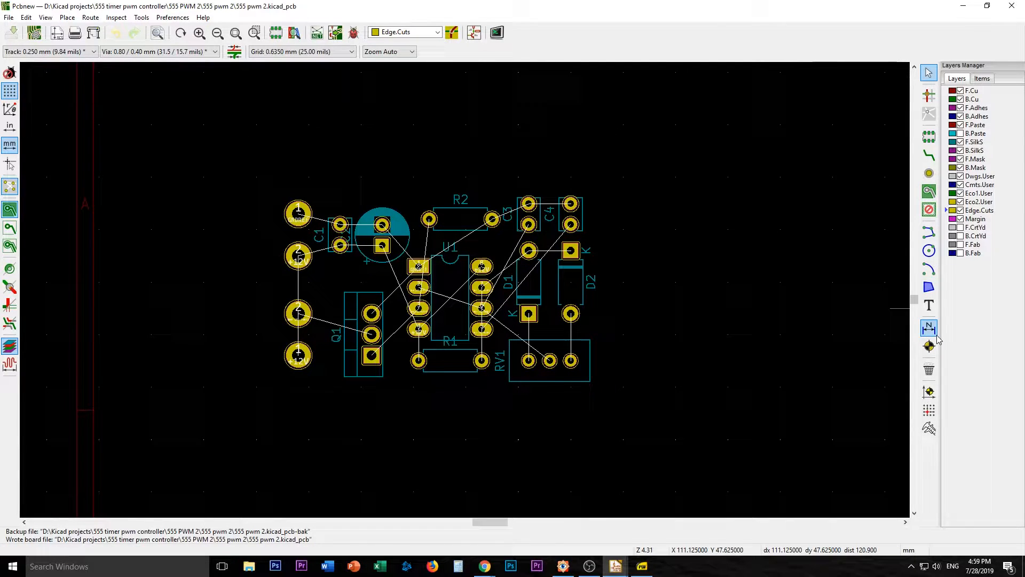
mouse_move(928, 288)
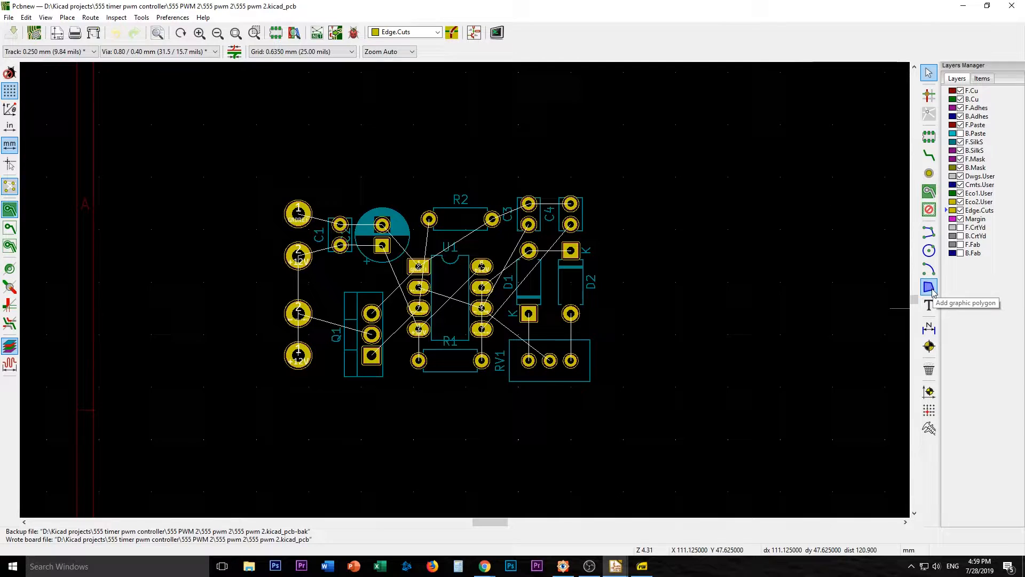
mouse_move(929, 233)
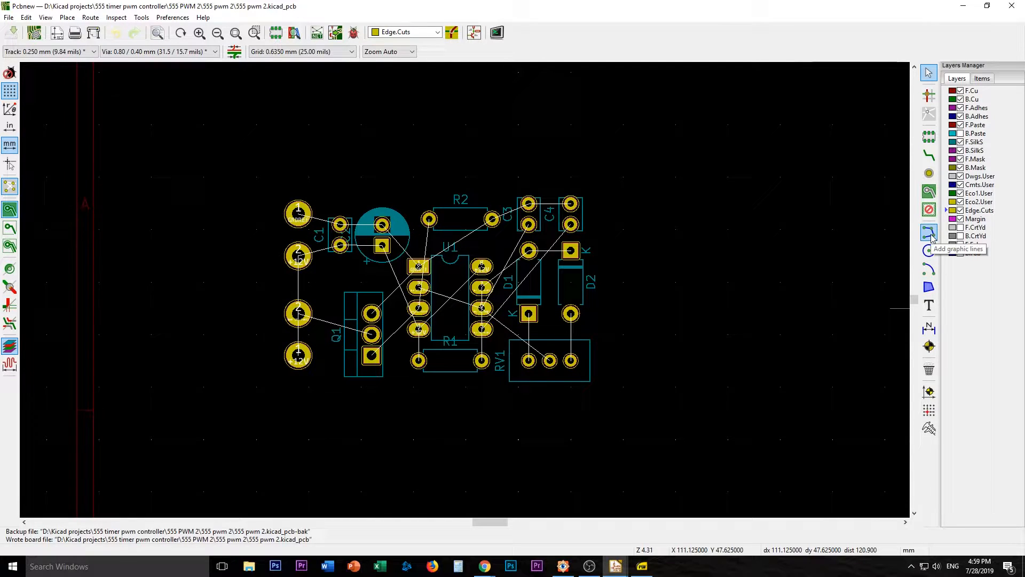
left_click(929, 233)
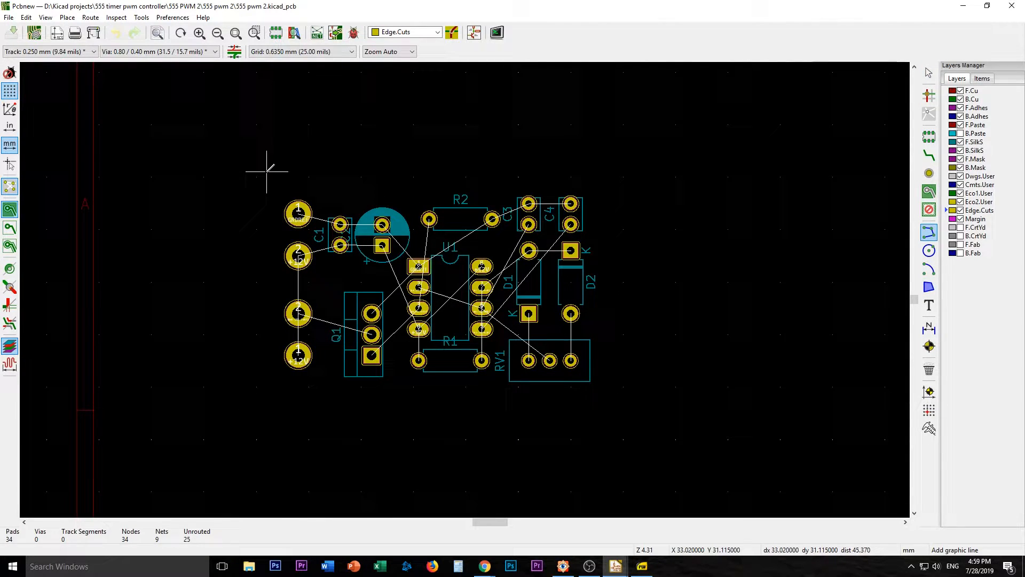
mouse_move(276, 177)
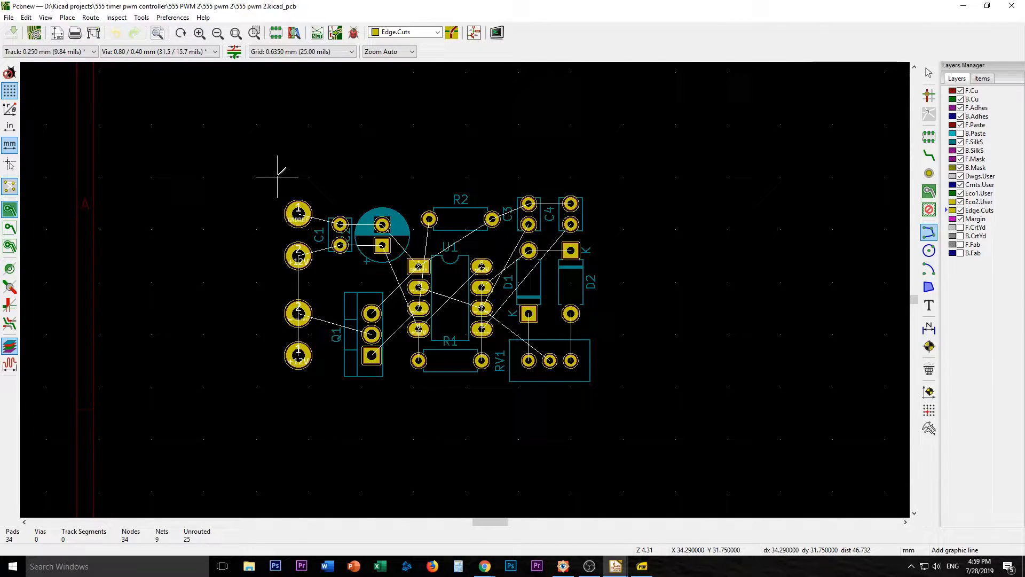
mouse_move(455, 166)
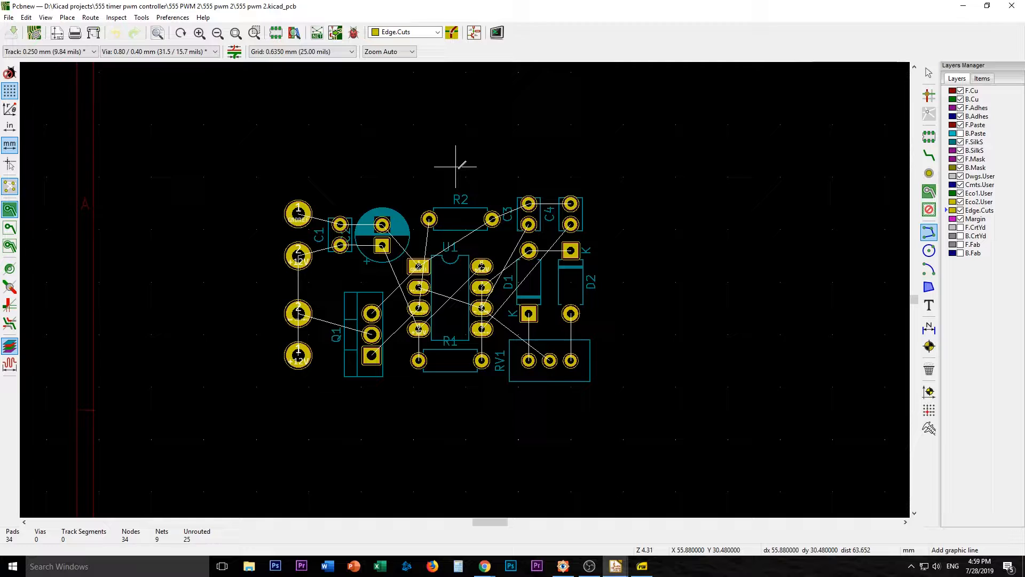
mouse_move(256, 175)
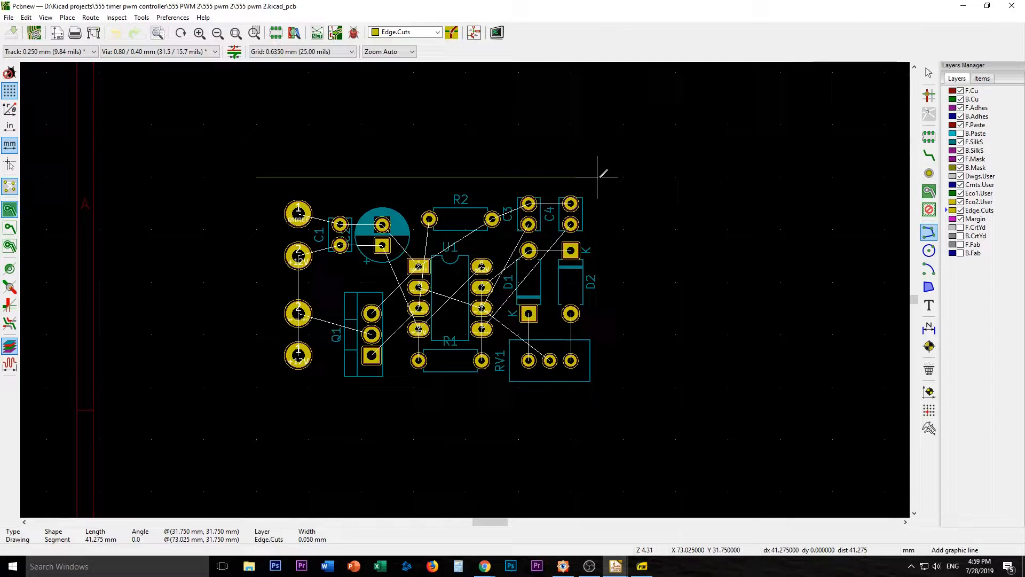
left_click(616, 381)
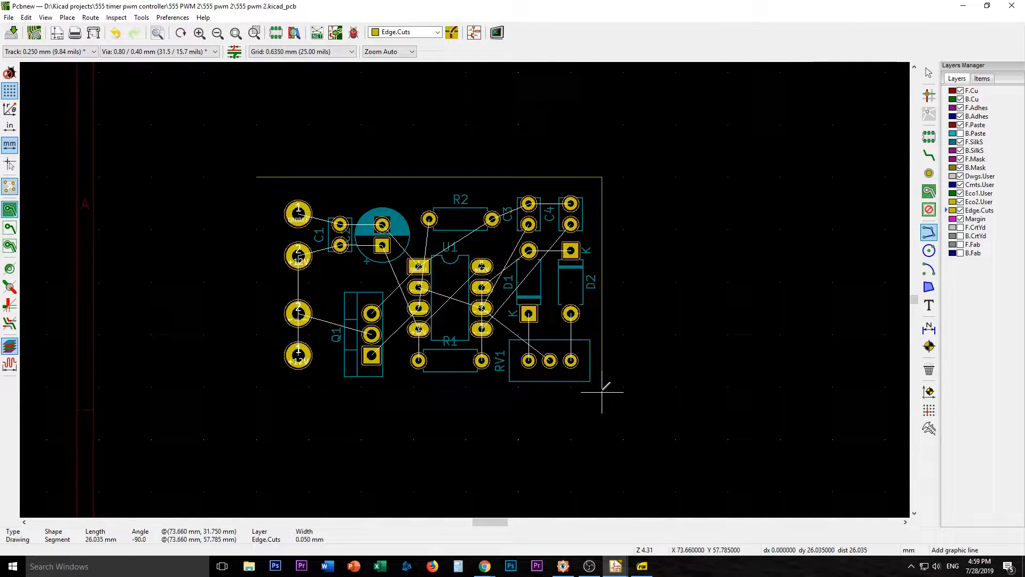
mouse_move(601, 407)
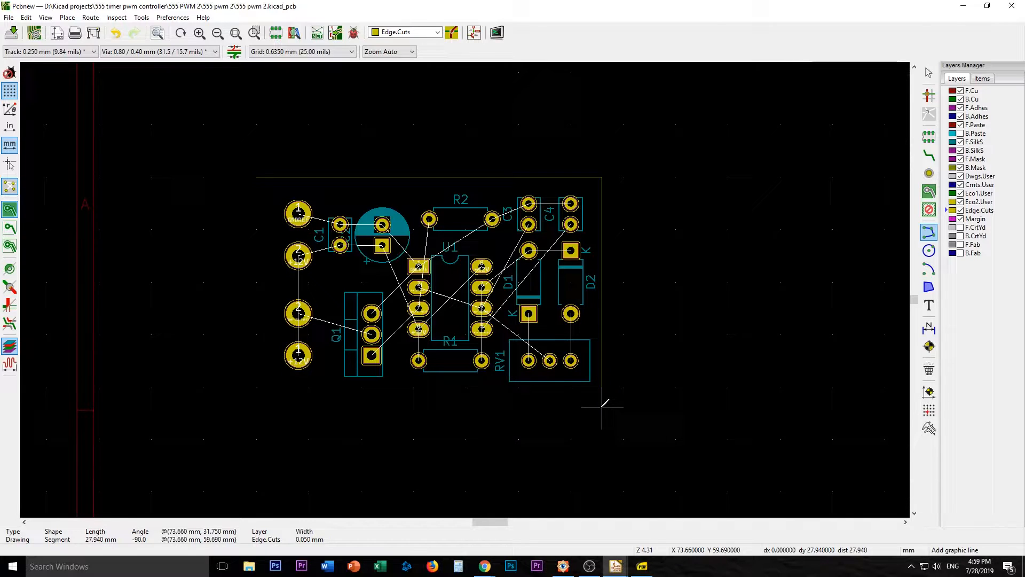
mouse_move(262, 409)
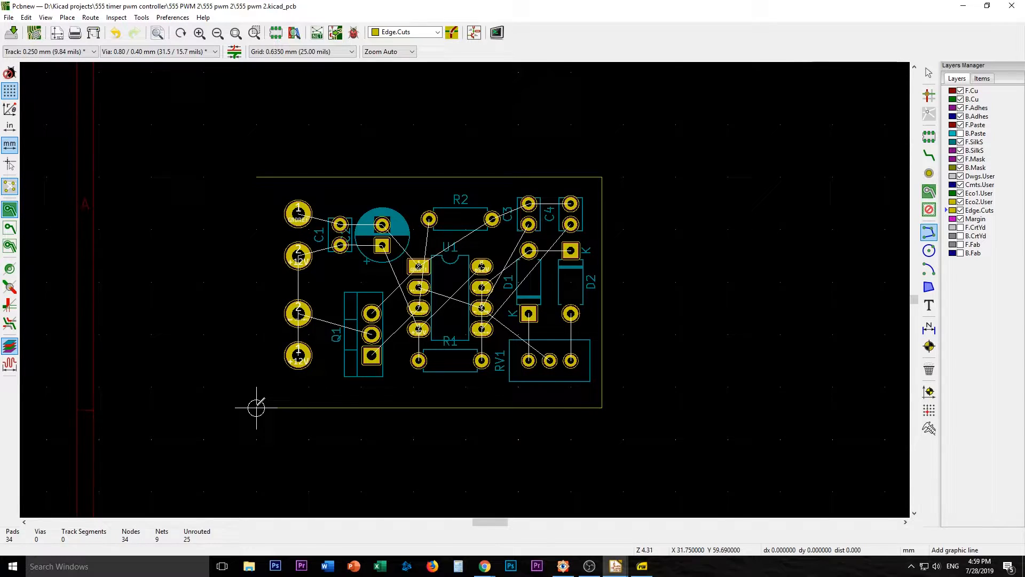
right_click(255, 177)
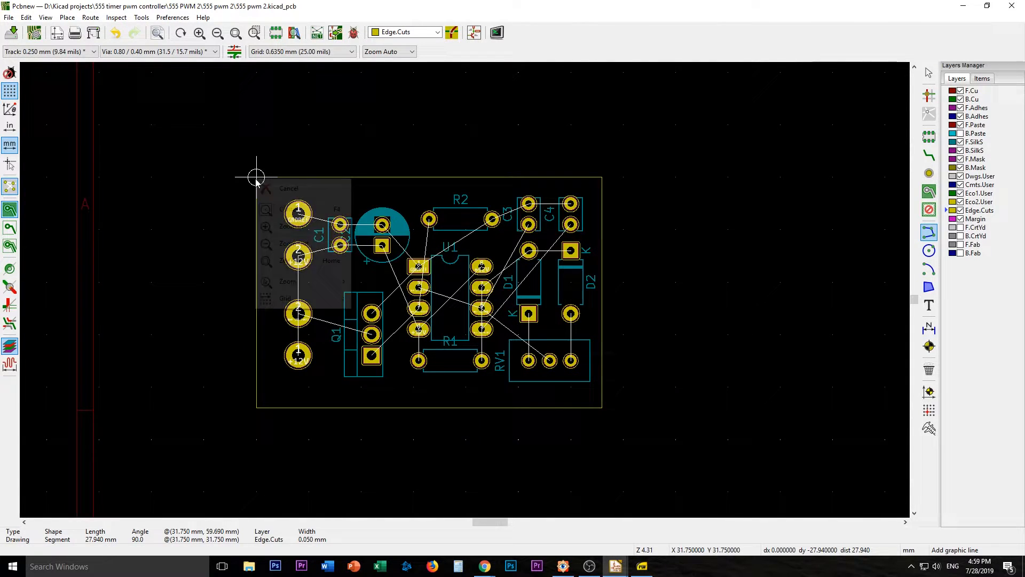
right_click(256, 176)
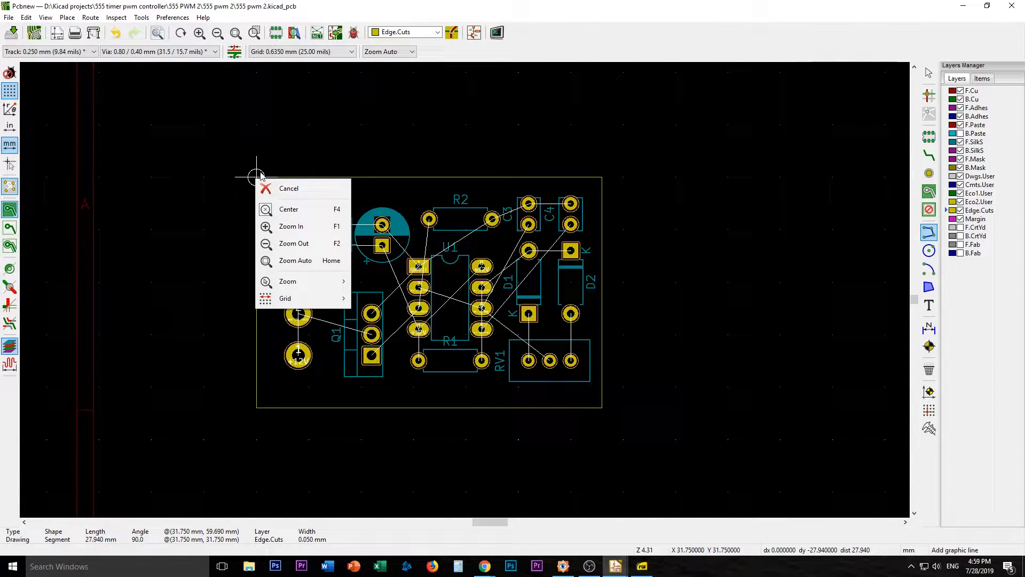
left_click(288, 189)
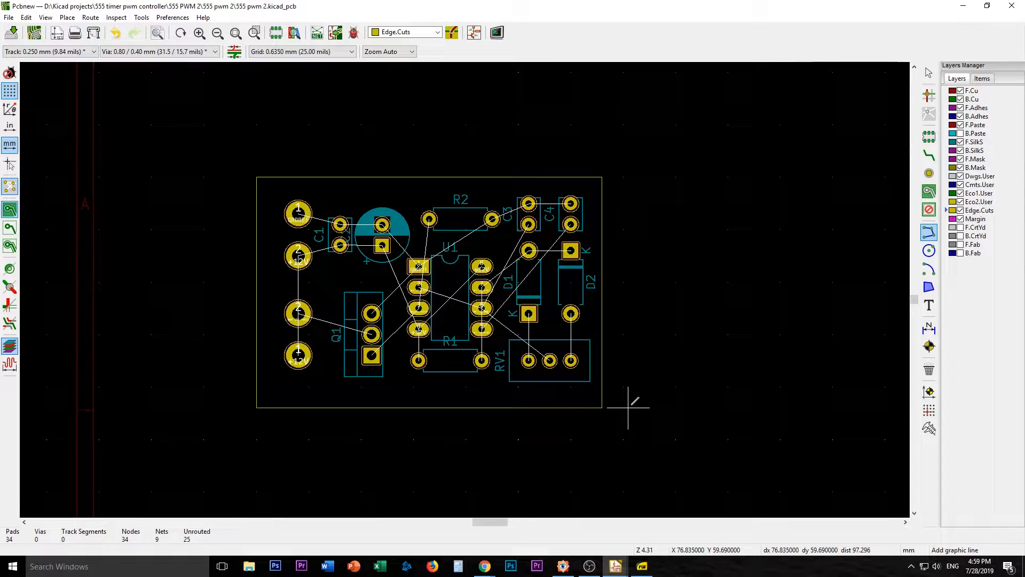
mouse_move(633, 327)
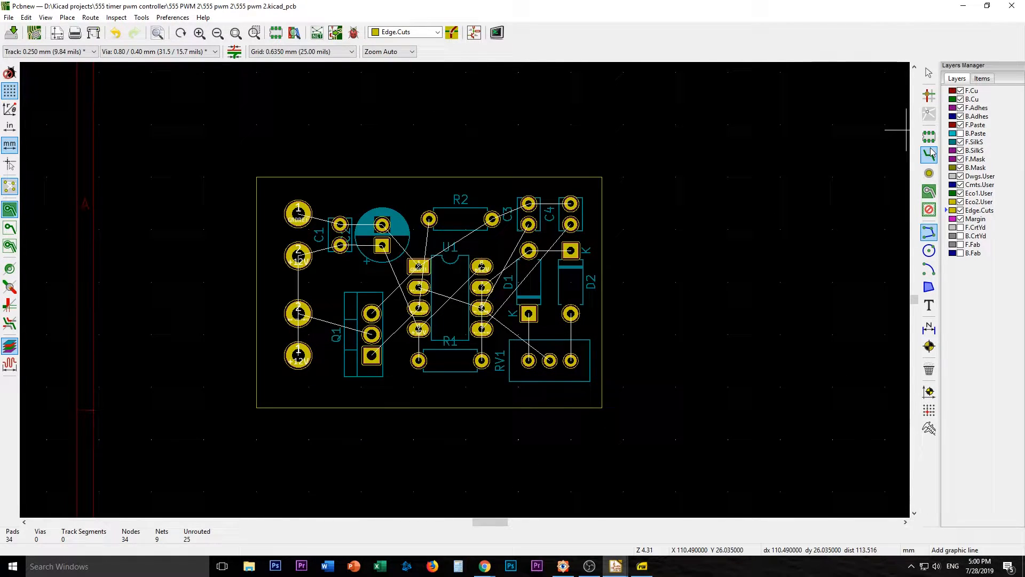
mouse_move(929, 154)
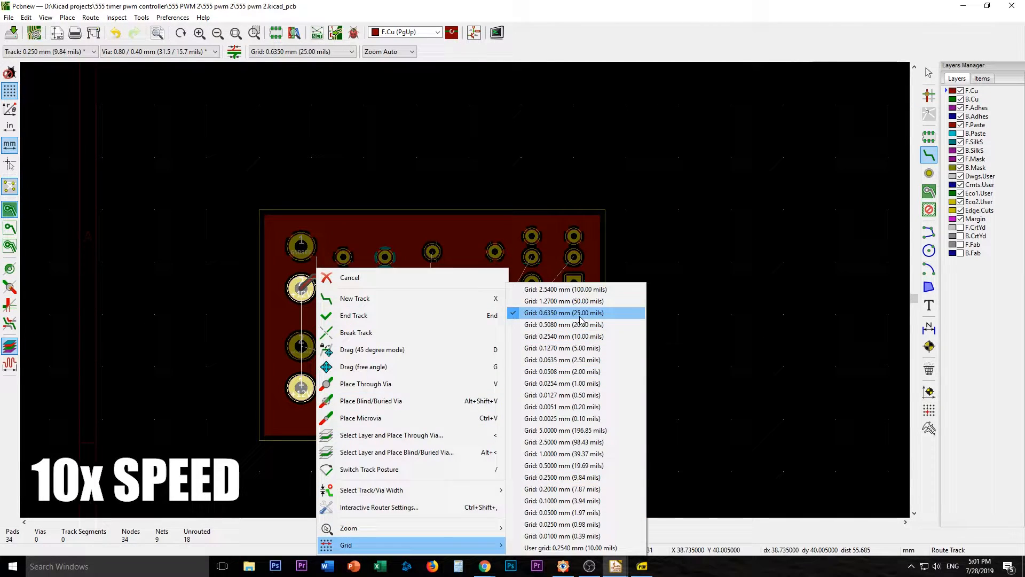
Switch to a 0.1270 mm grid and route front-copper tracks linking C1, U1 and Q1.
left_click(561, 347)
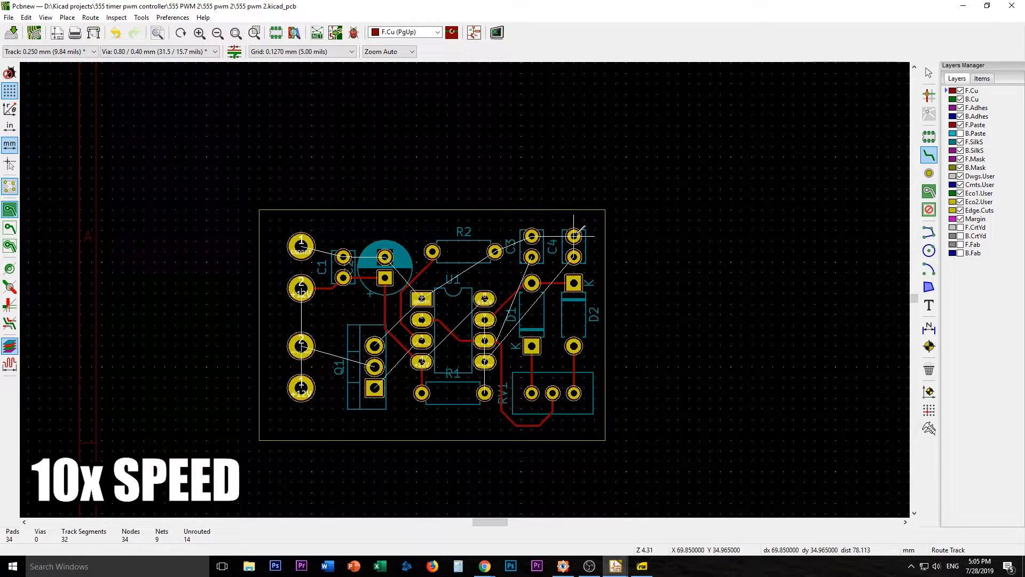
mouse_move(421, 392)
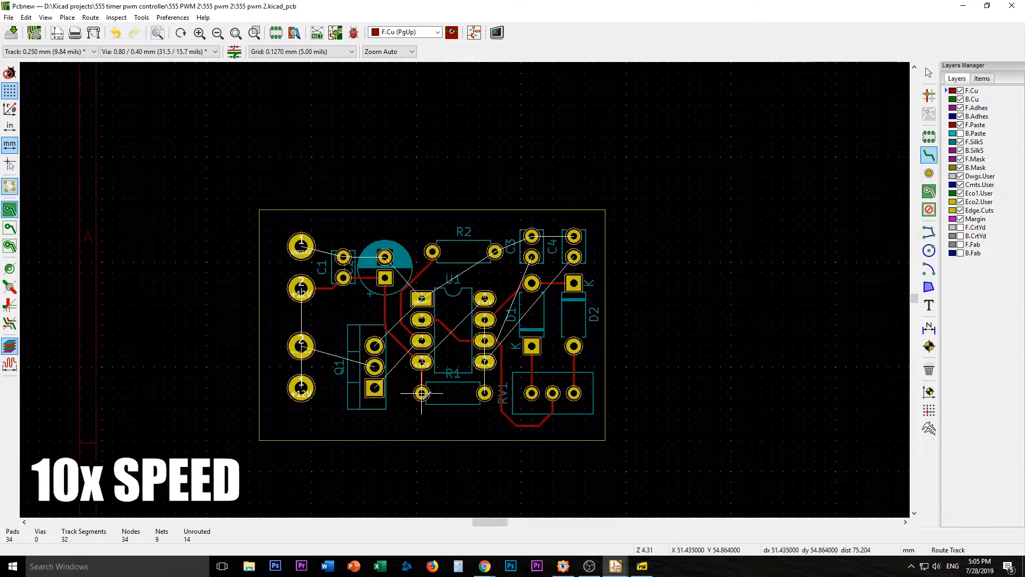
mouse_move(515, 265)
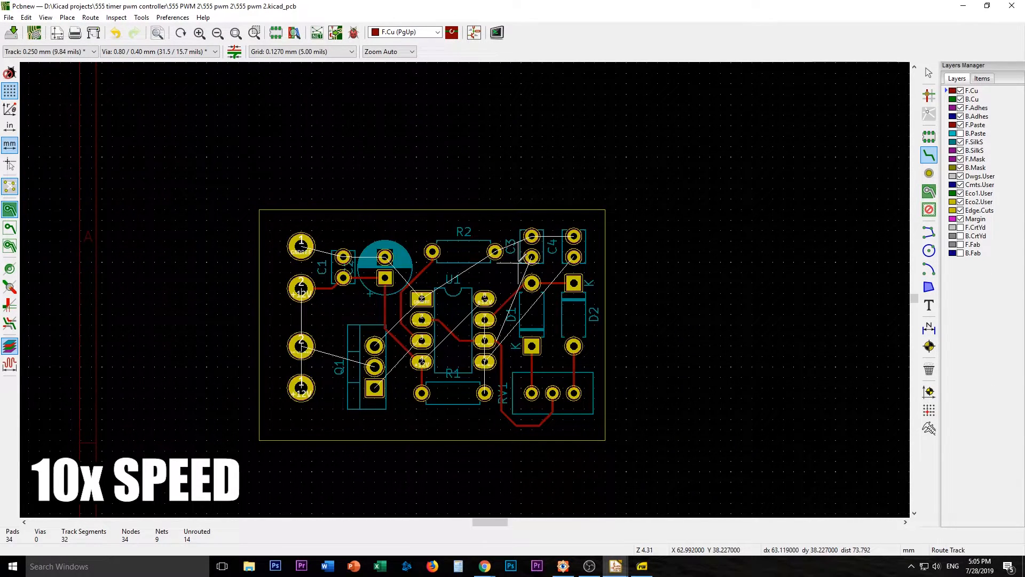
left_click(484, 340)
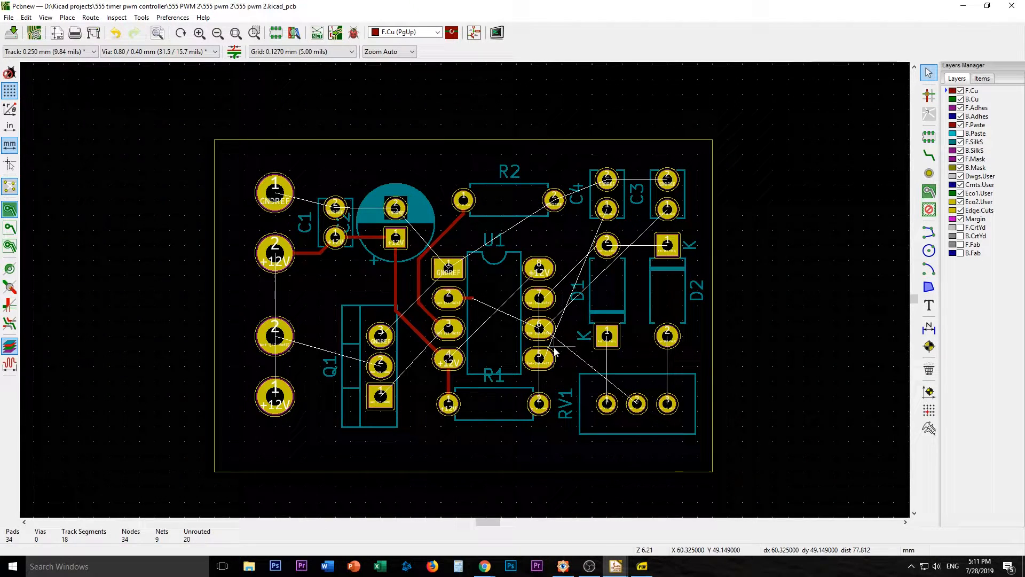
Delete the front-copper tracks, including the overlapping +12V track beside C1.
left_click(452, 300)
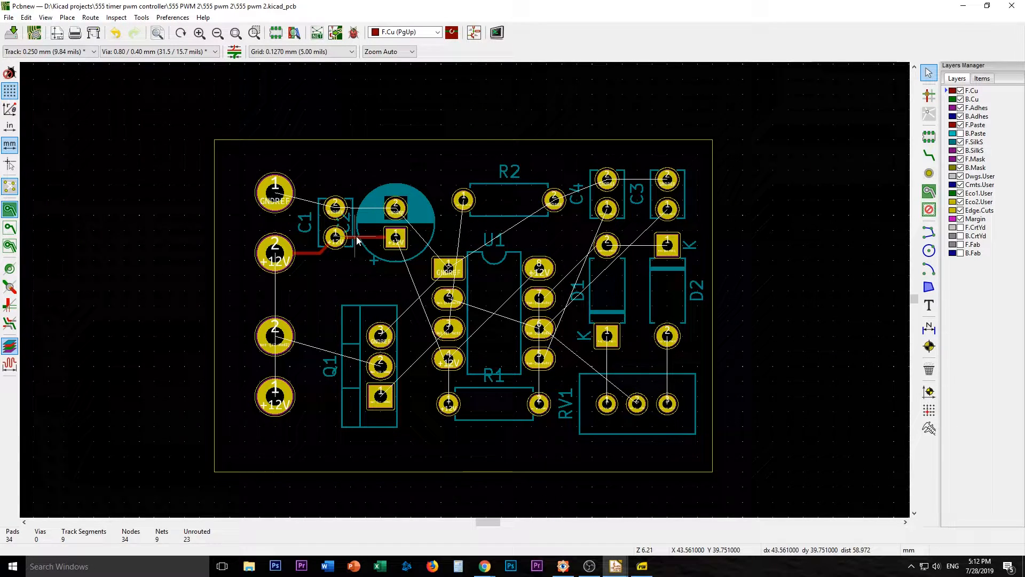
left_click(321, 255)
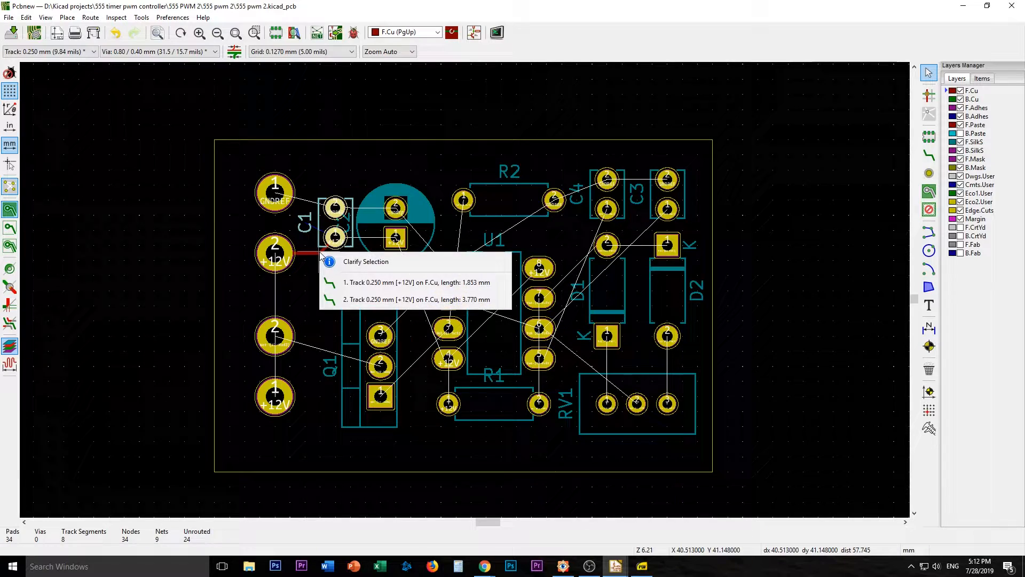
left_click(410, 300)
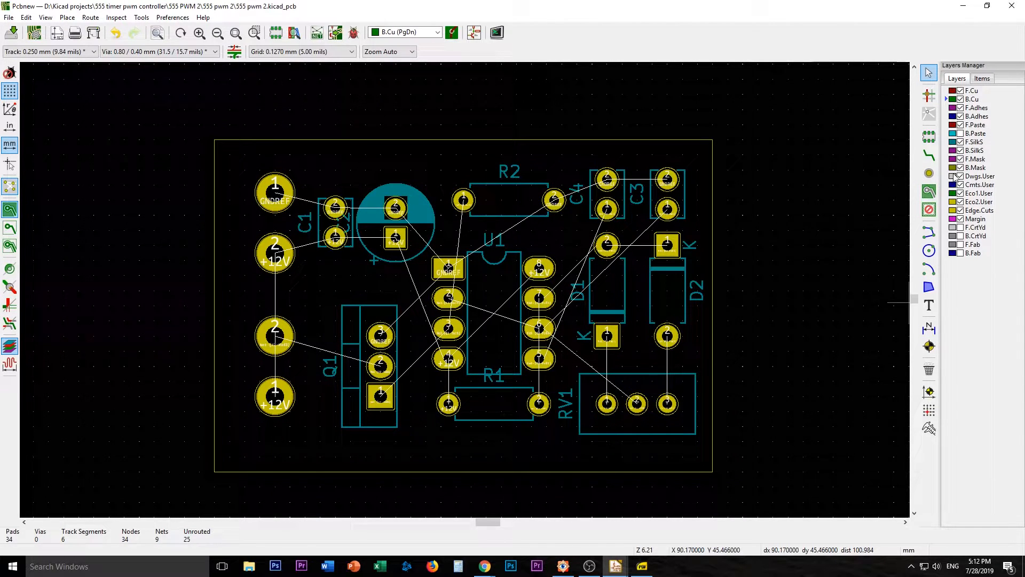
Set a 1.2700 mm grid and create a GNDREF zone on B.Cu covering the board.
left_click(928, 191)
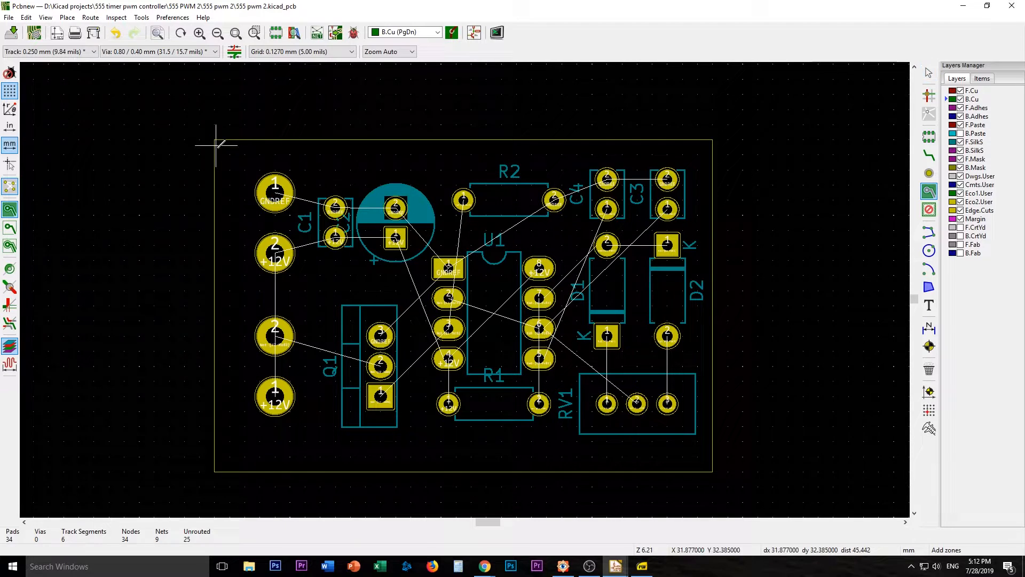
mouse_move(226, 149)
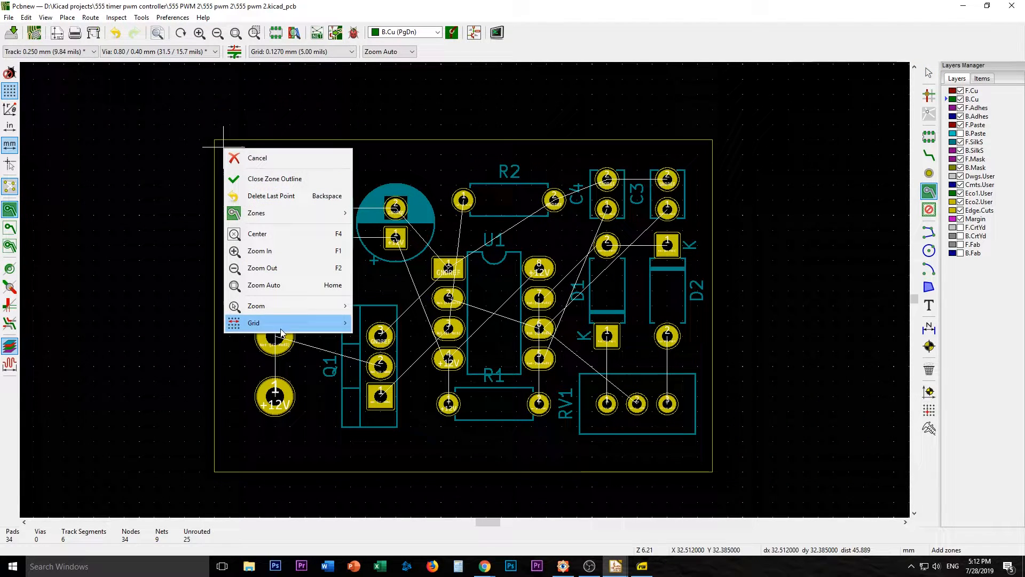
left_click(254, 322)
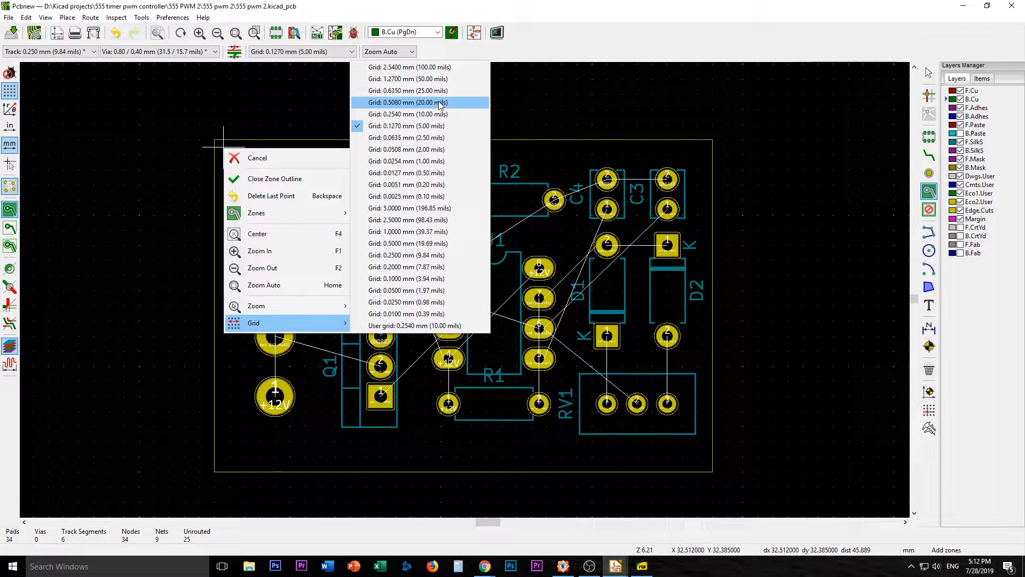
left_click(406, 78)
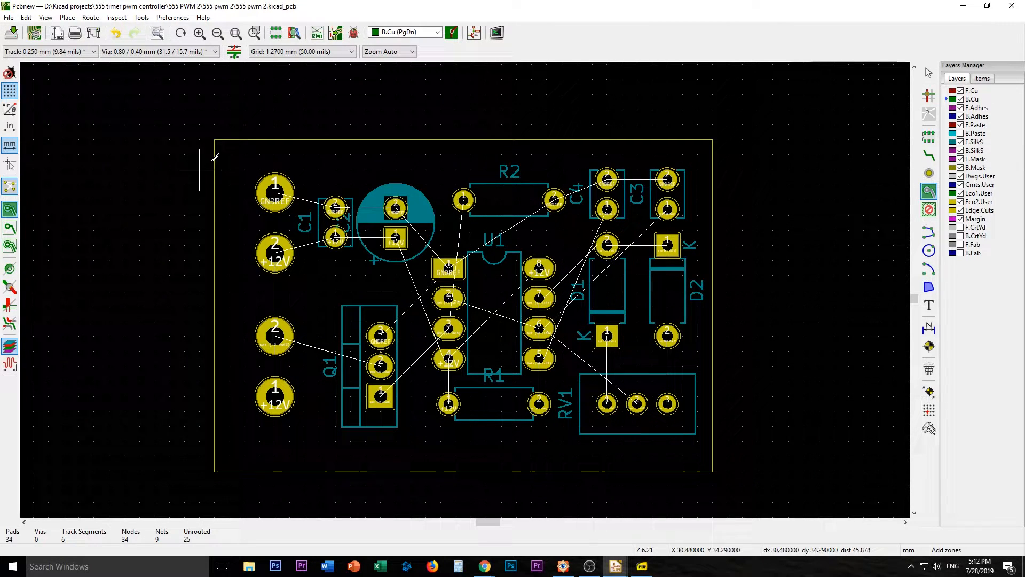
mouse_move(213, 140)
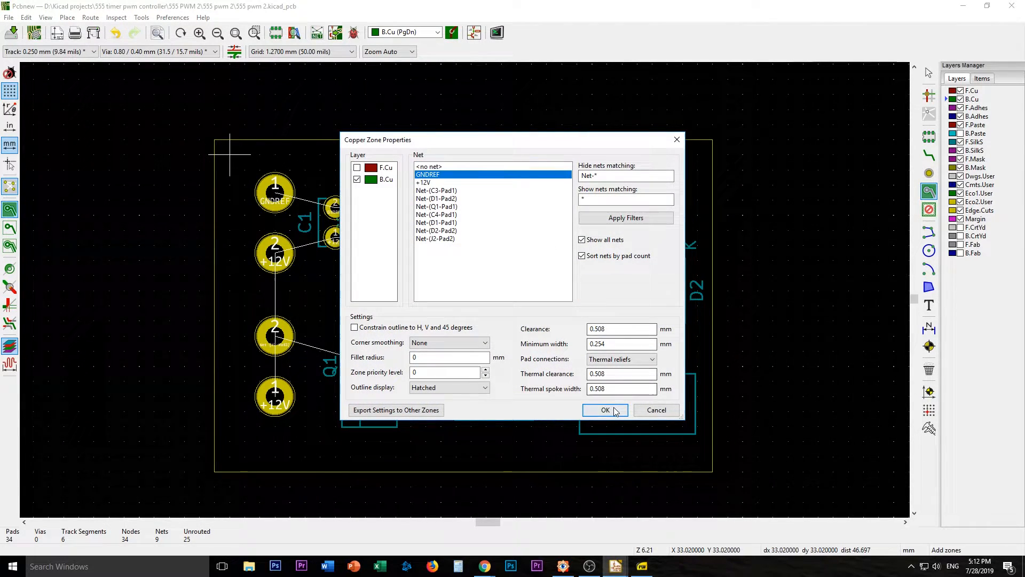
left_click(604, 410)
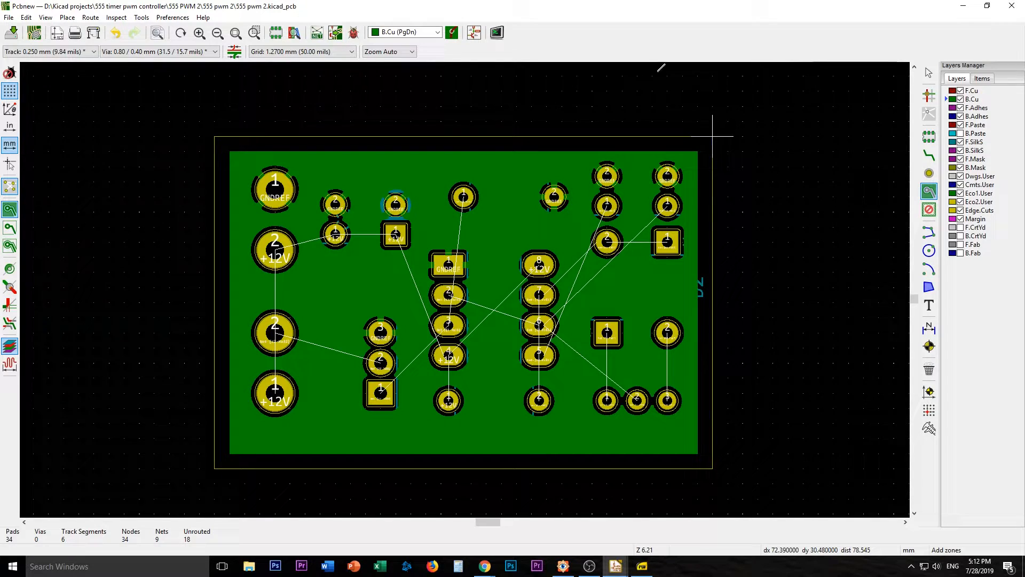
mouse_move(605, 274)
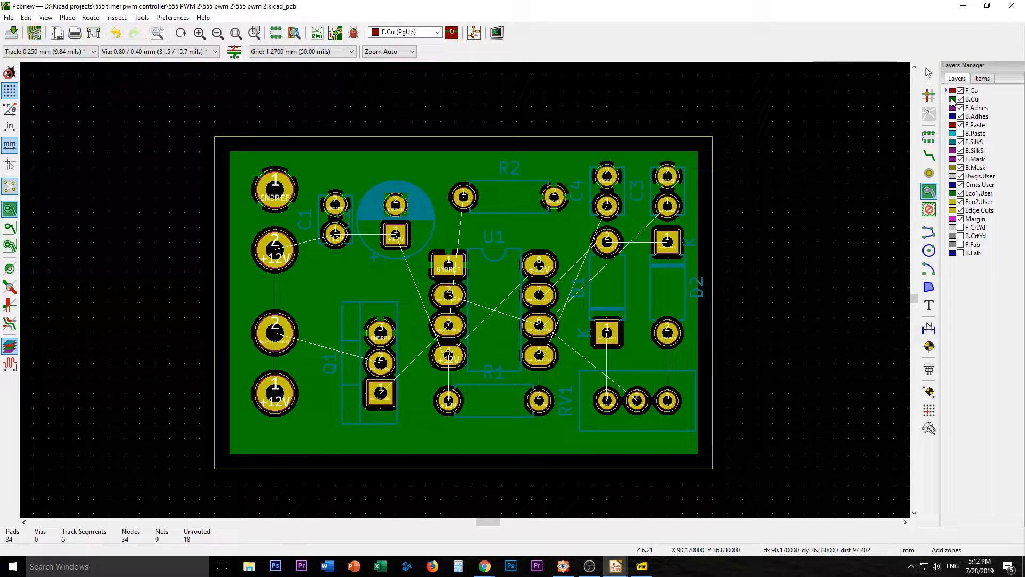
mouse_move(929, 208)
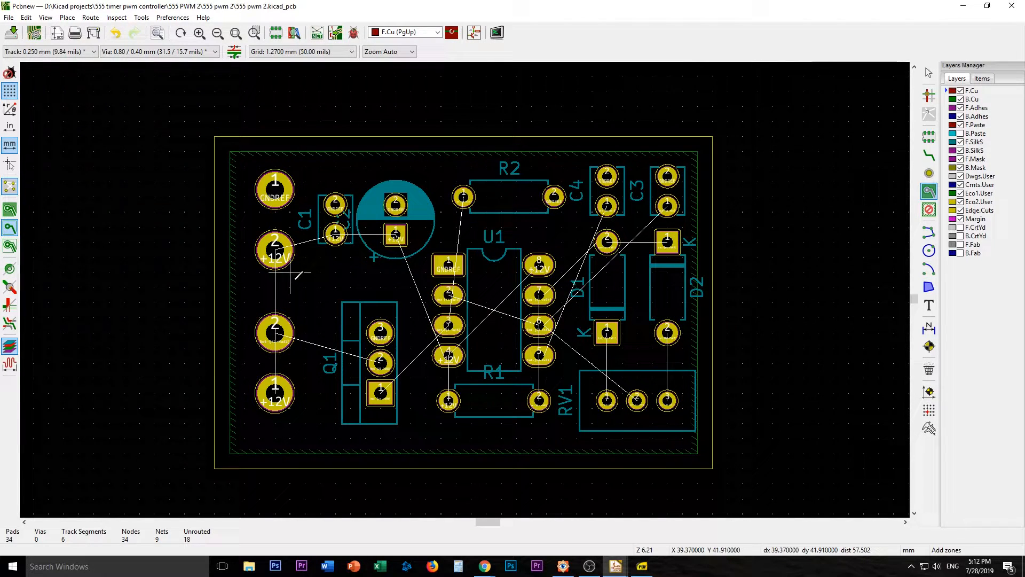
mouse_move(350, 343)
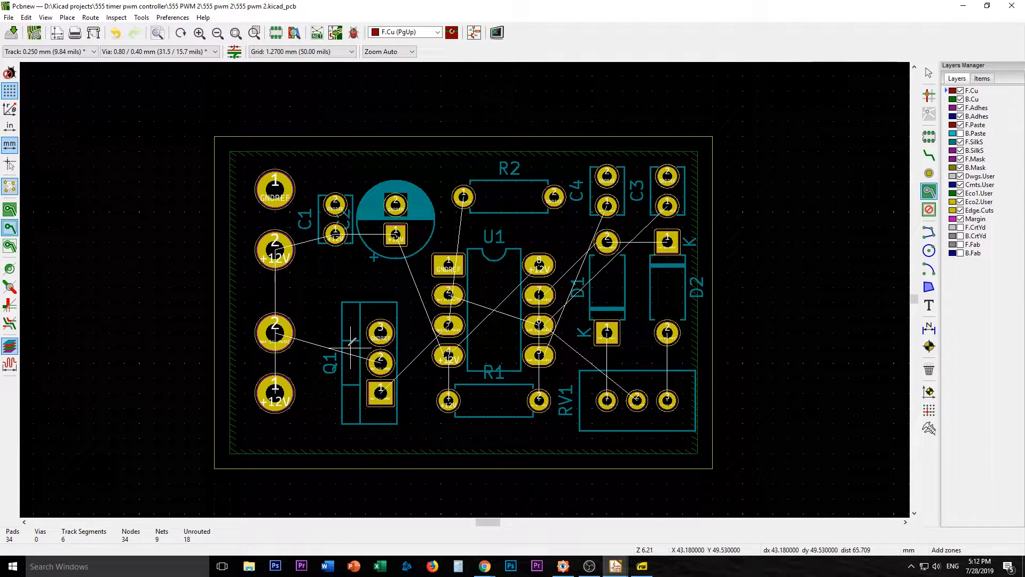
mouse_move(994, 120)
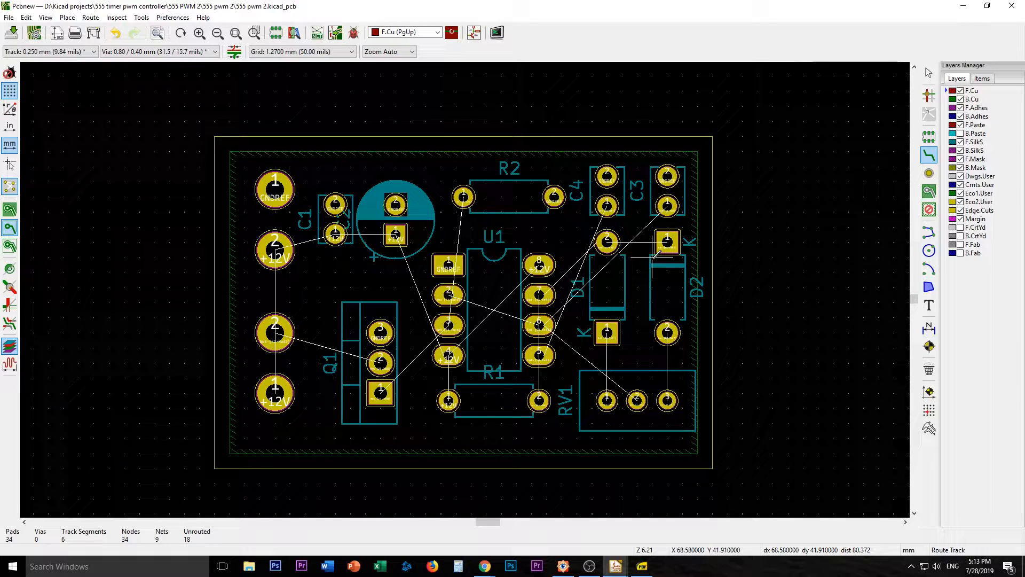
mouse_move(343, 347)
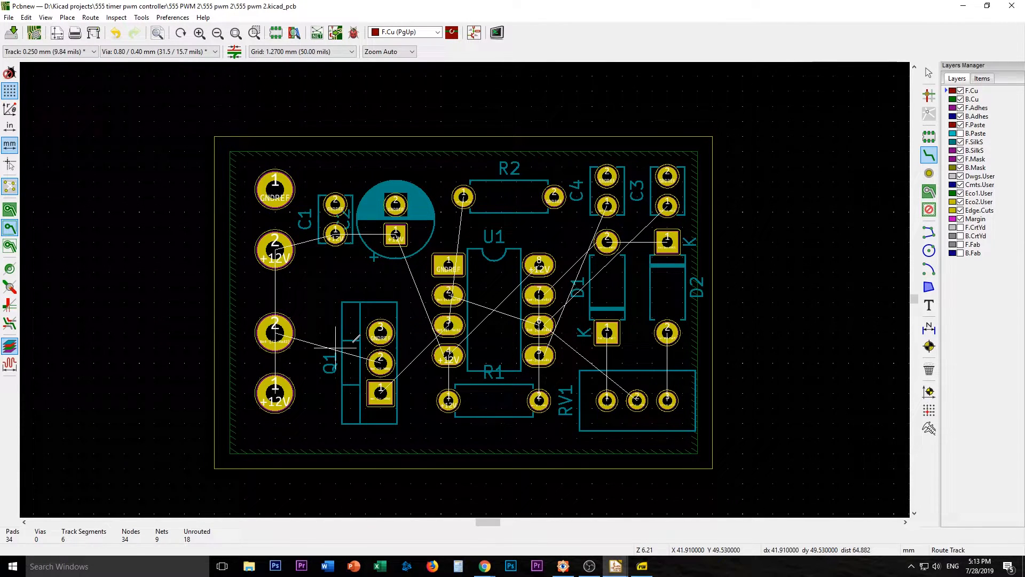
mouse_move(472, 321)
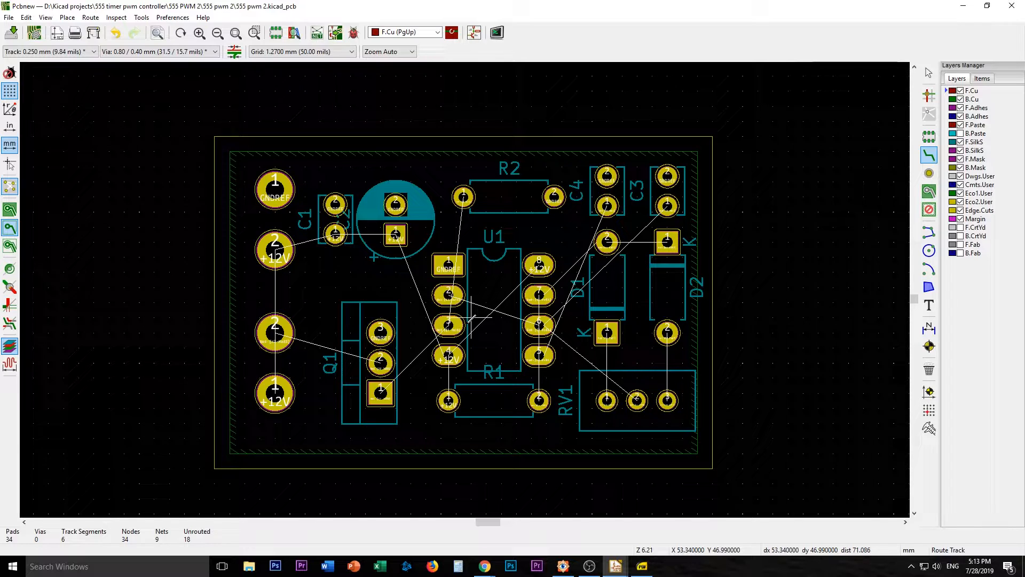
mouse_move(242, 227)
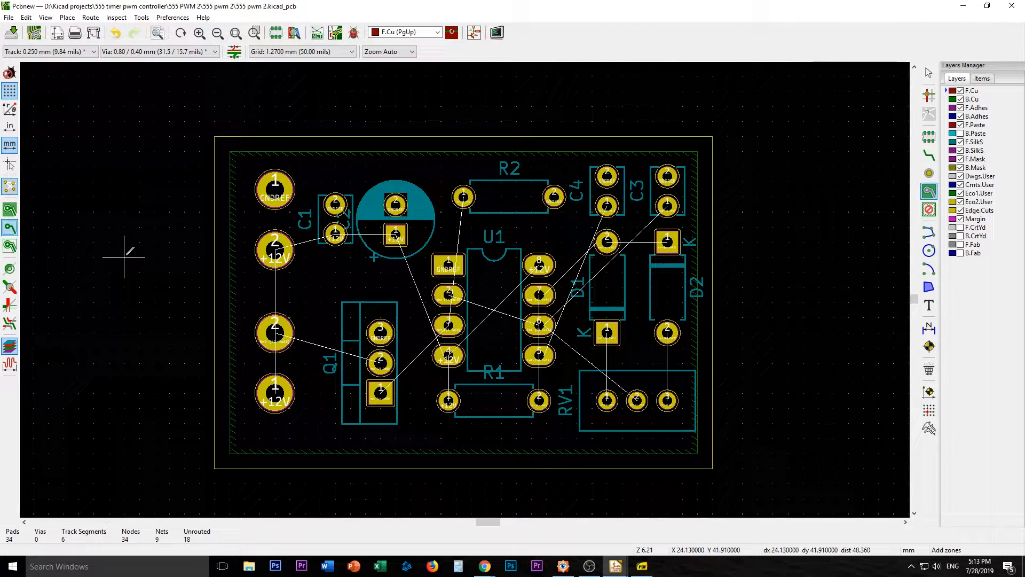
right_click(226, 286)
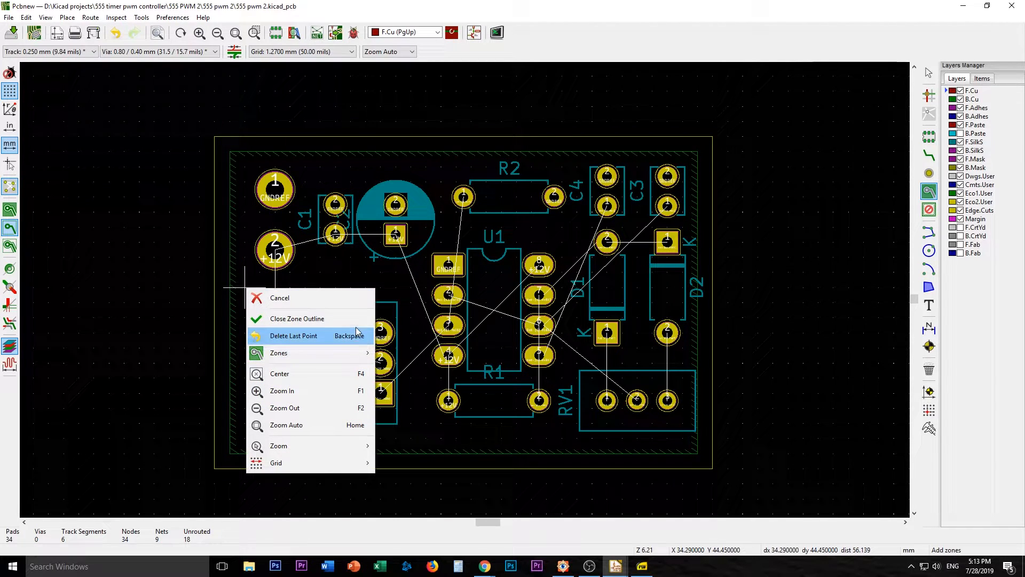
mouse_move(330, 333)
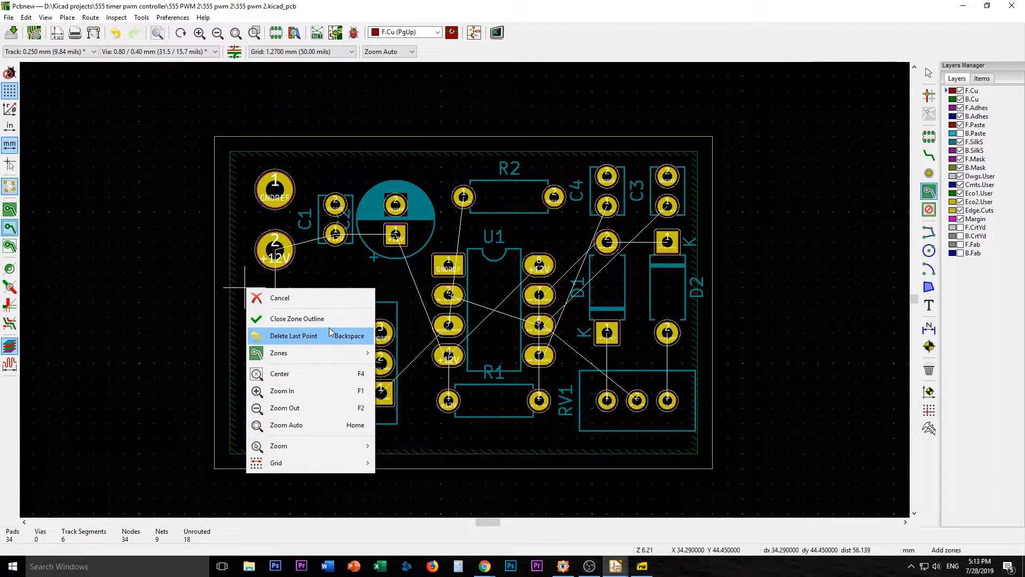
mouse_move(327, 298)
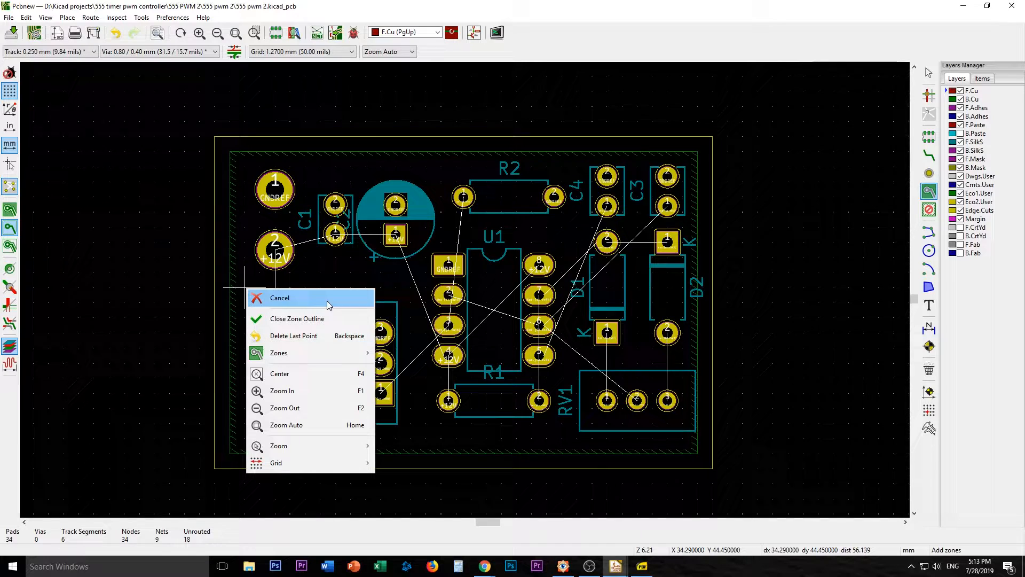
mouse_move(324, 470)
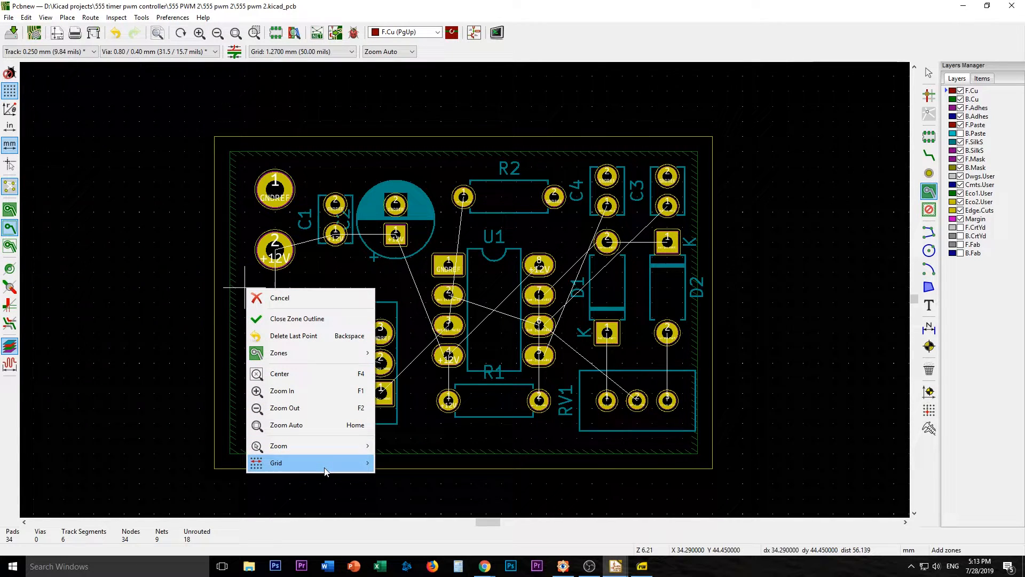
left_click(297, 318)
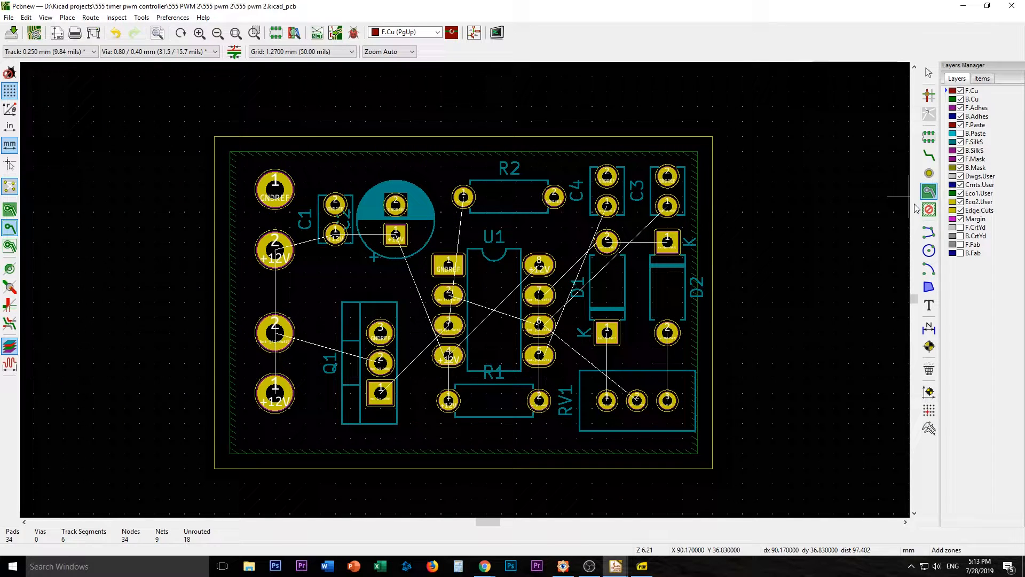
mouse_move(929, 209)
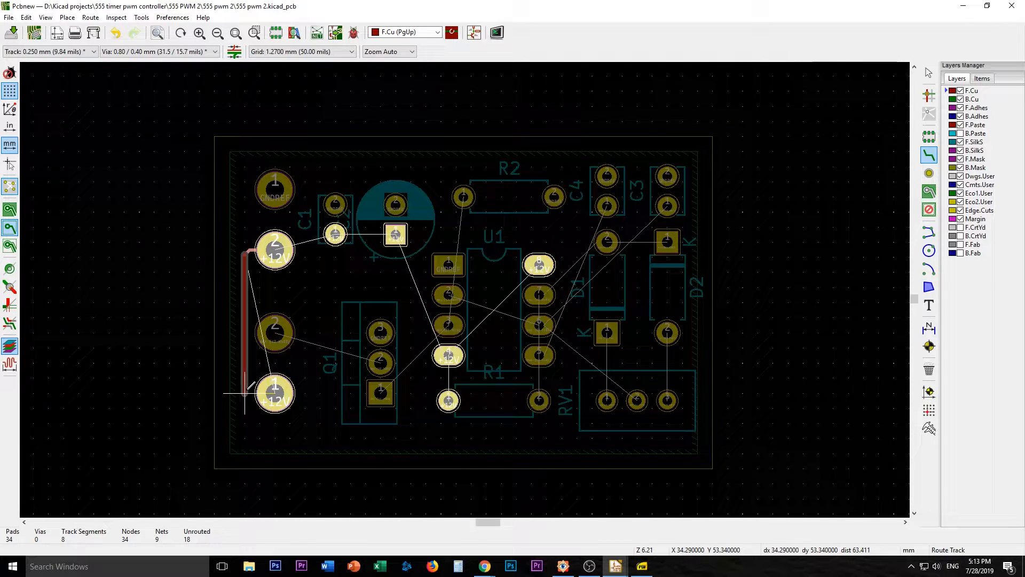
Route +12V tracks to the lower connector terminal and Q1's middle pad, then pick up R1.
left_click(258, 392)
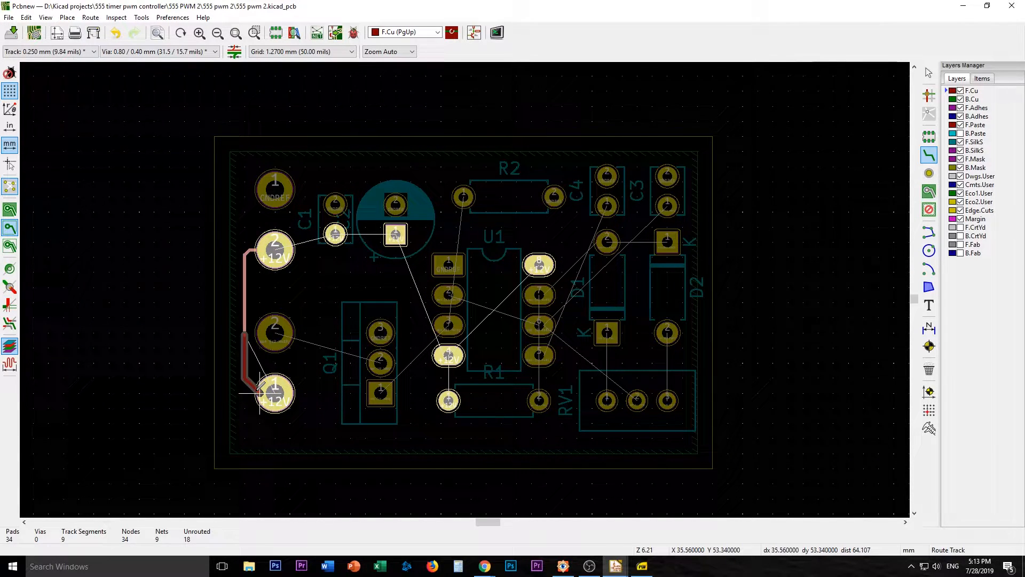
left_click(274, 393)
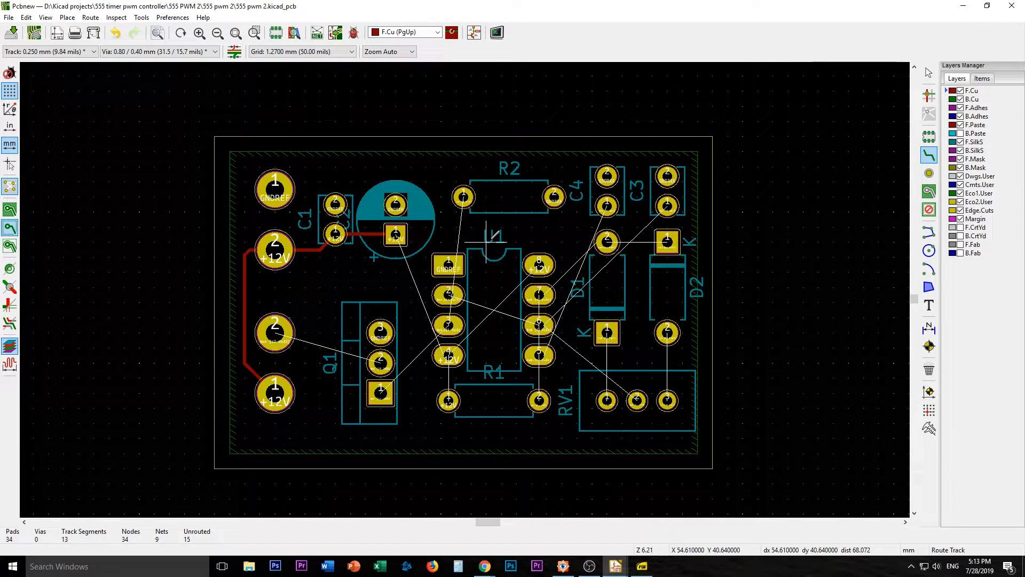
mouse_move(379, 363)
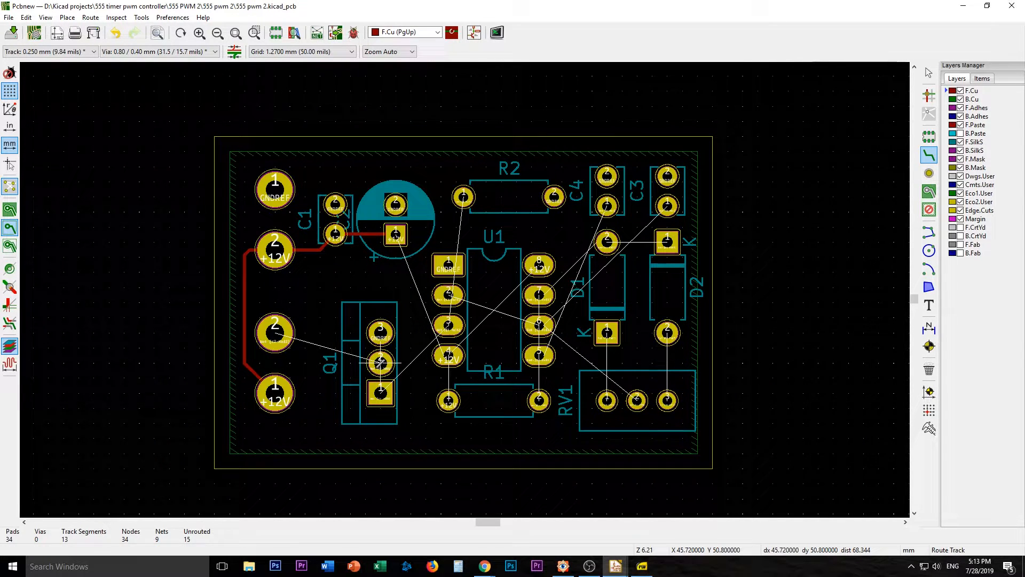
left_click(379, 363)
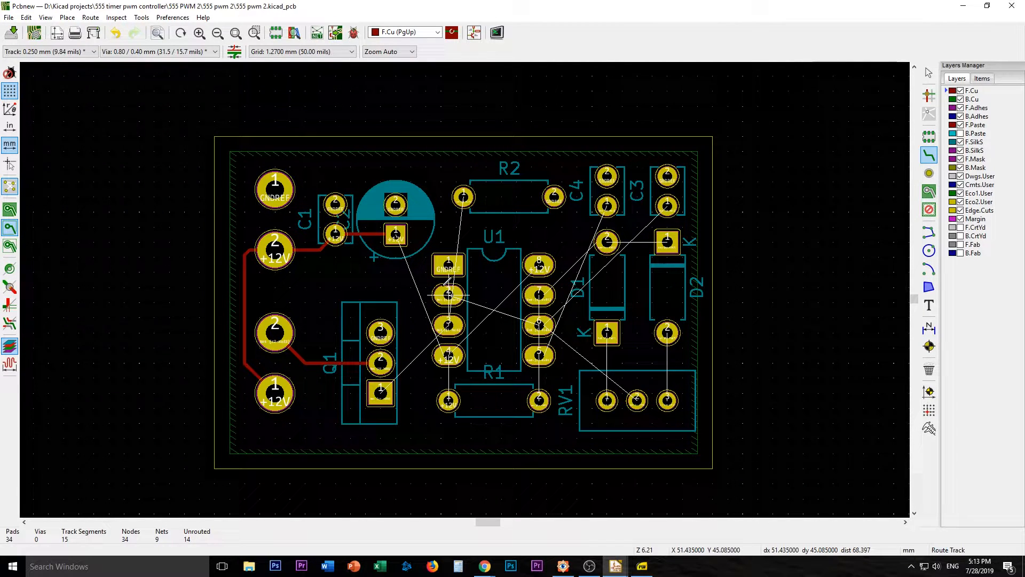
mouse_move(381, 394)
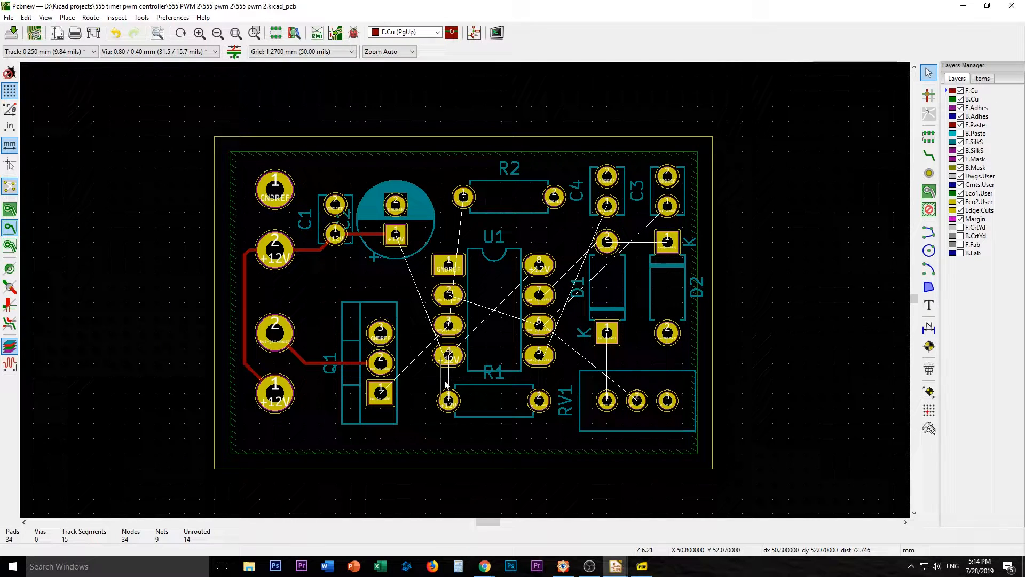
left_click(448, 392)
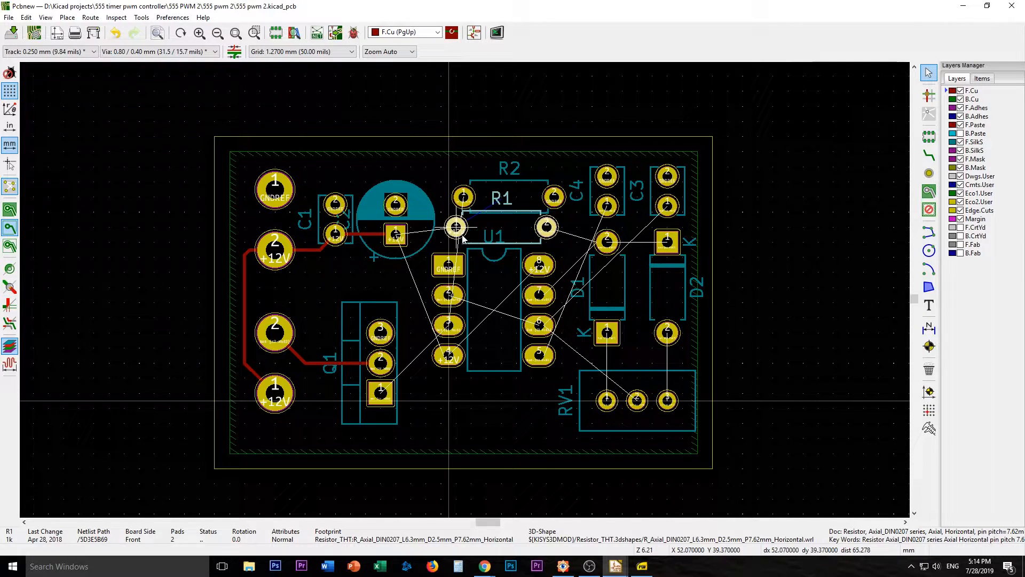
mouse_move(459, 237)
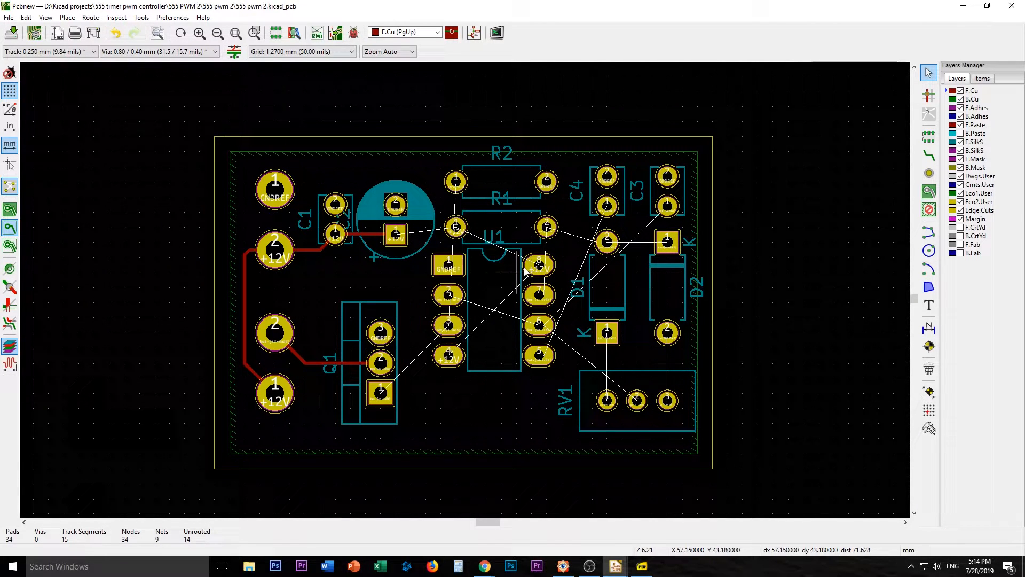
Select resistor R2 and move it below the 555 chip.
left_click(455, 181)
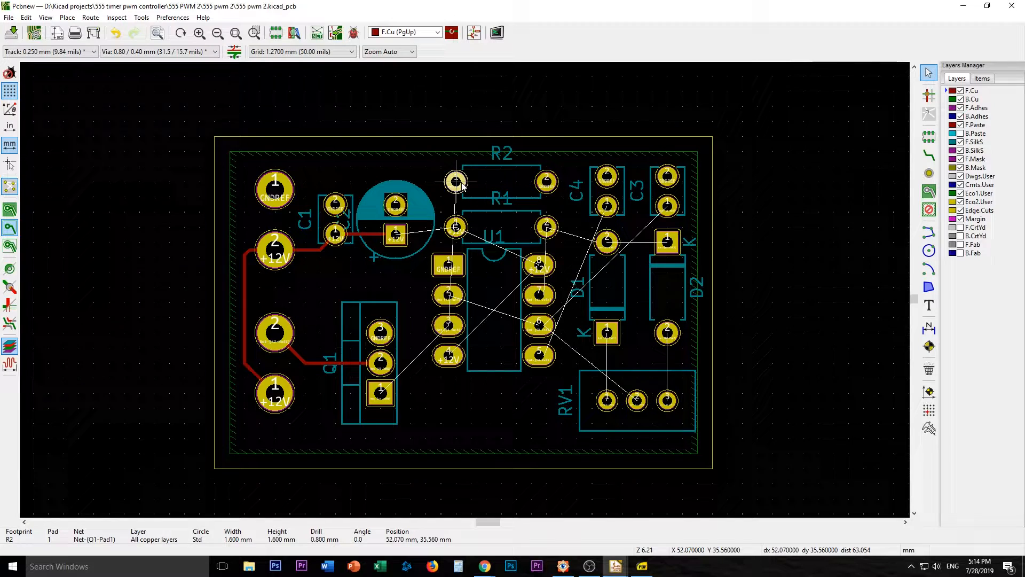
mouse_move(651, 203)
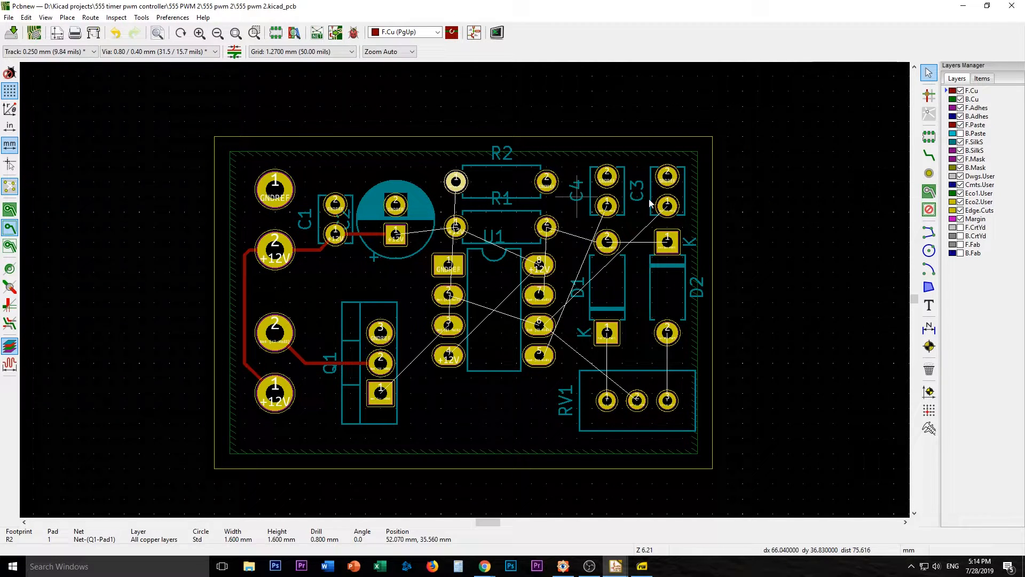
left_click(454, 181)
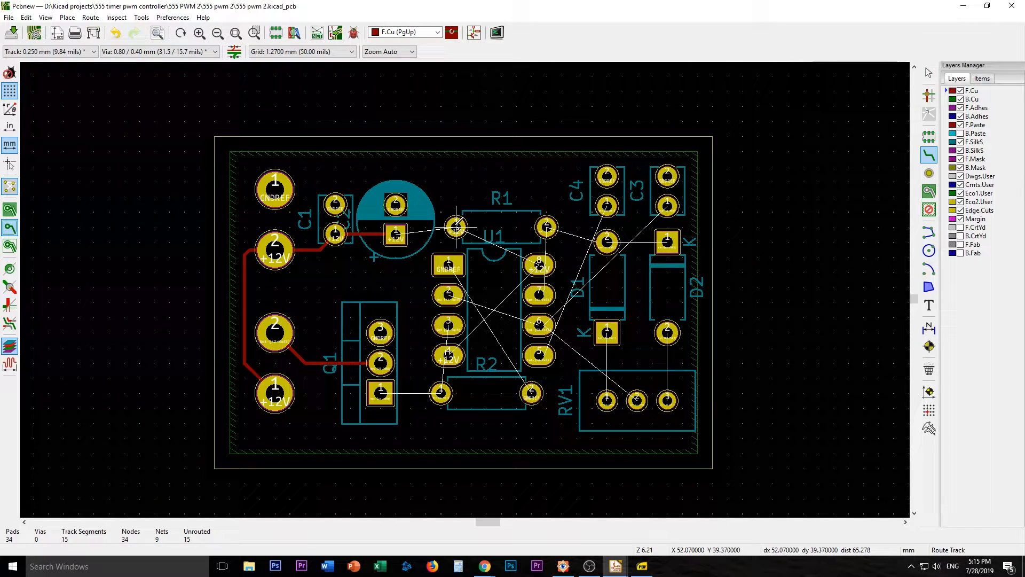
mouse_move(500, 239)
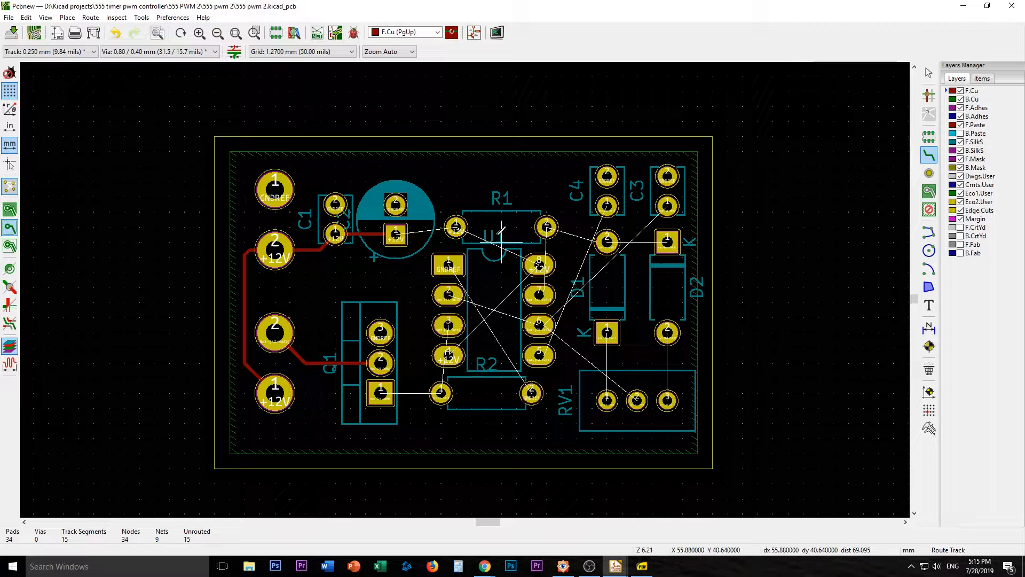
mouse_move(396, 234)
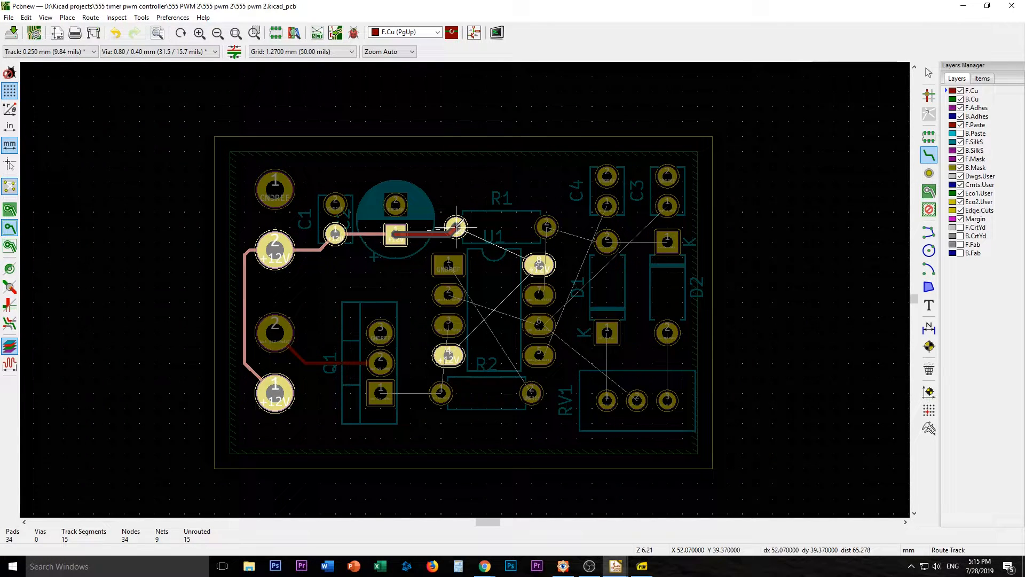
Finish the +12V track on R1's left pad.
left_click(457, 229)
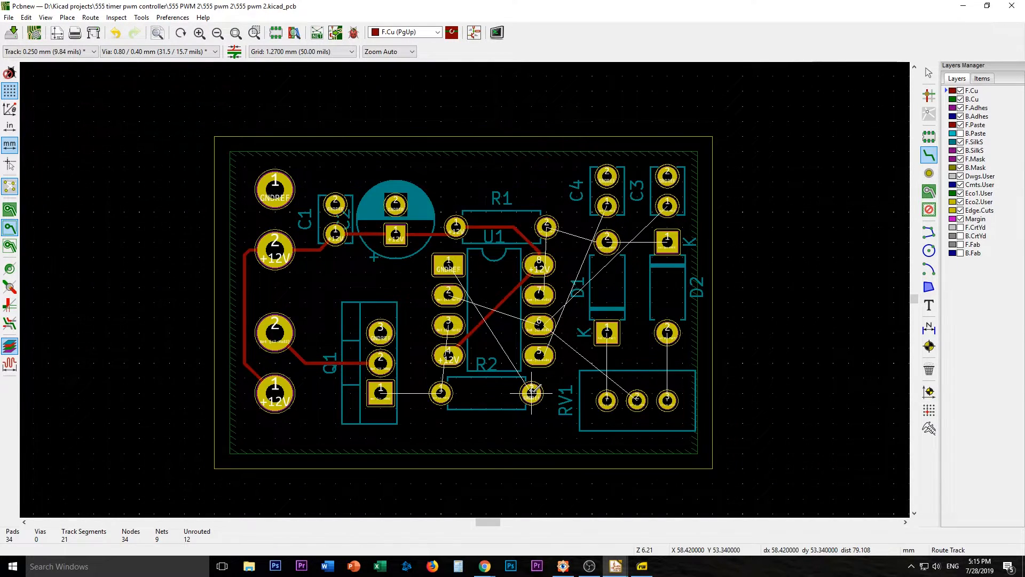
mouse_move(320, 271)
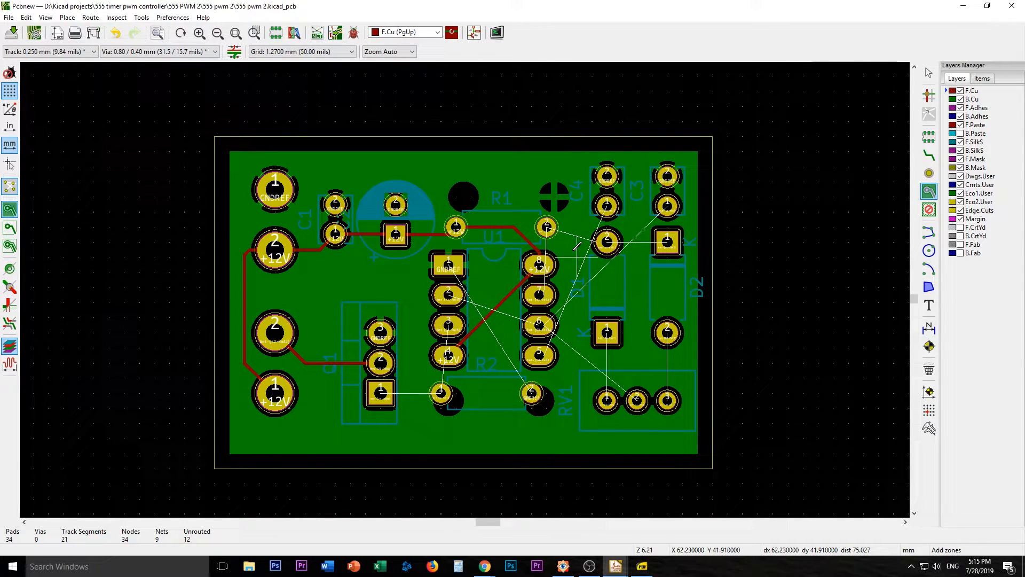
Fill all copper zones so the back-copper GND pour surrounds pads and tracks.
right_click(575, 247)
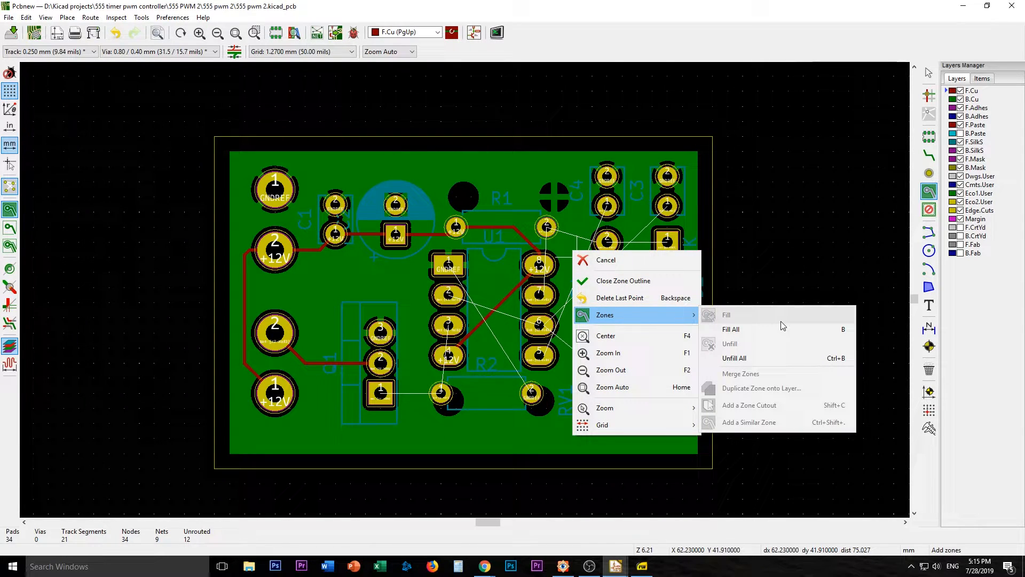
left_click(734, 358)
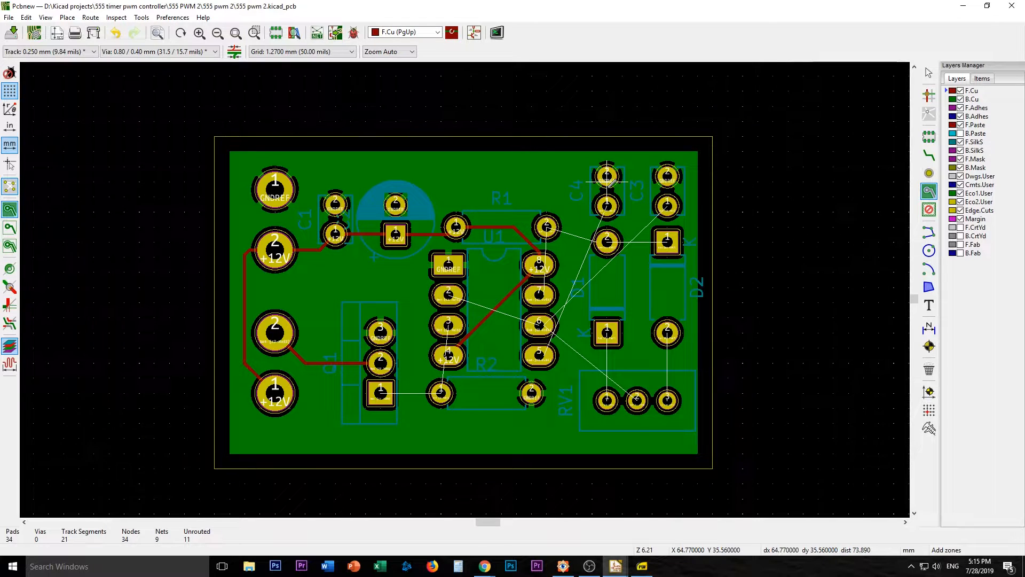
right_click(501, 177)
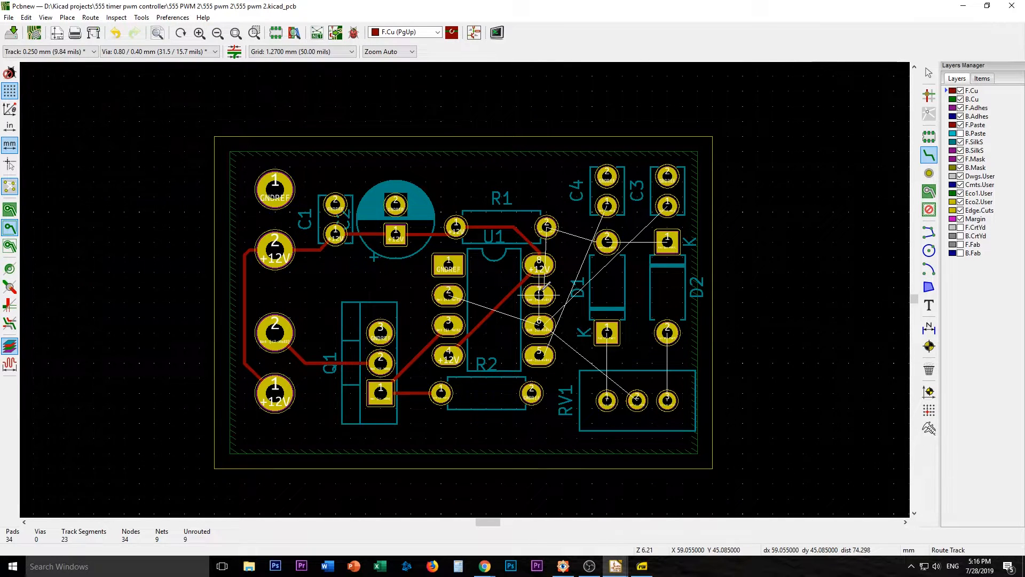
mouse_move(450, 292)
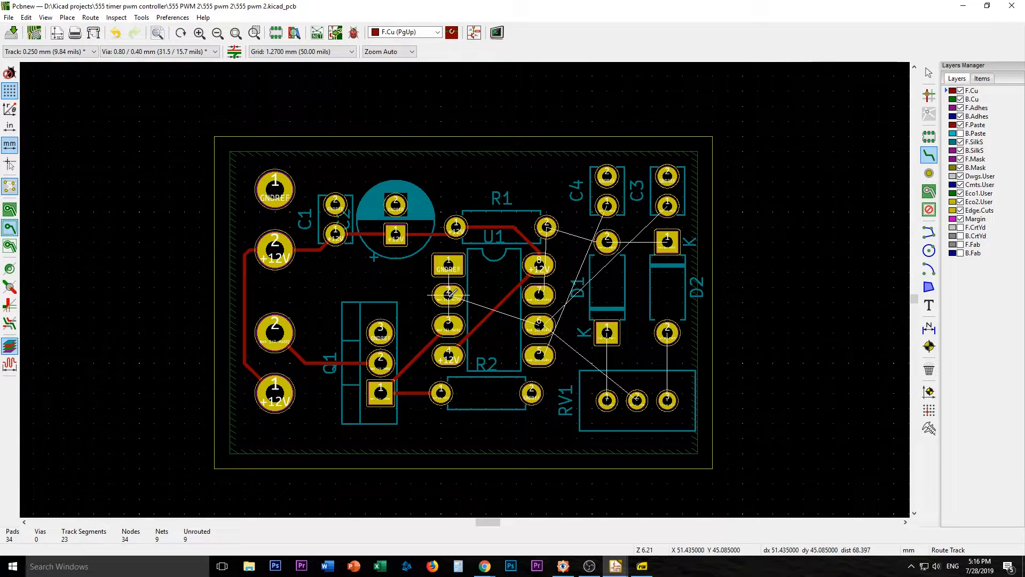
mouse_move(638, 399)
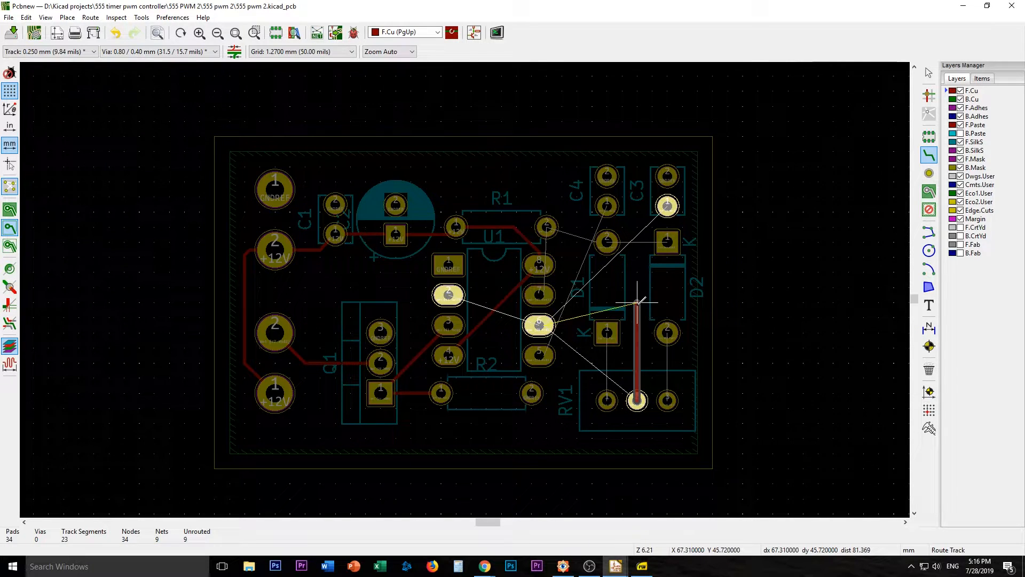
Route the RV1 wiper track to C3's lower pad, then start an R1-to-D1 track.
left_click(576, 308)
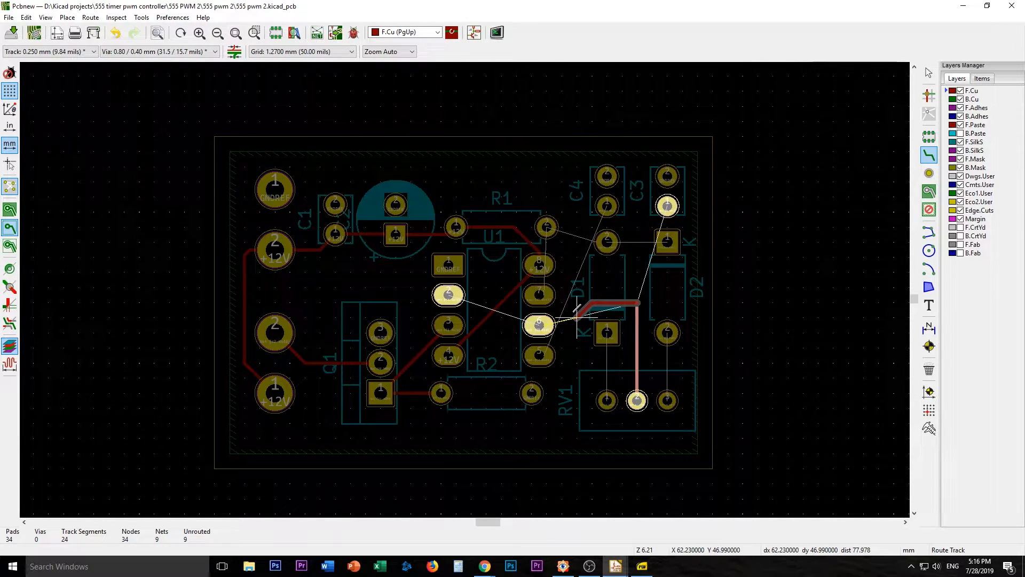
left_click(639, 301)
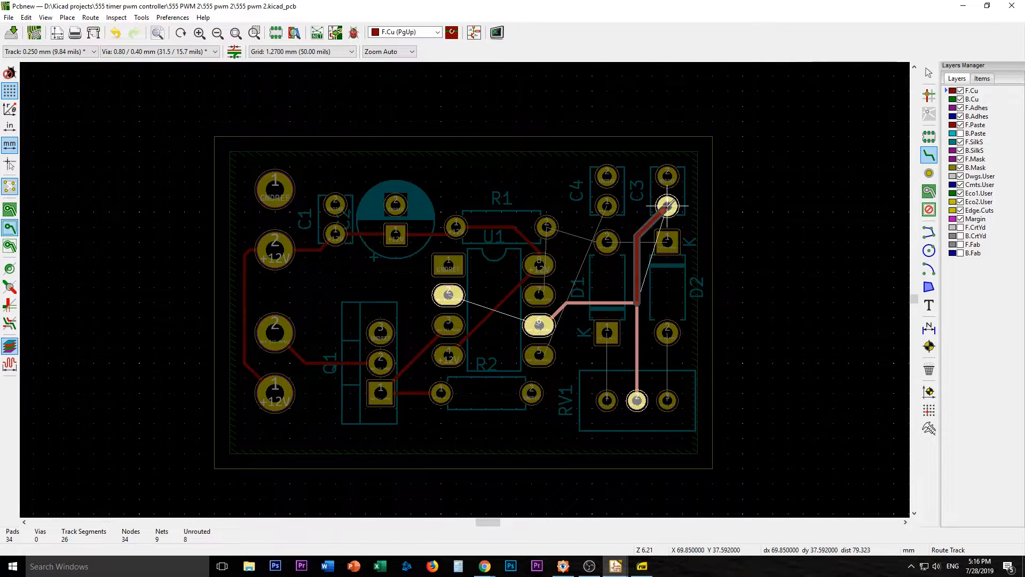
left_click(667, 206)
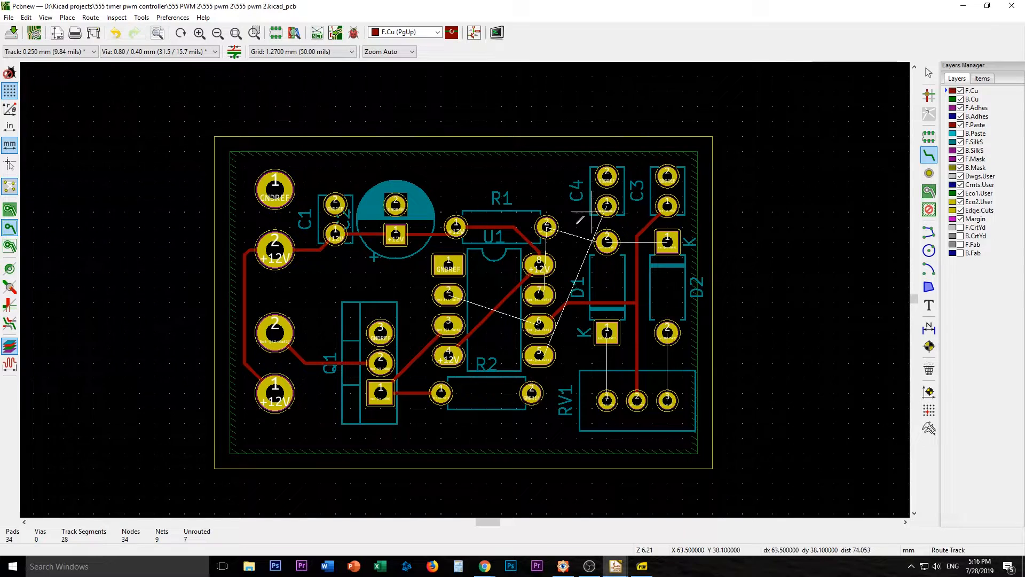
left_click(546, 227)
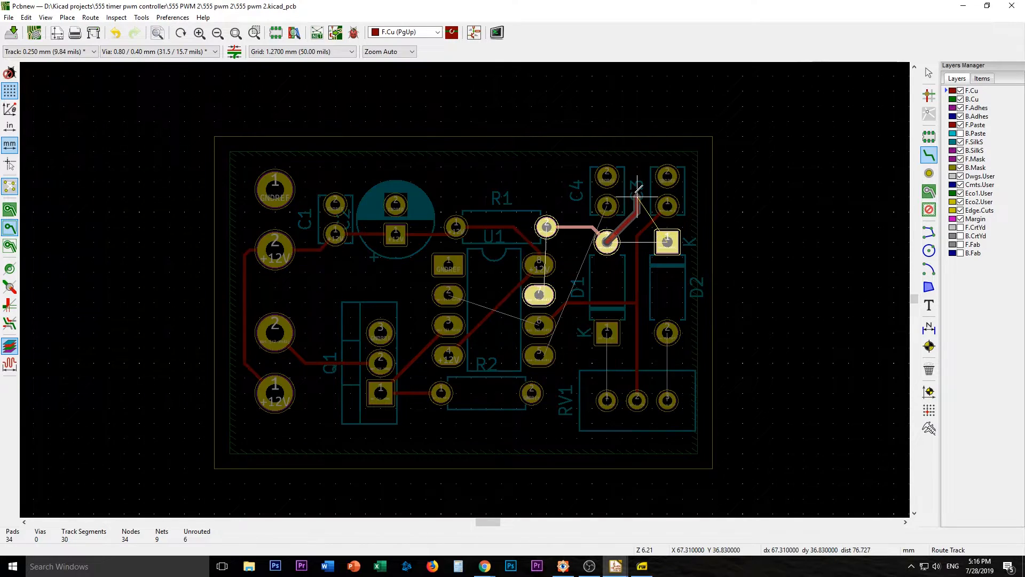
mouse_move(699, 229)
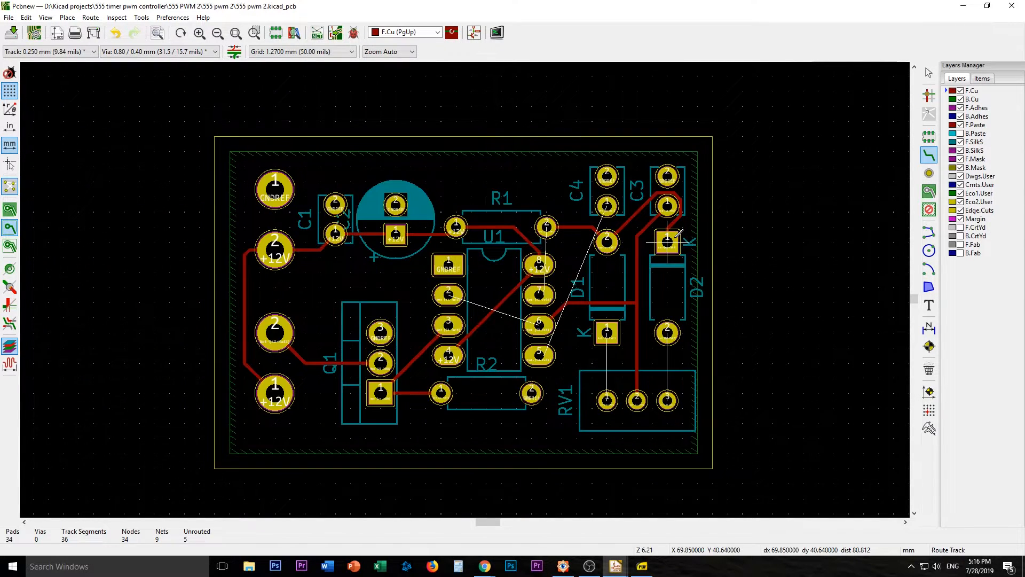
mouse_move(725, 213)
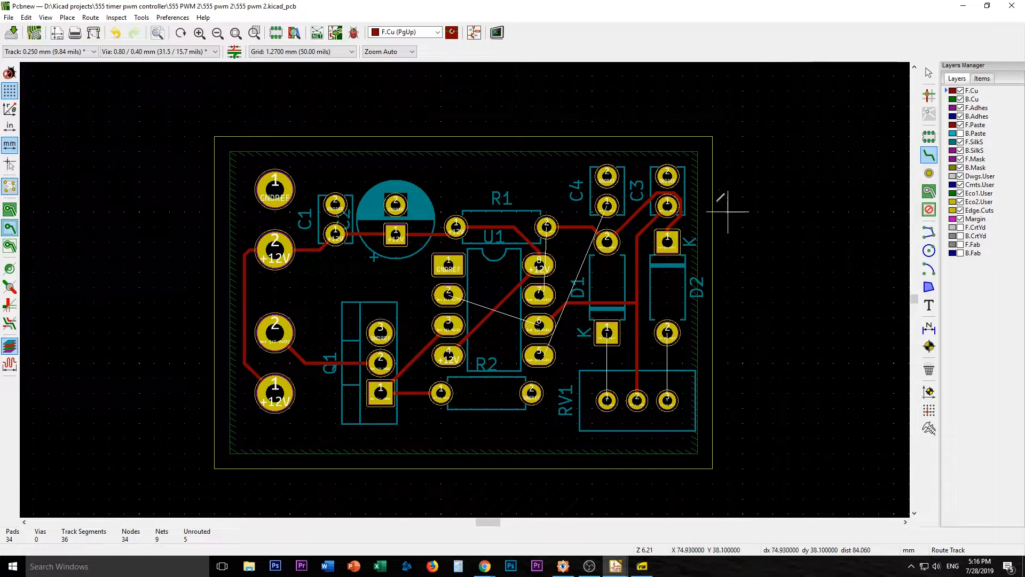
mouse_move(620, 255)
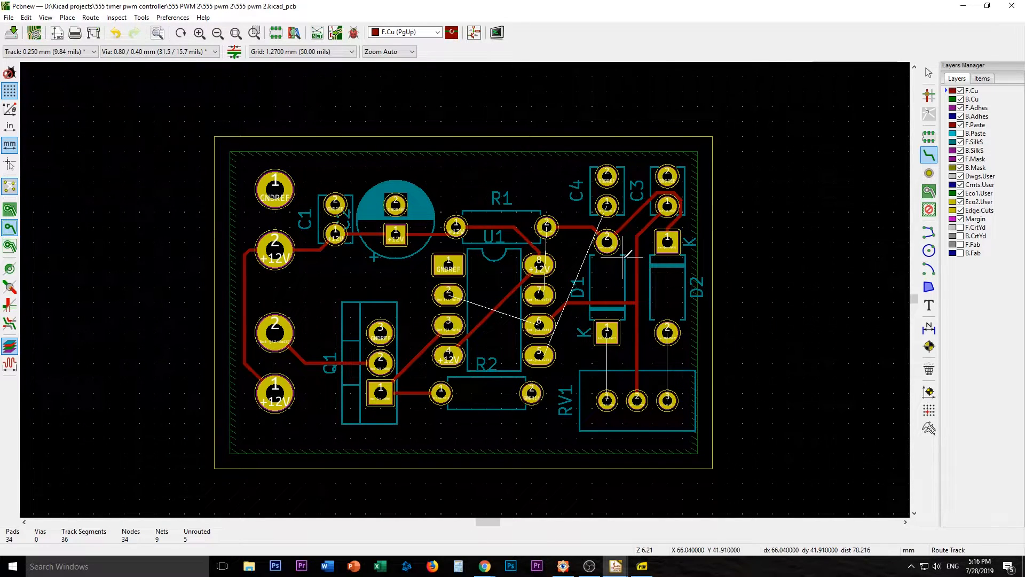
mouse_move(572, 222)
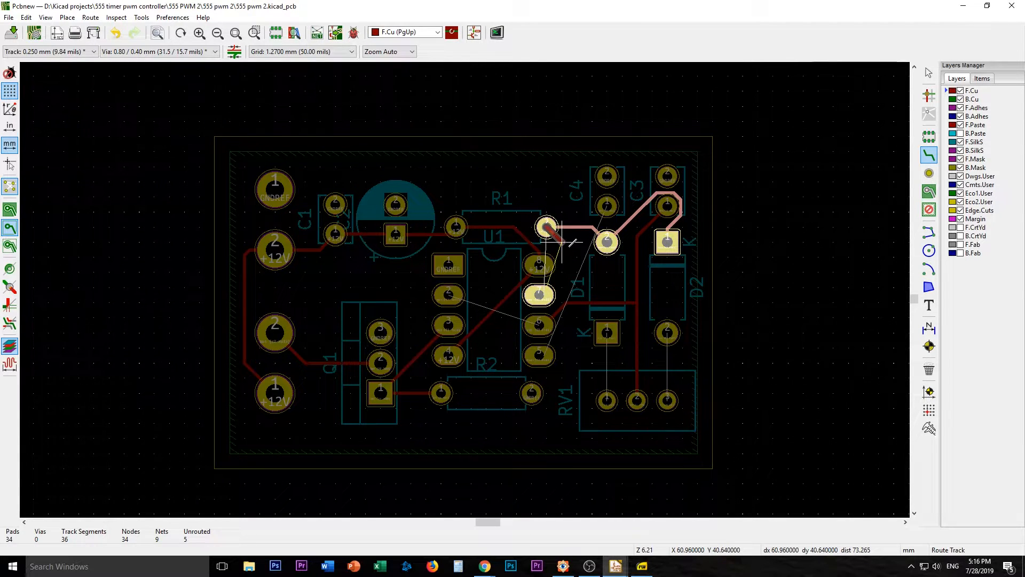
mouse_move(567, 273)
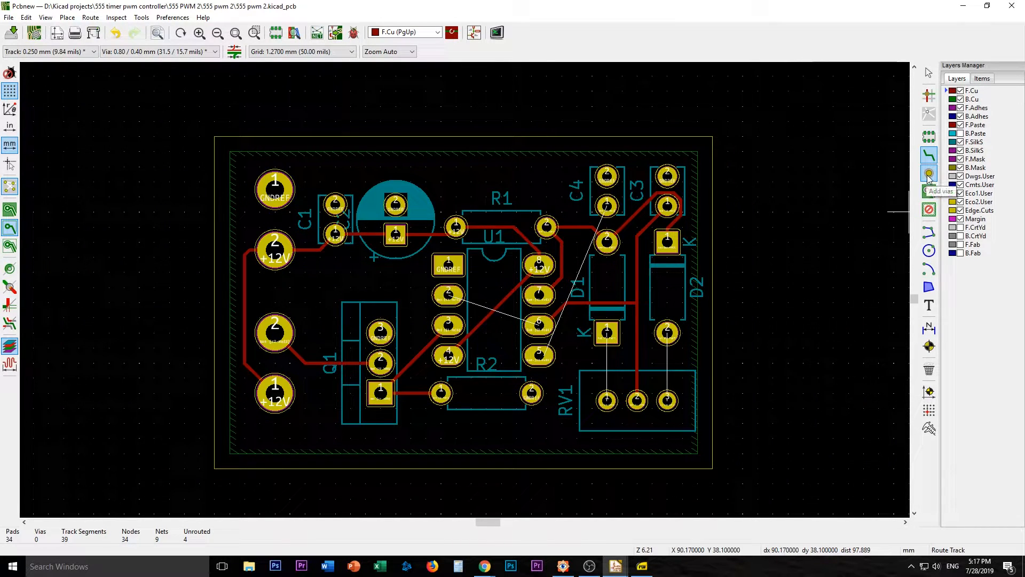
Make back copper (B.Cu) the active layer.
left_click(928, 173)
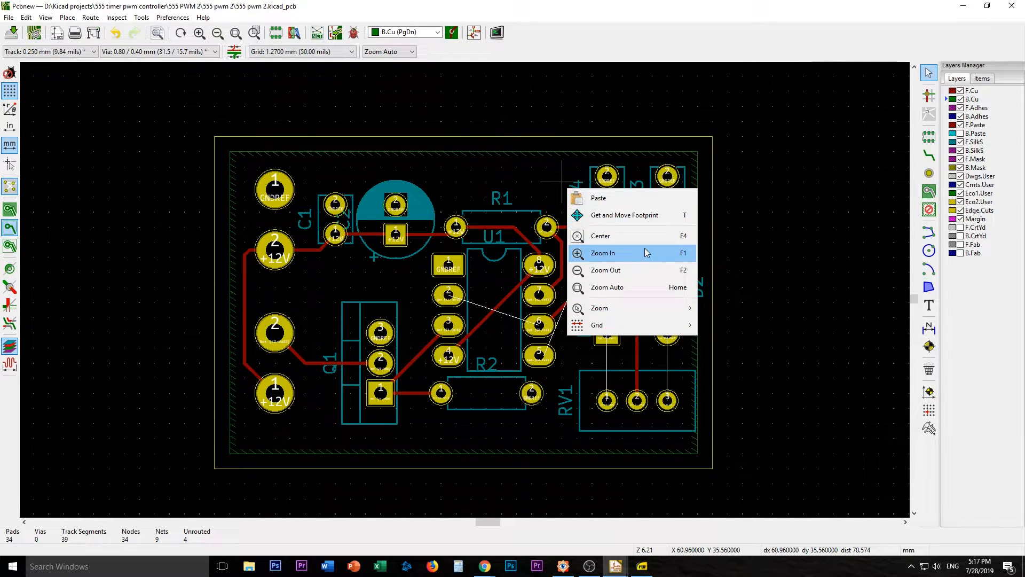
mouse_move(630, 308)
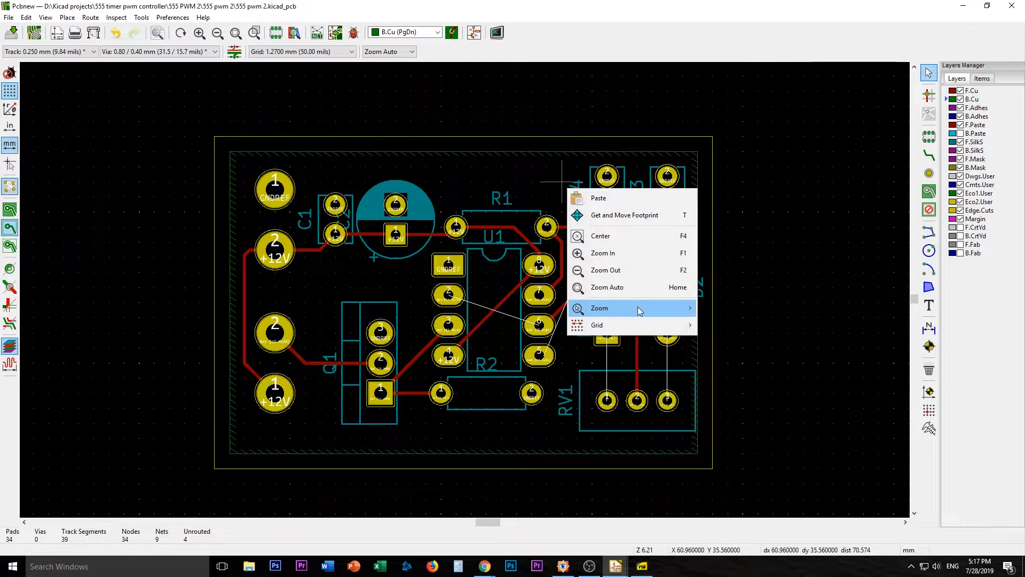
mouse_move(638, 308)
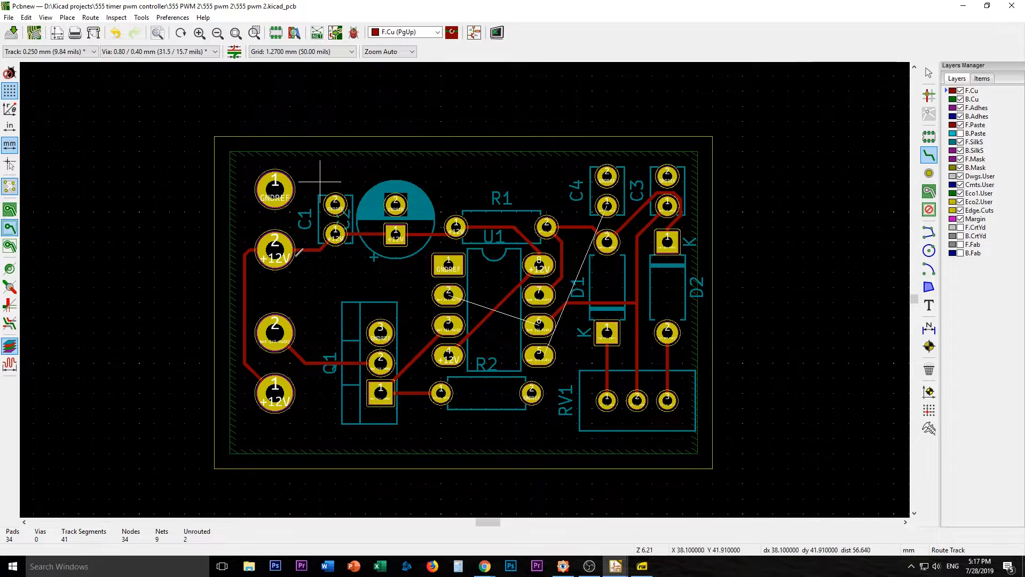
mouse_move(565, 333)
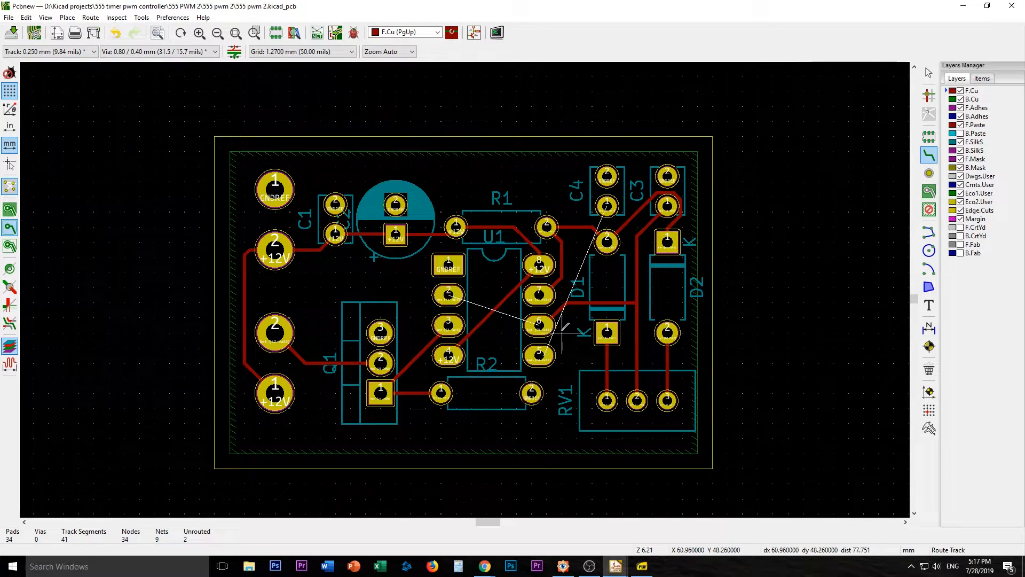
mouse_move(696, 255)
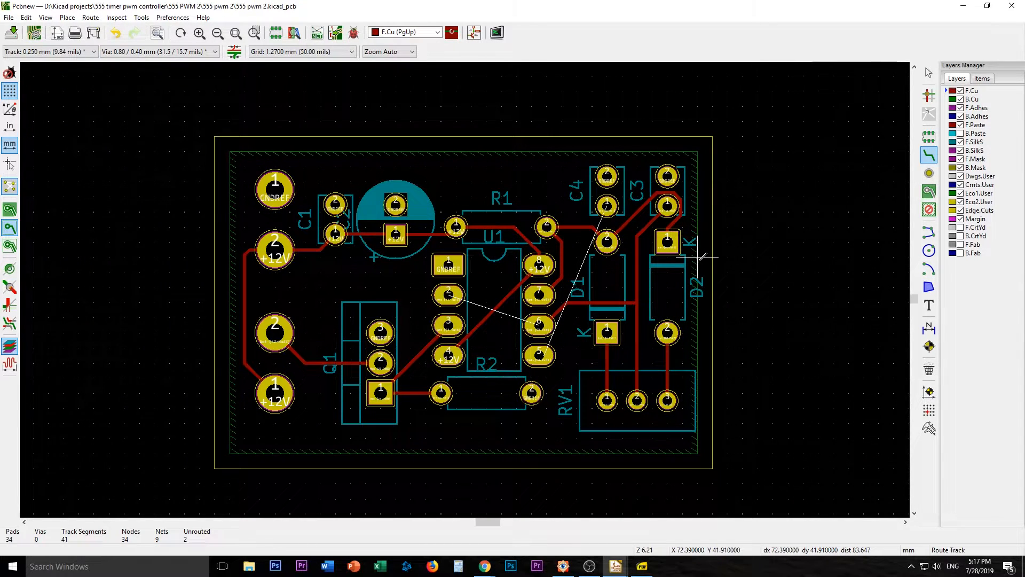
Route a back-copper track from C4's pad to the U1 pin and refill all zones.
left_click(971, 99)
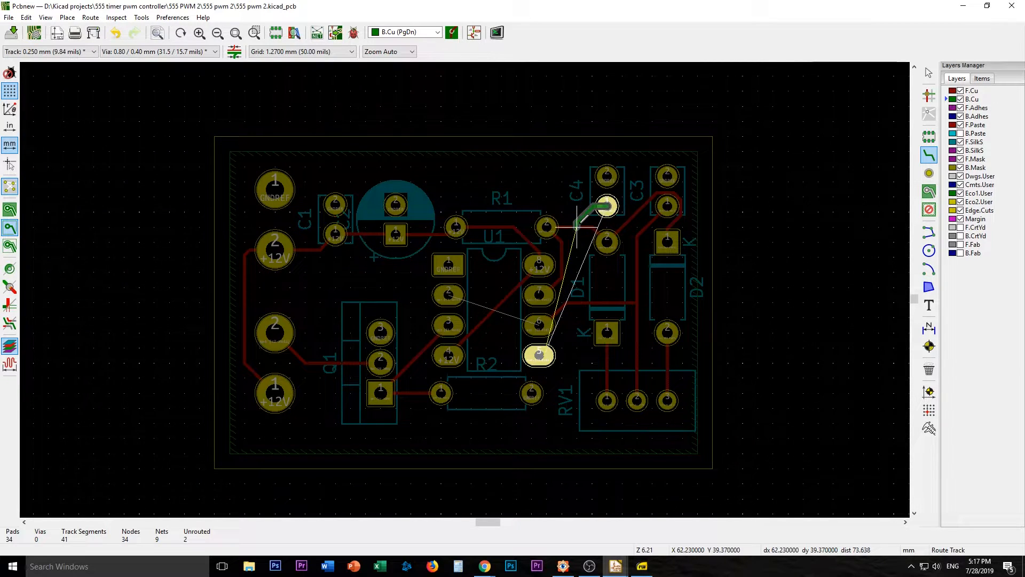
mouse_move(563, 362)
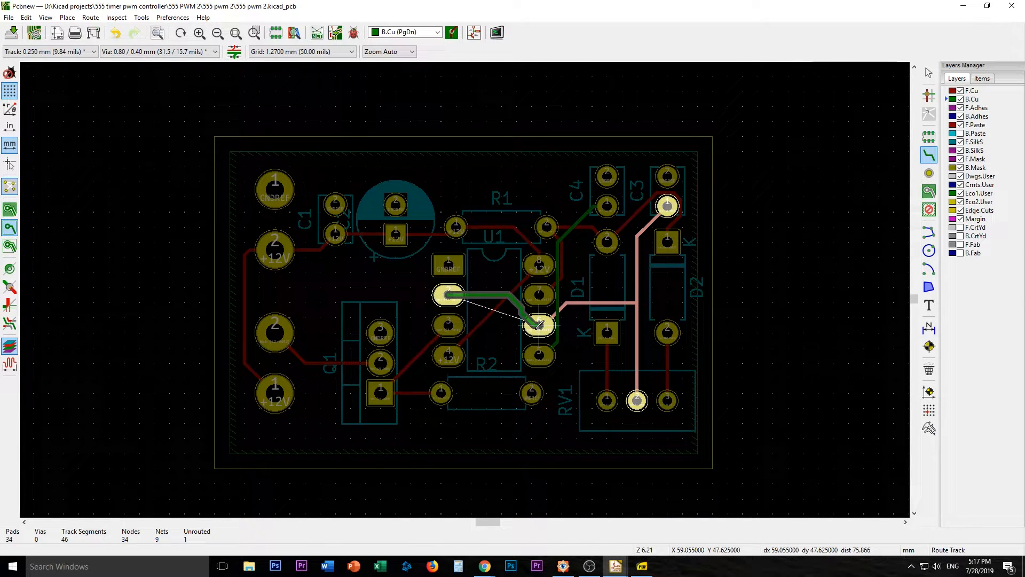
left_click(540, 324)
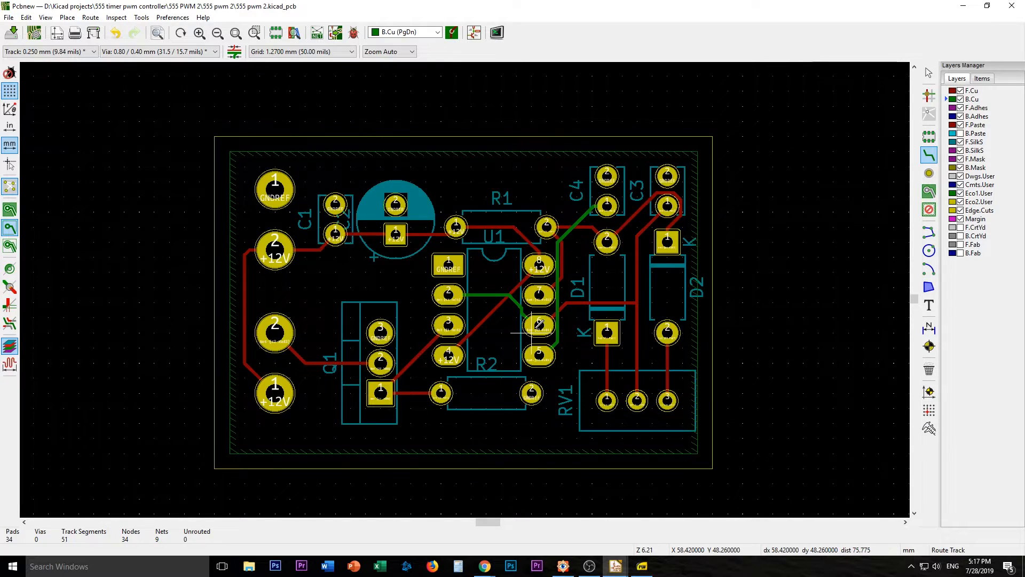
mouse_move(700, 392)
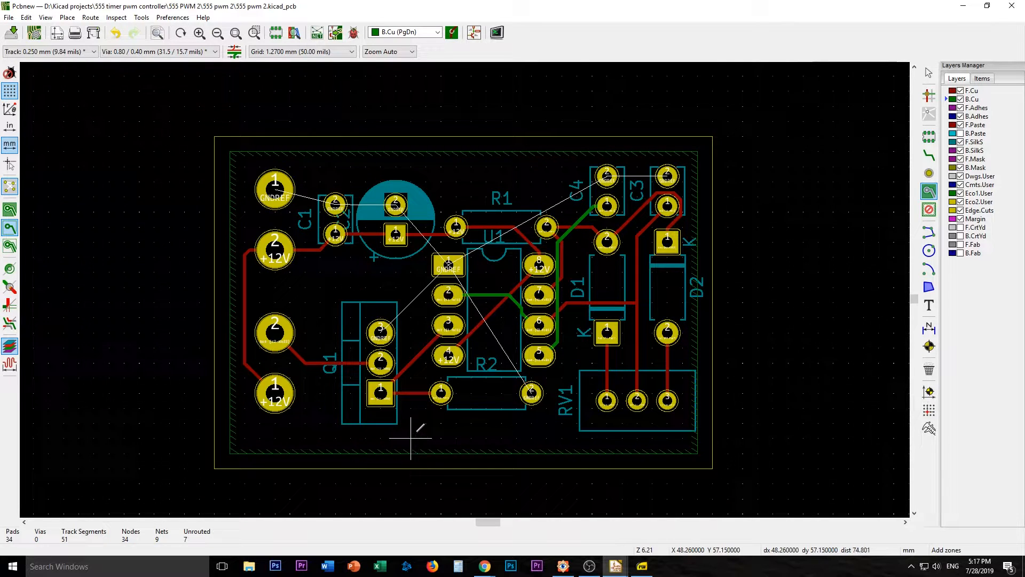
right_click(410, 438)
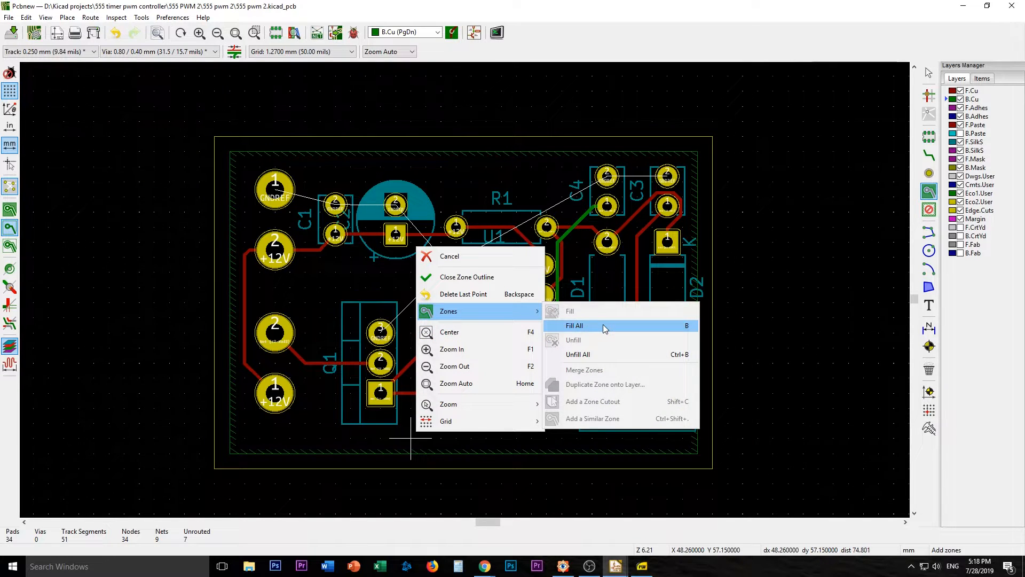
left_click(574, 326)
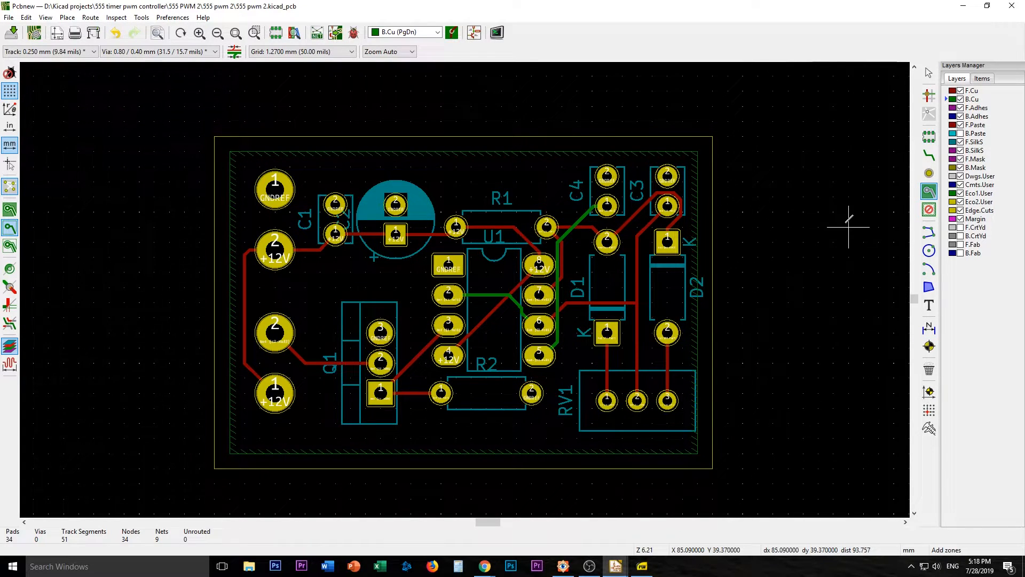
mouse_move(10, 211)
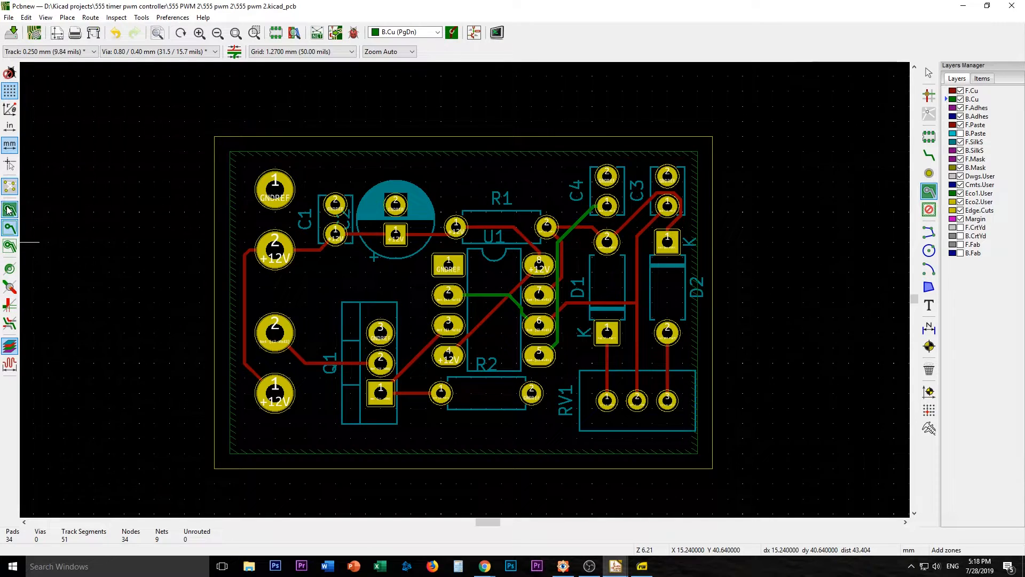
Display filled zone areas and hide F.Cu to reveal the back-copper GND pour.
left_click(972, 98)
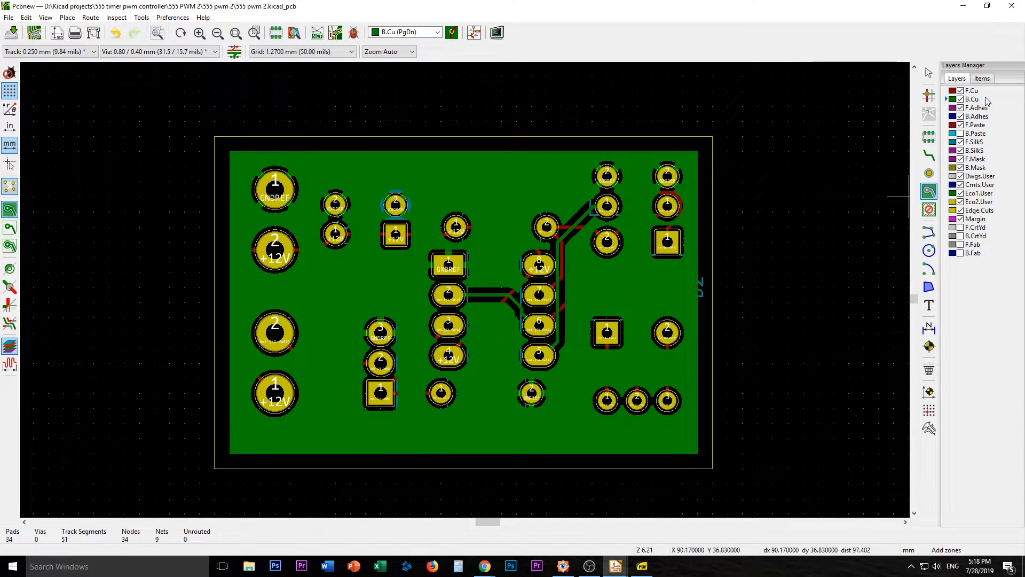
left_click(953, 98)
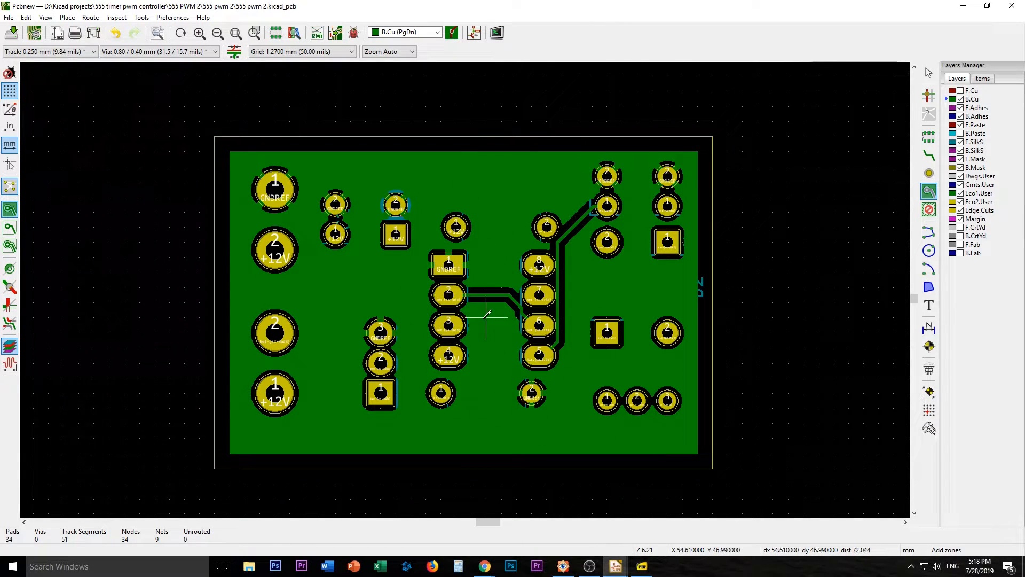
mouse_move(561, 196)
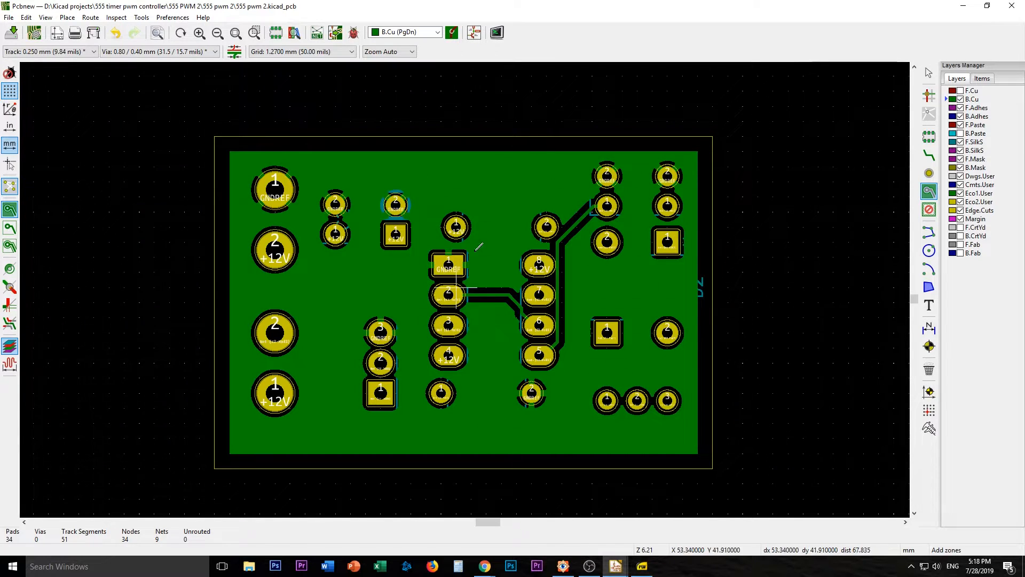
mouse_move(308, 272)
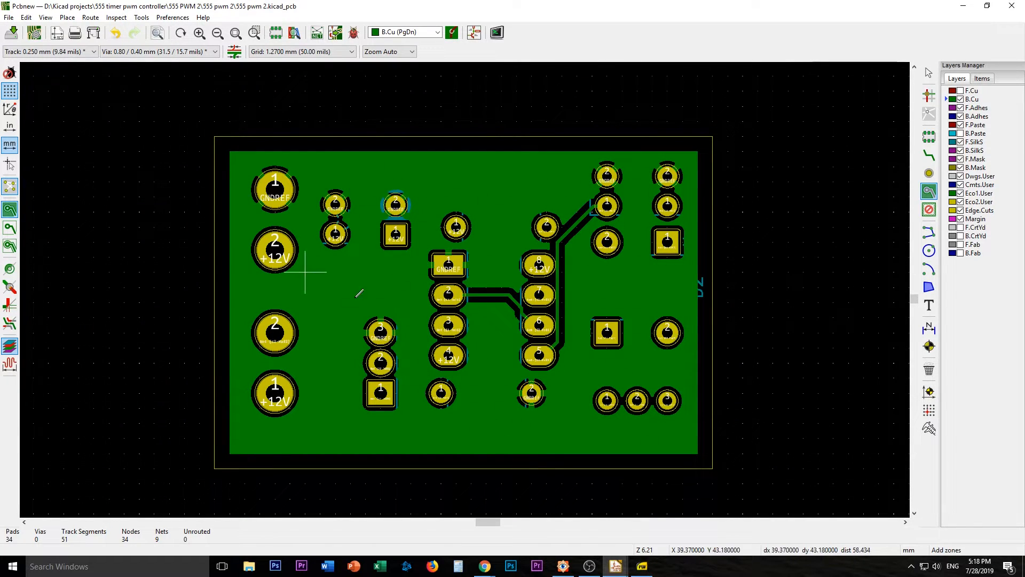
mouse_move(742, 286)
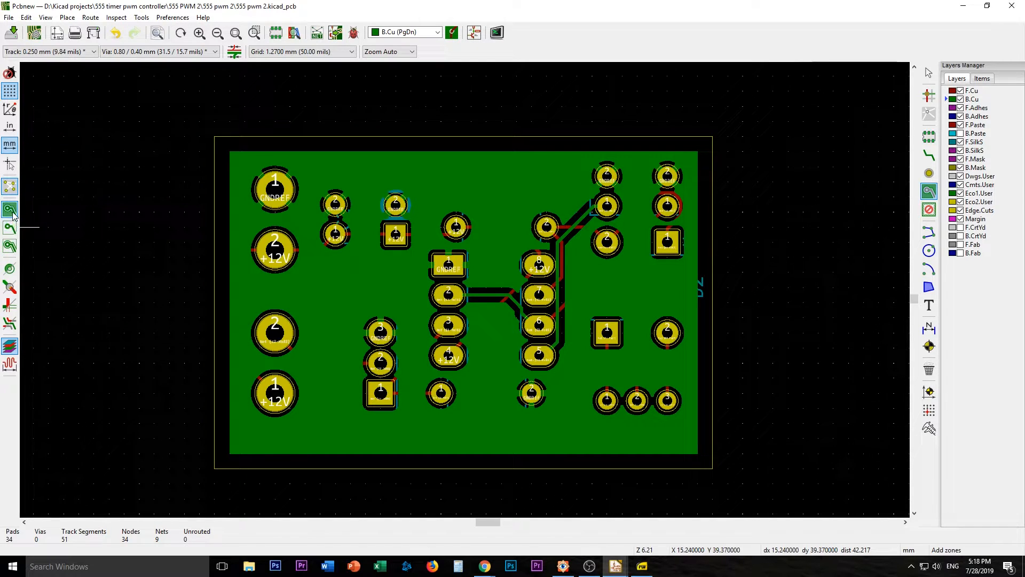
Show zones as outlines and create a front-copper zone on the +12V net.
left_click(10, 210)
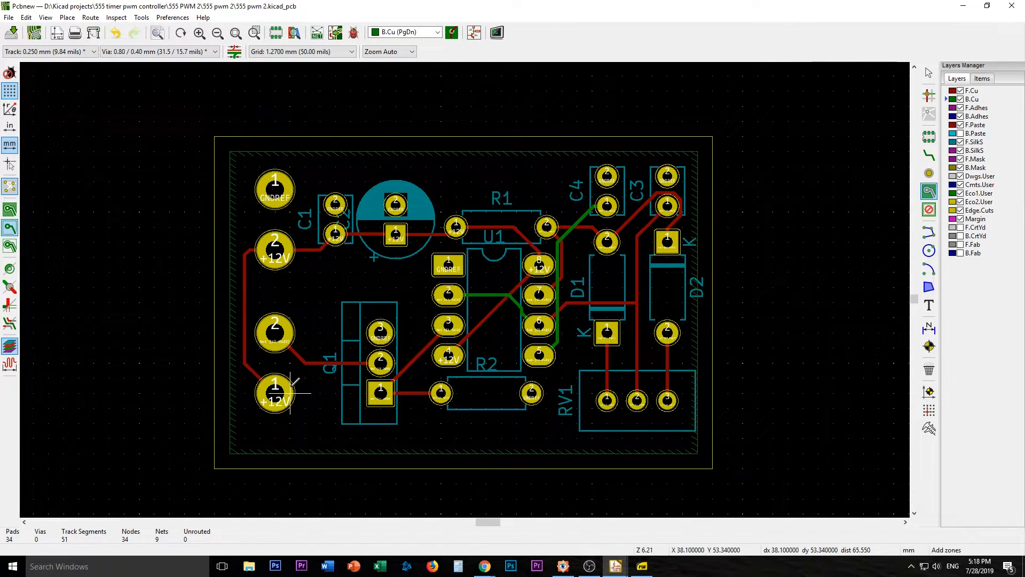
mouse_move(774, 393)
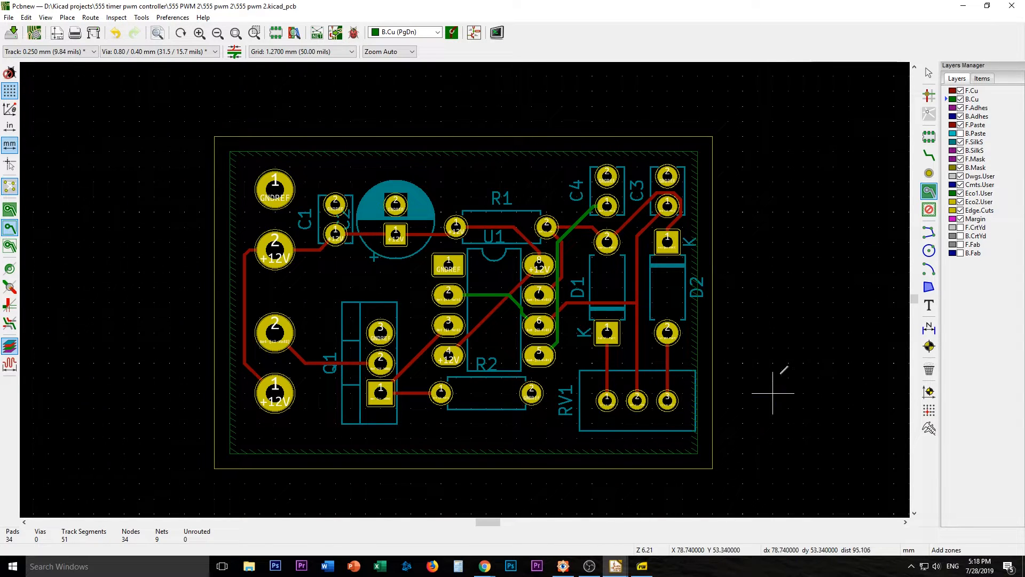
mouse_move(803, 347)
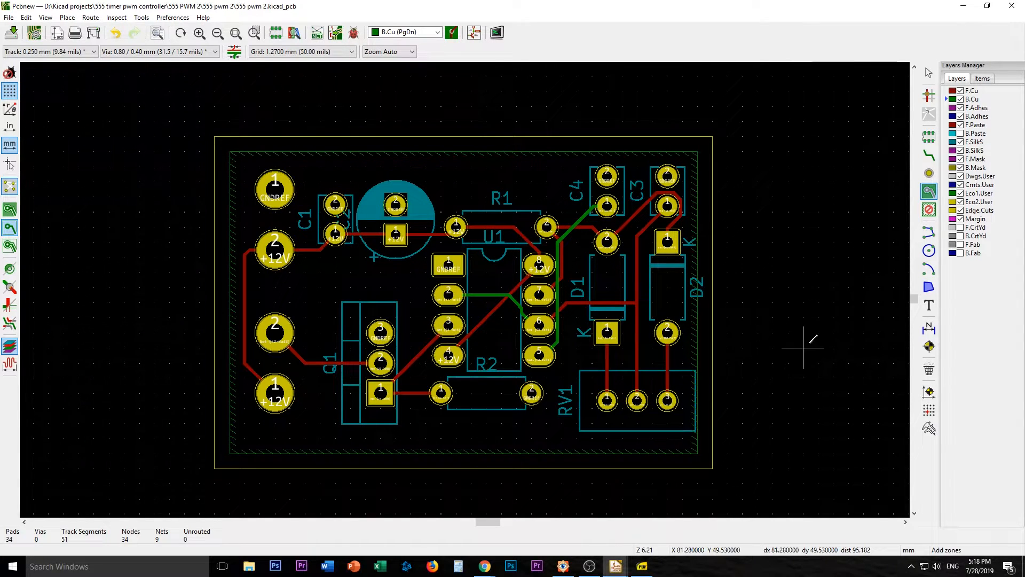
mouse_move(758, 376)
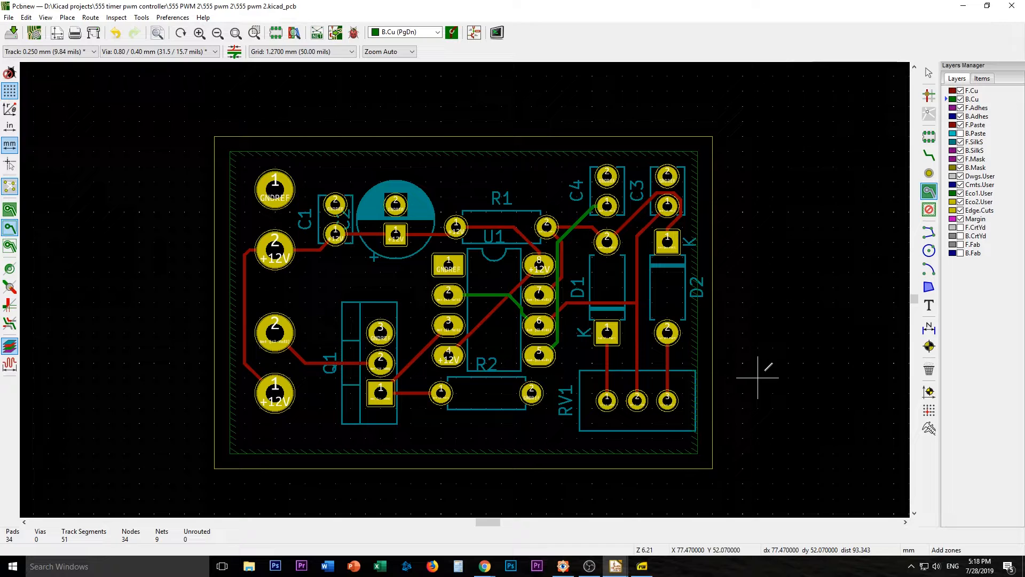
mouse_move(1019, 282)
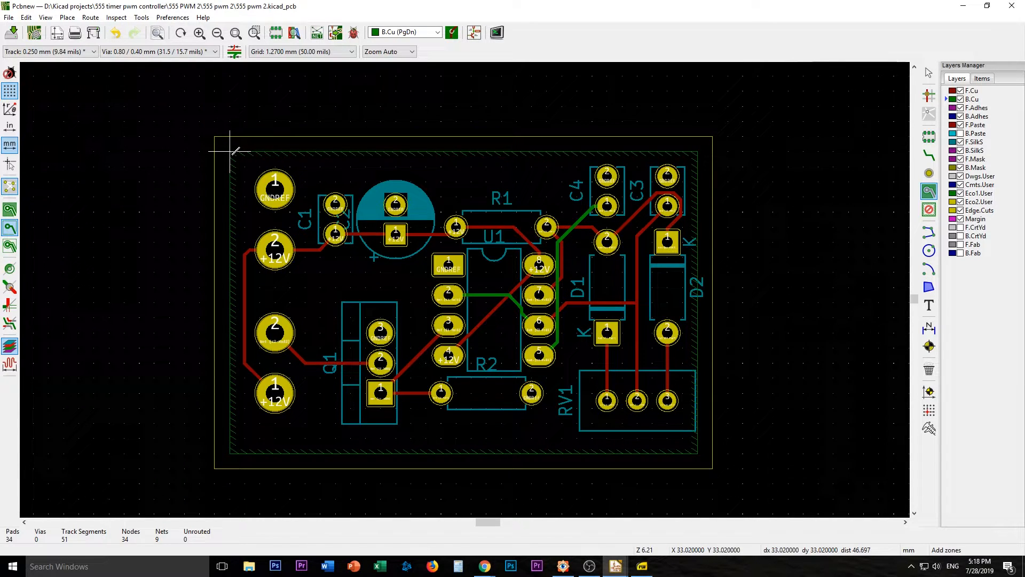
mouse_move(139, 196)
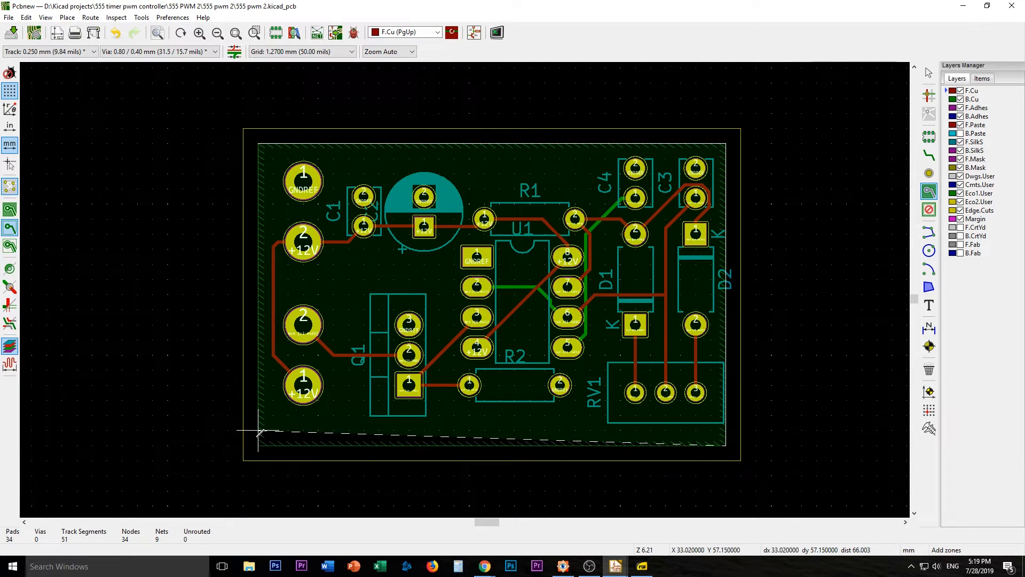
mouse_move(258, 219)
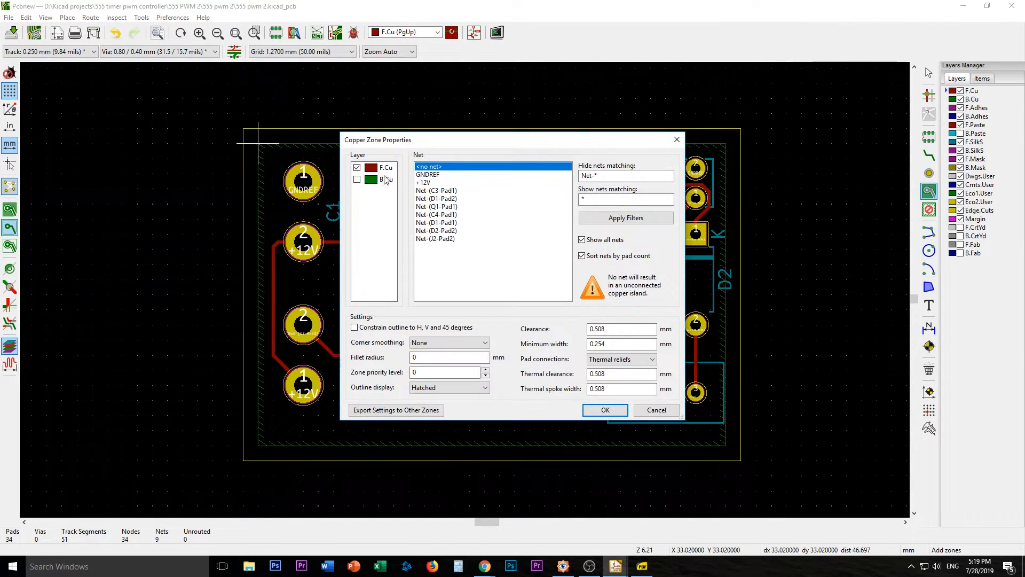
left_click(656, 409)
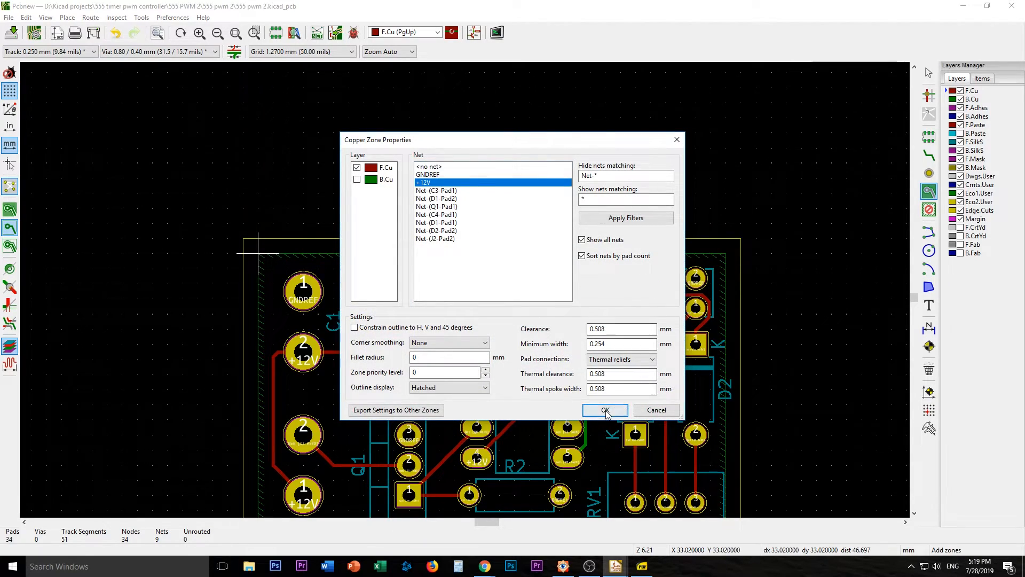
left_click(604, 410)
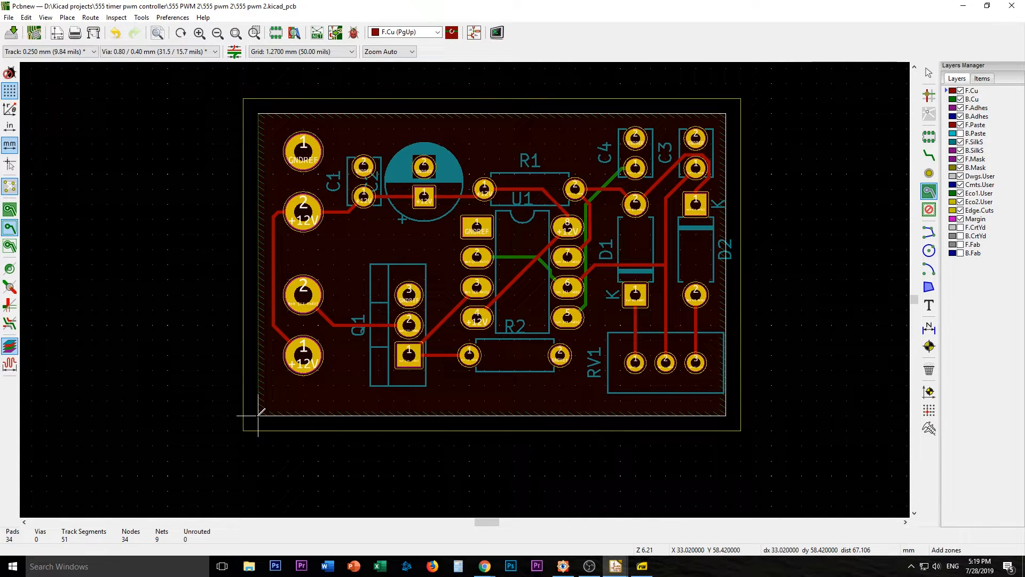
mouse_move(260, 108)
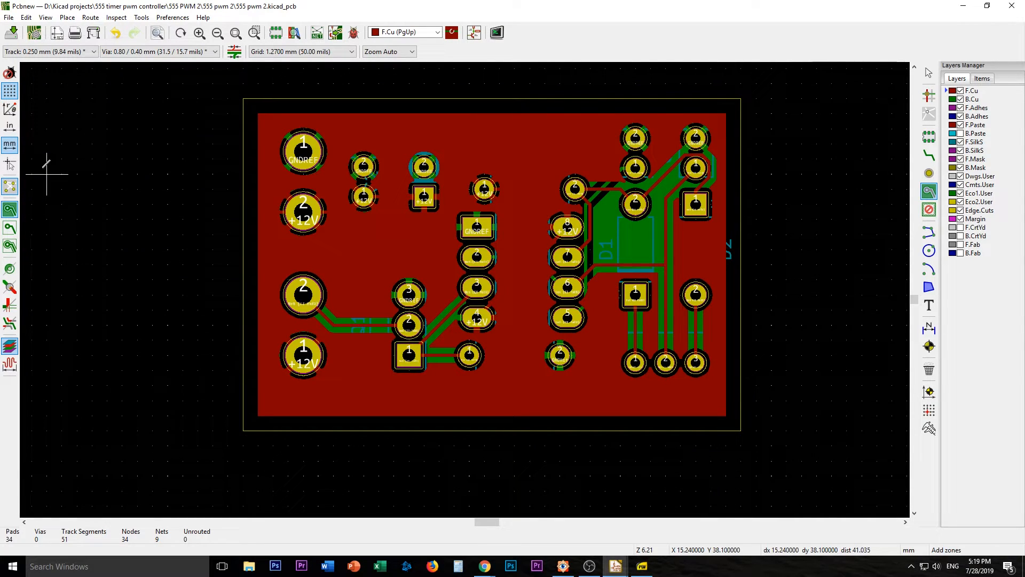
mouse_move(487, 233)
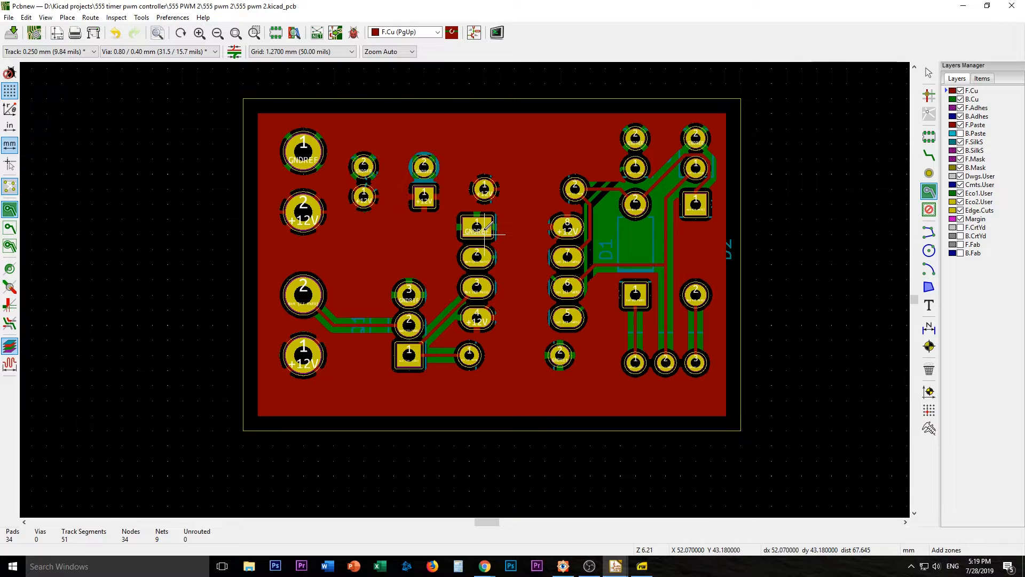
mouse_move(684, 190)
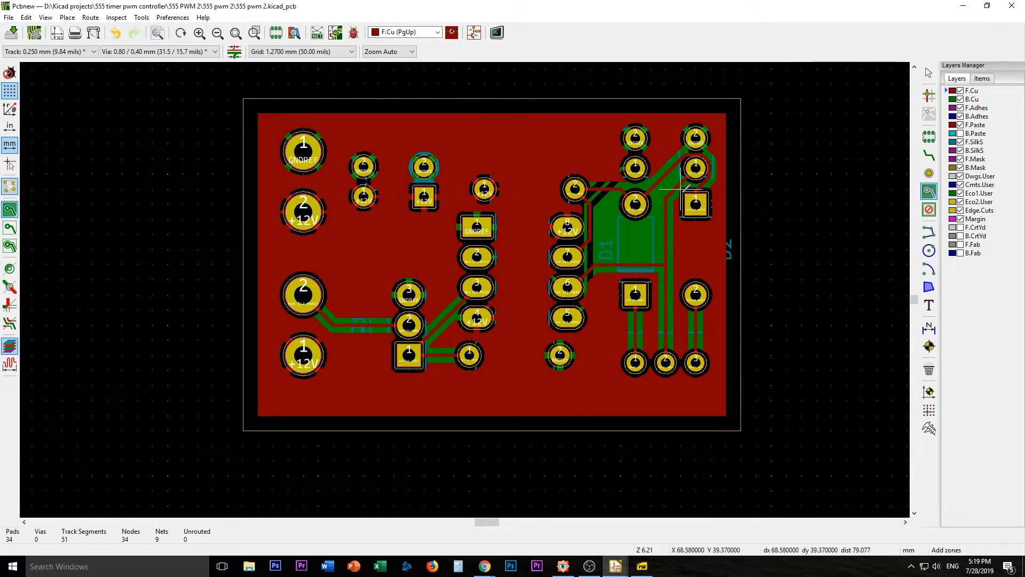
mouse_move(710, 385)
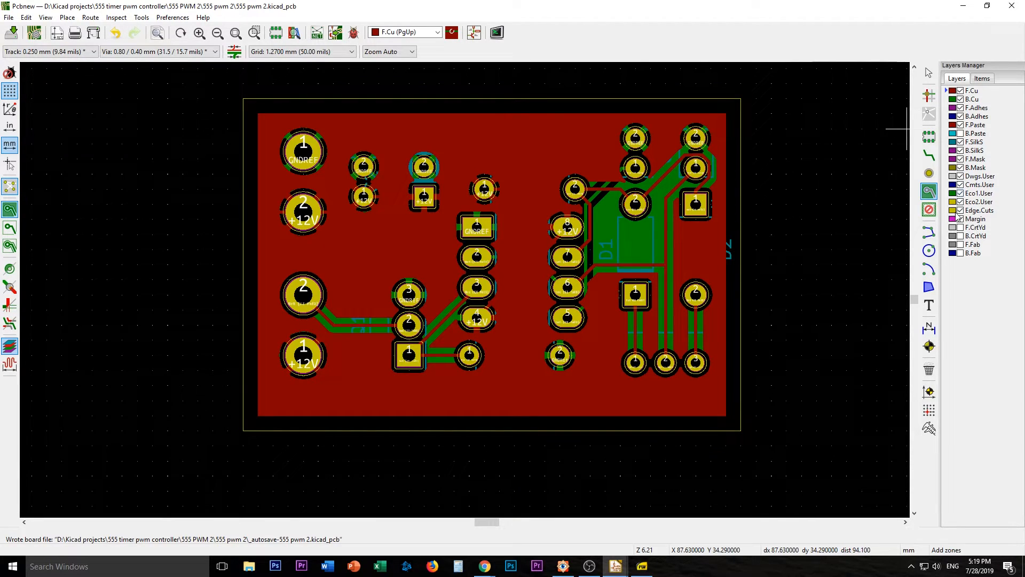
mouse_move(754, 325)
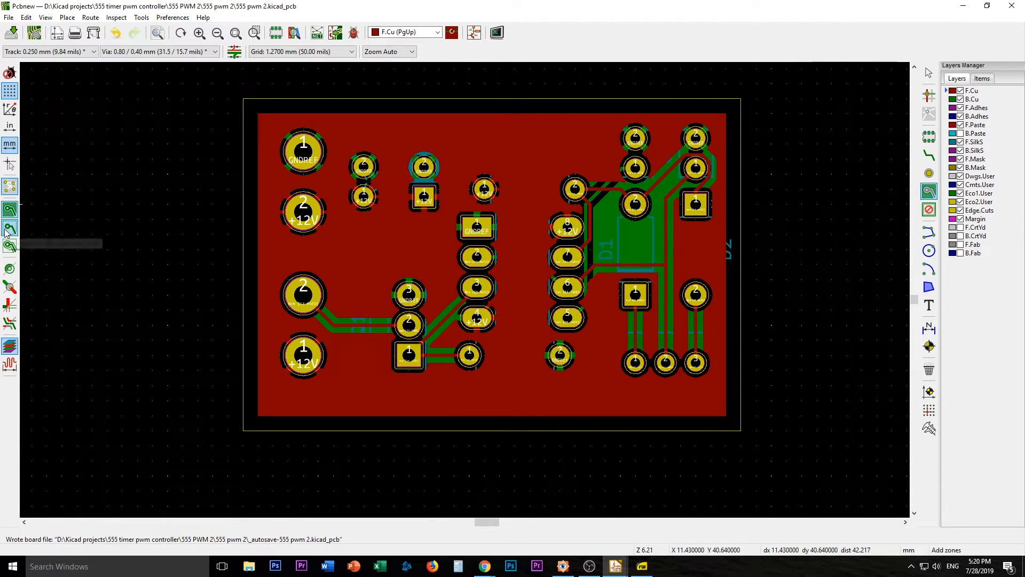
mouse_move(9, 229)
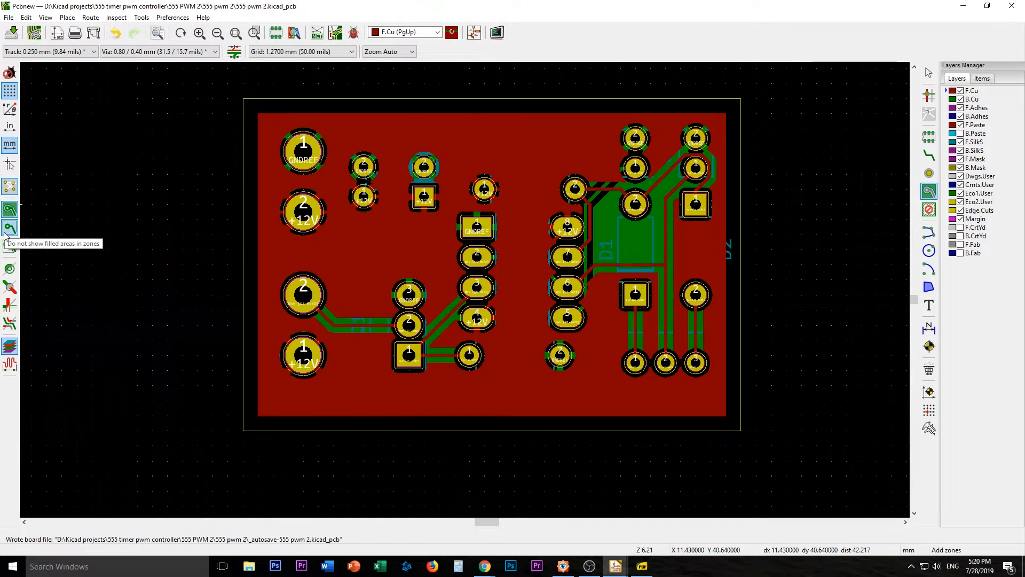
Show zones as outlines and delete the redundant +12V tracks running to C1.
left_click(10, 233)
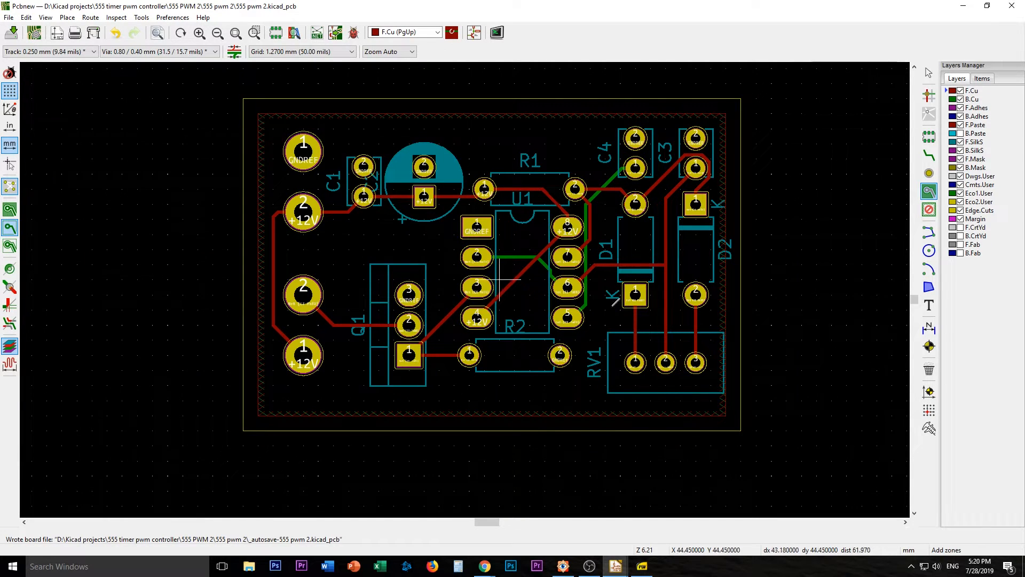
mouse_move(291, 340)
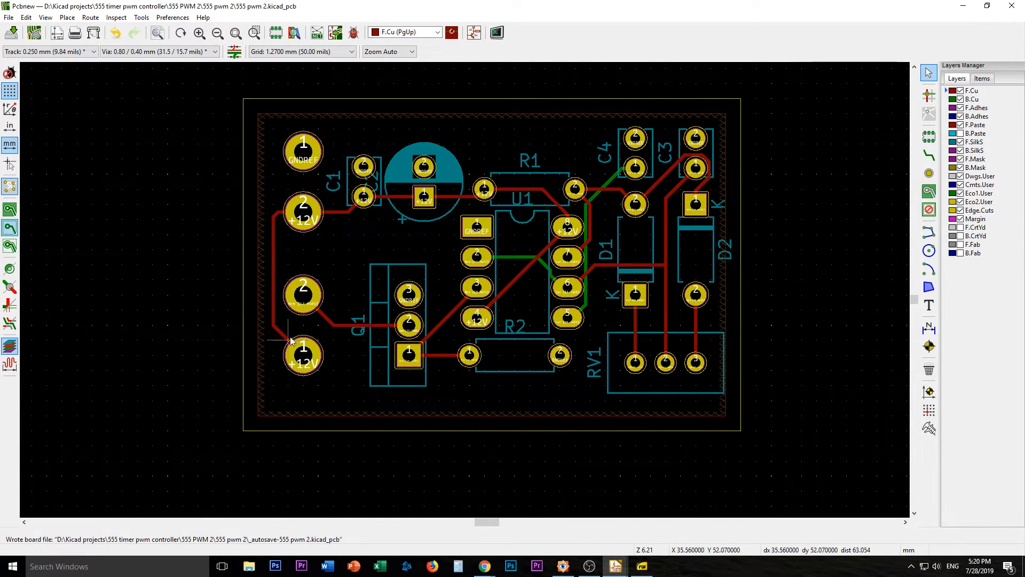
mouse_move(280, 340)
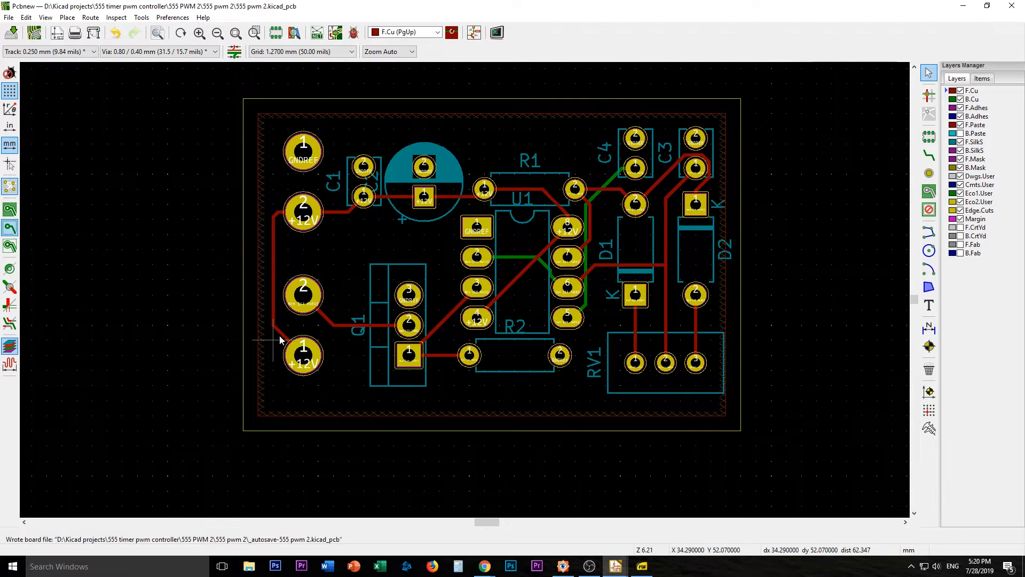
mouse_move(277, 326)
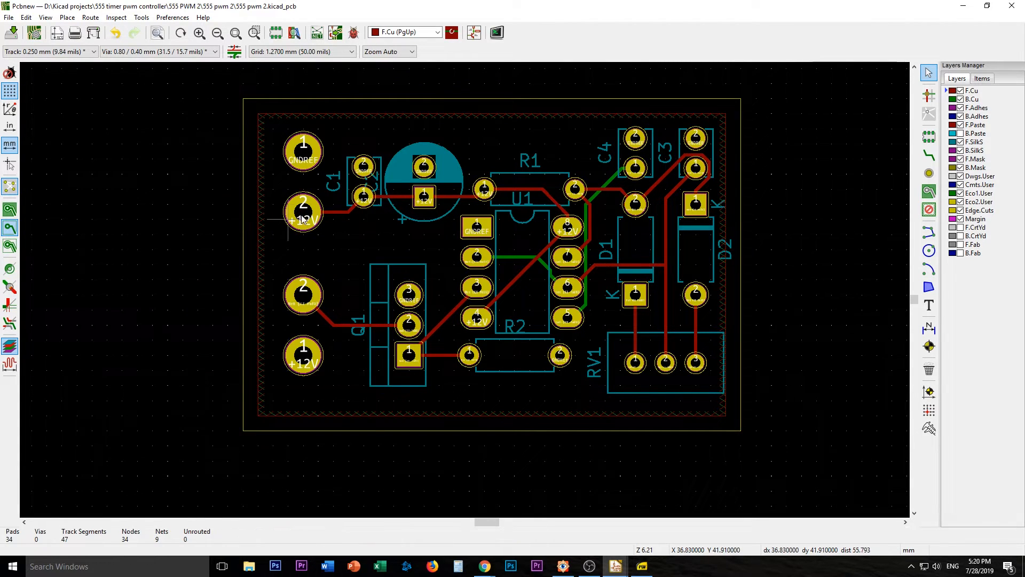
left_click(302, 215)
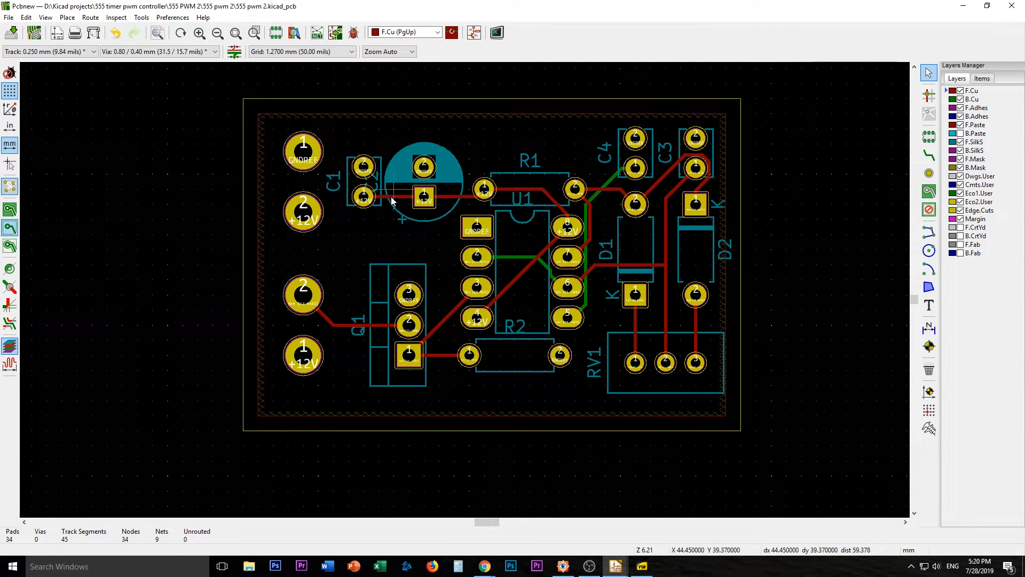
left_click(448, 196)
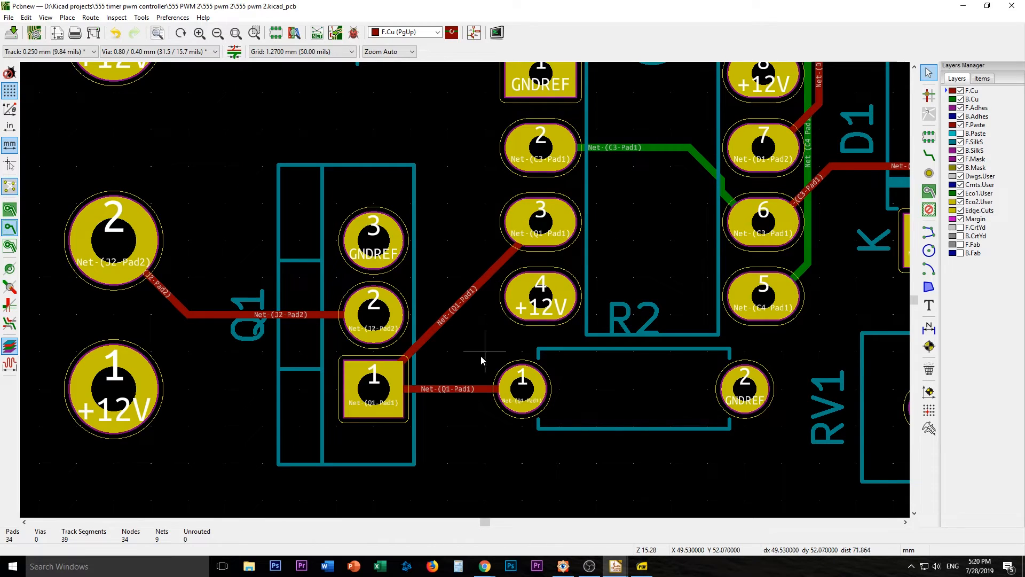
mouse_move(667, 303)
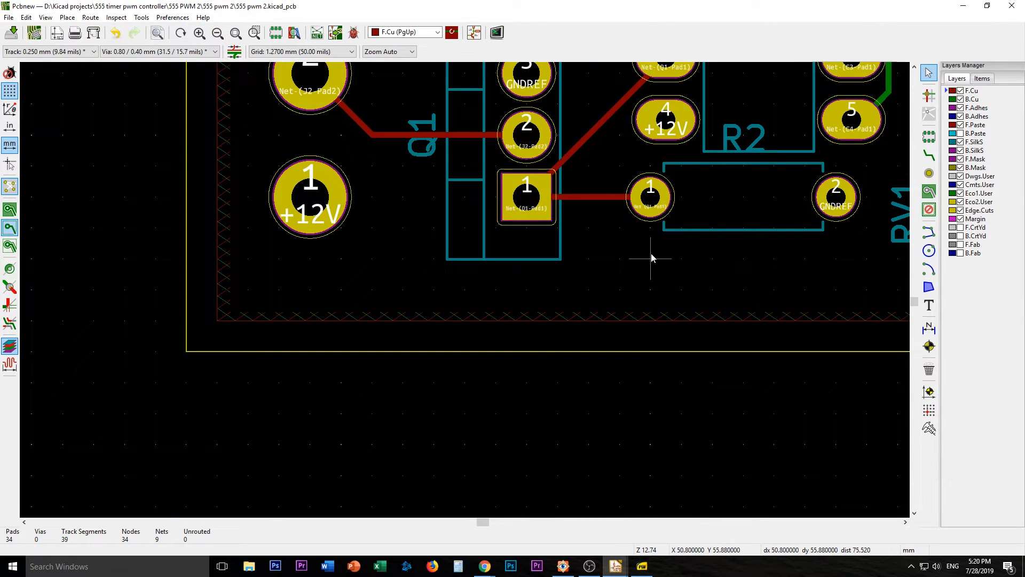
Unfill all copper zones, refill them, and zoom back to the board.
right_click(650, 258)
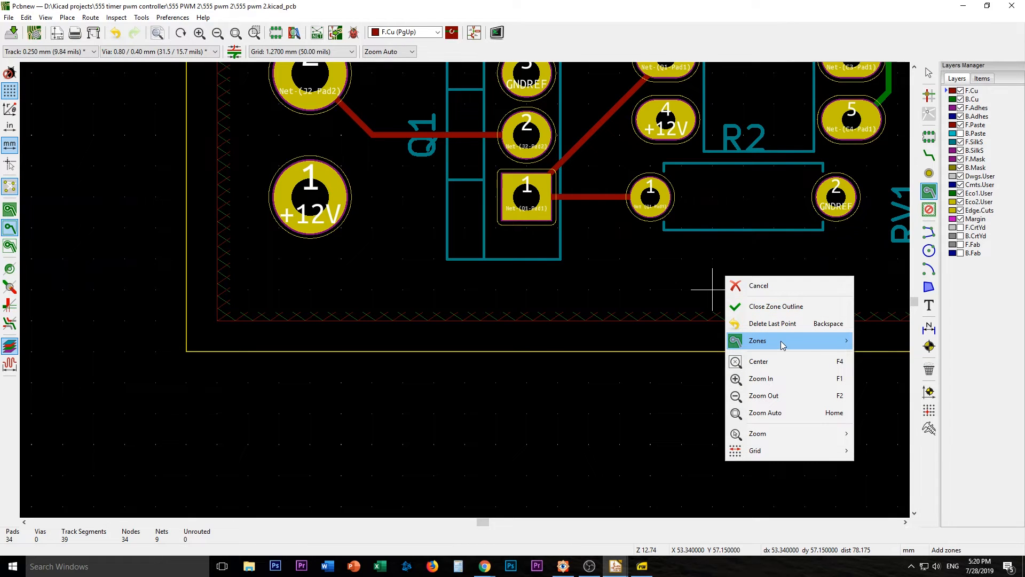
left_click(757, 285)
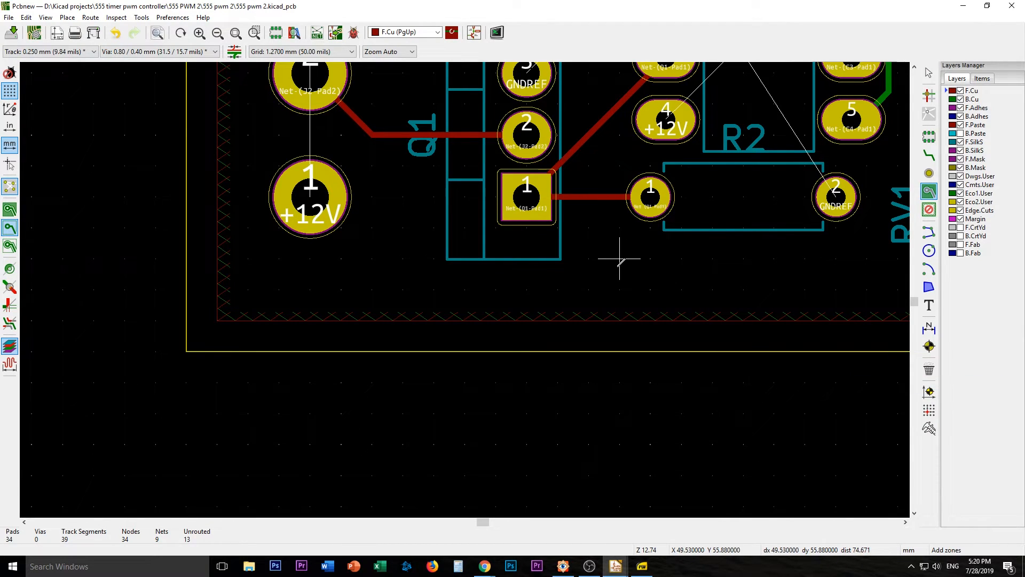
right_click(618, 259)
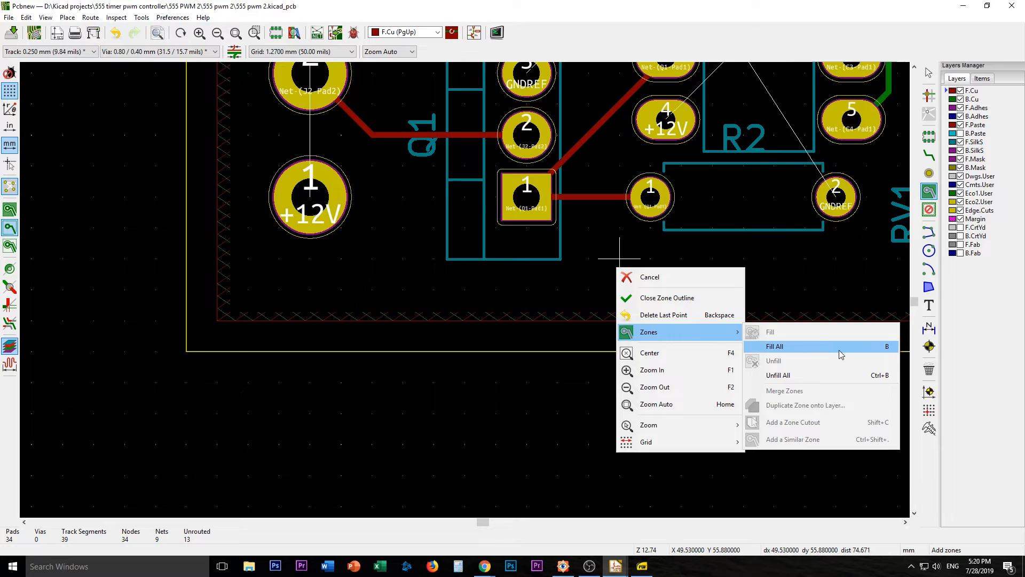
left_click(774, 346)
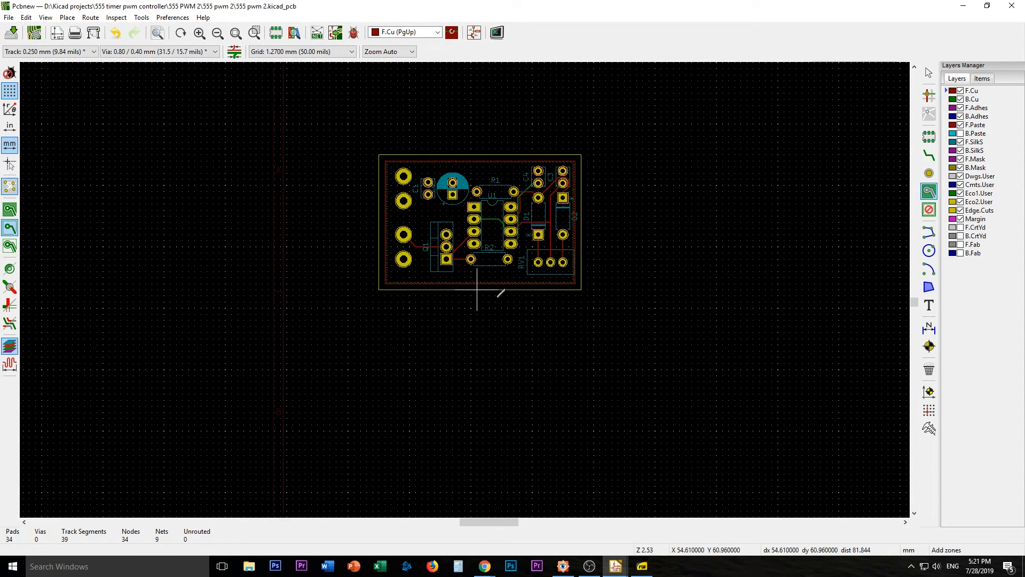
scroll("up", 3)
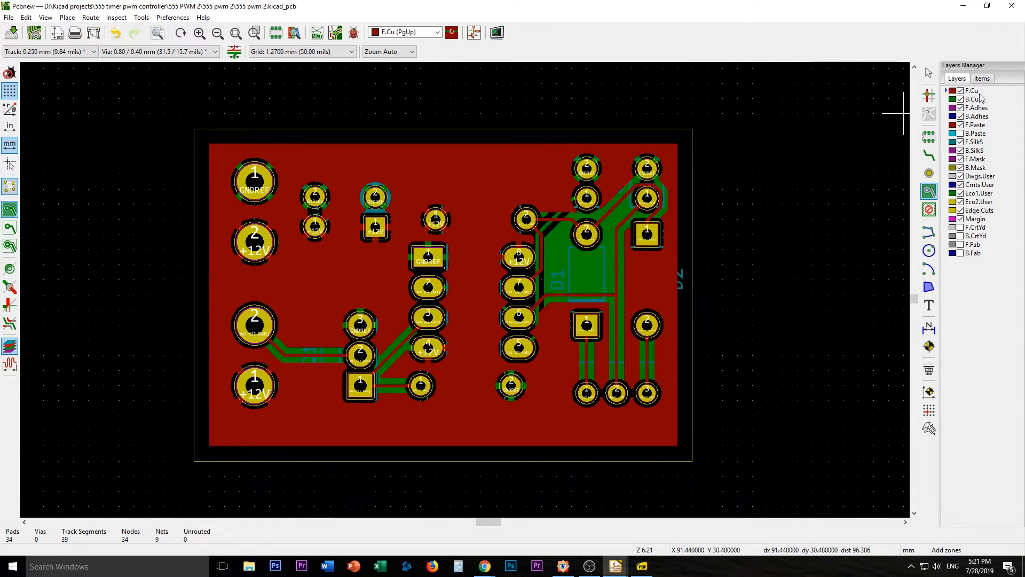
left_click(957, 98)
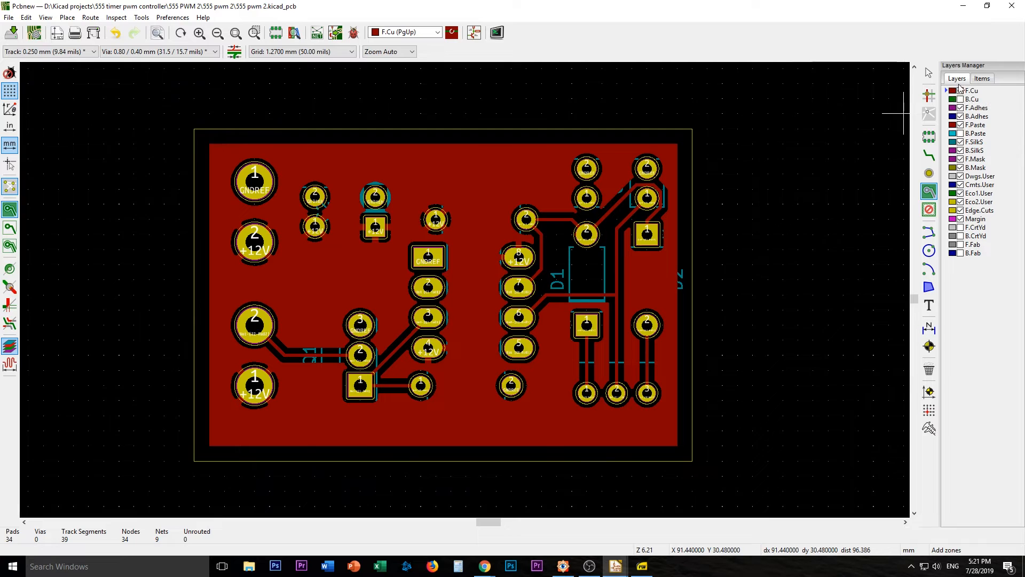
left_click(955, 90)
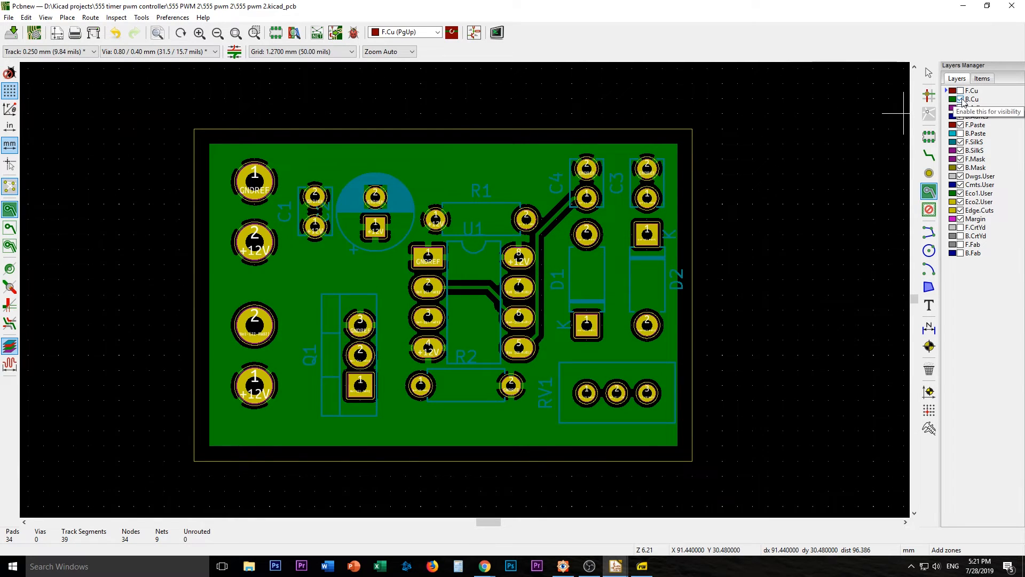
left_click(972, 99)
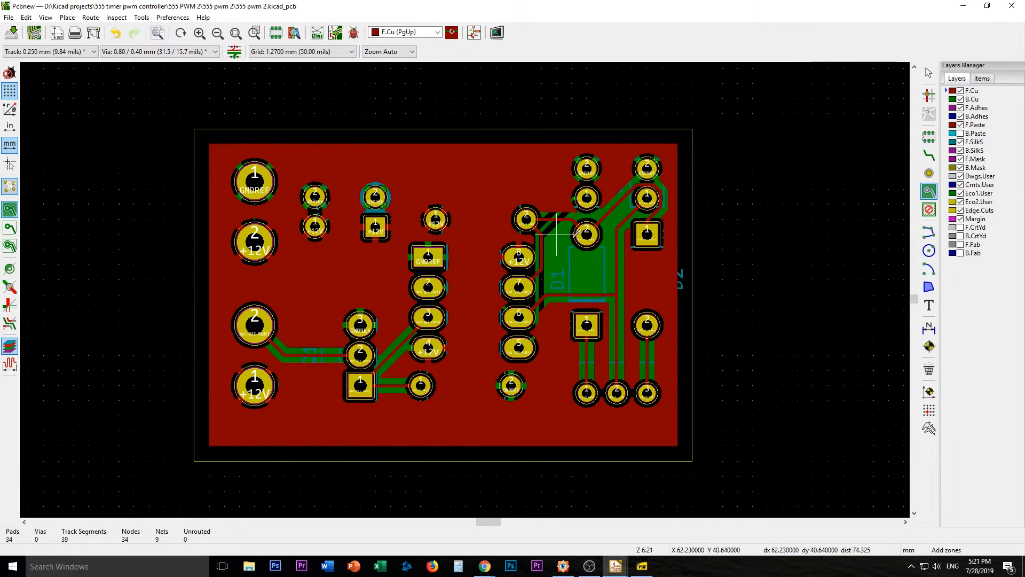
mouse_move(631, 304)
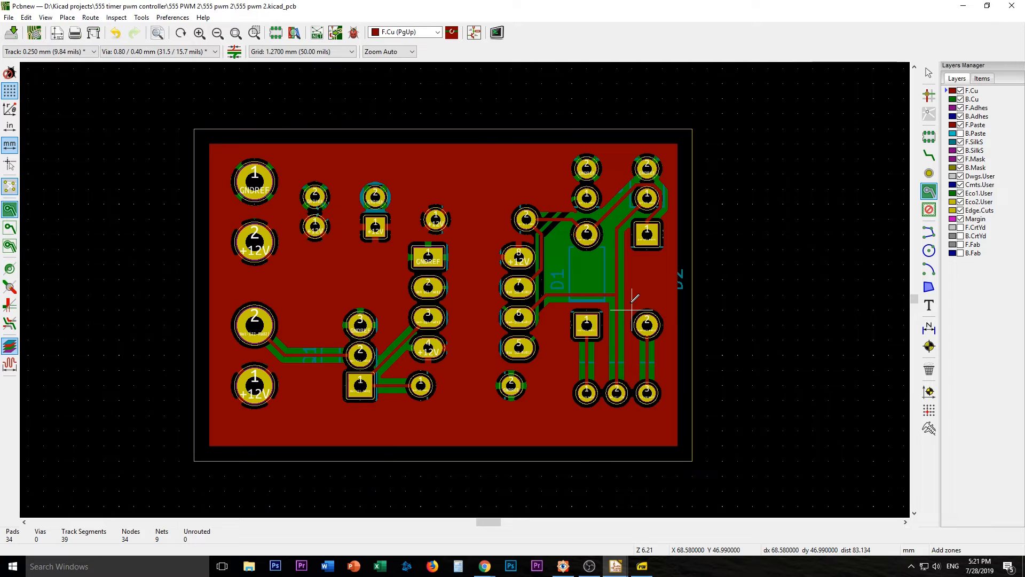
mouse_move(751, 219)
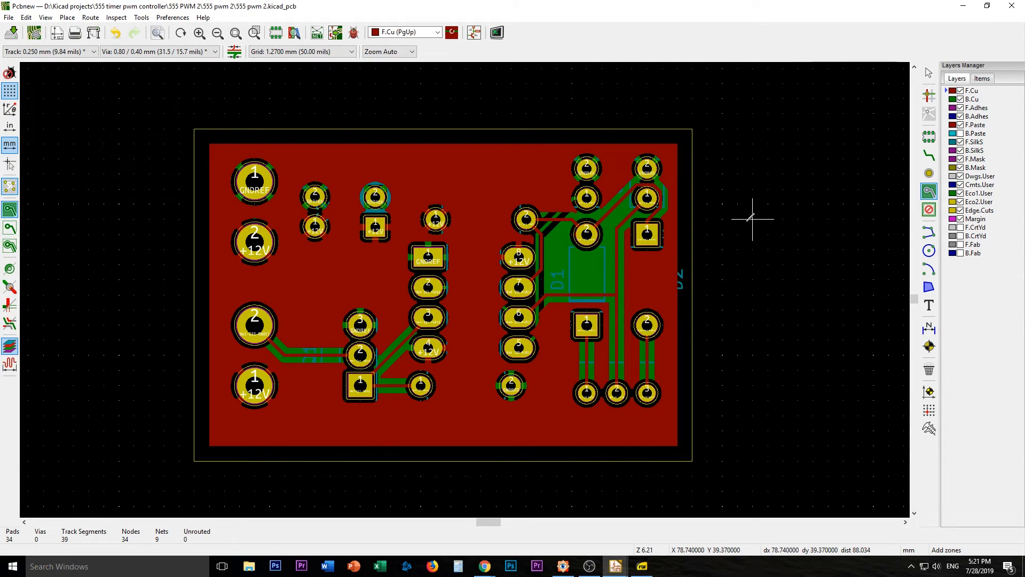
mouse_move(960, 167)
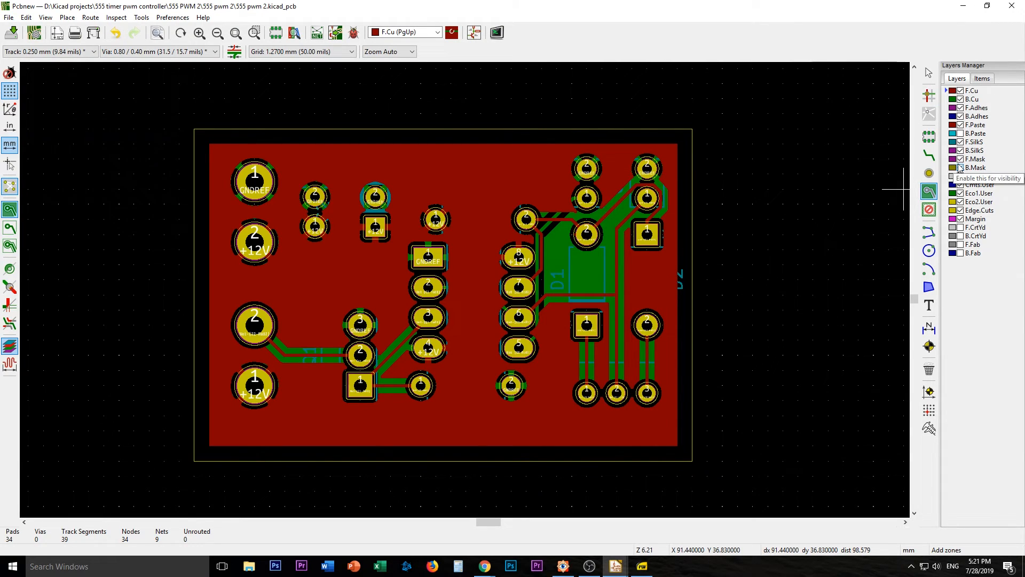